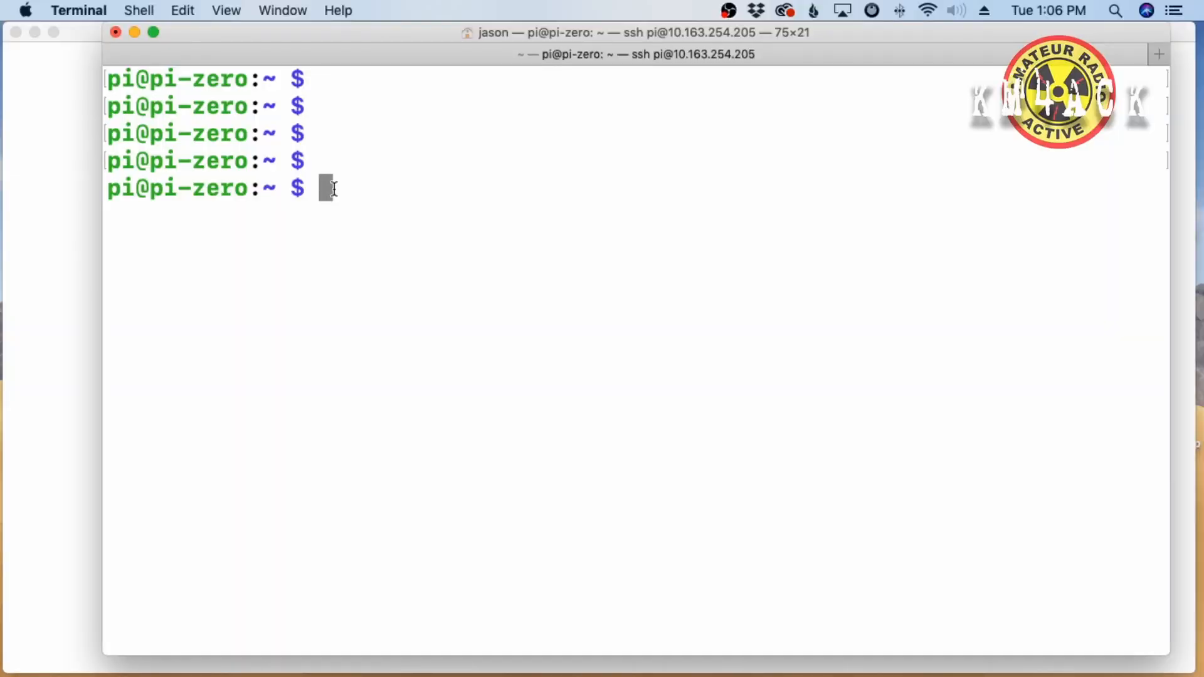
mouse_move(380, 196)
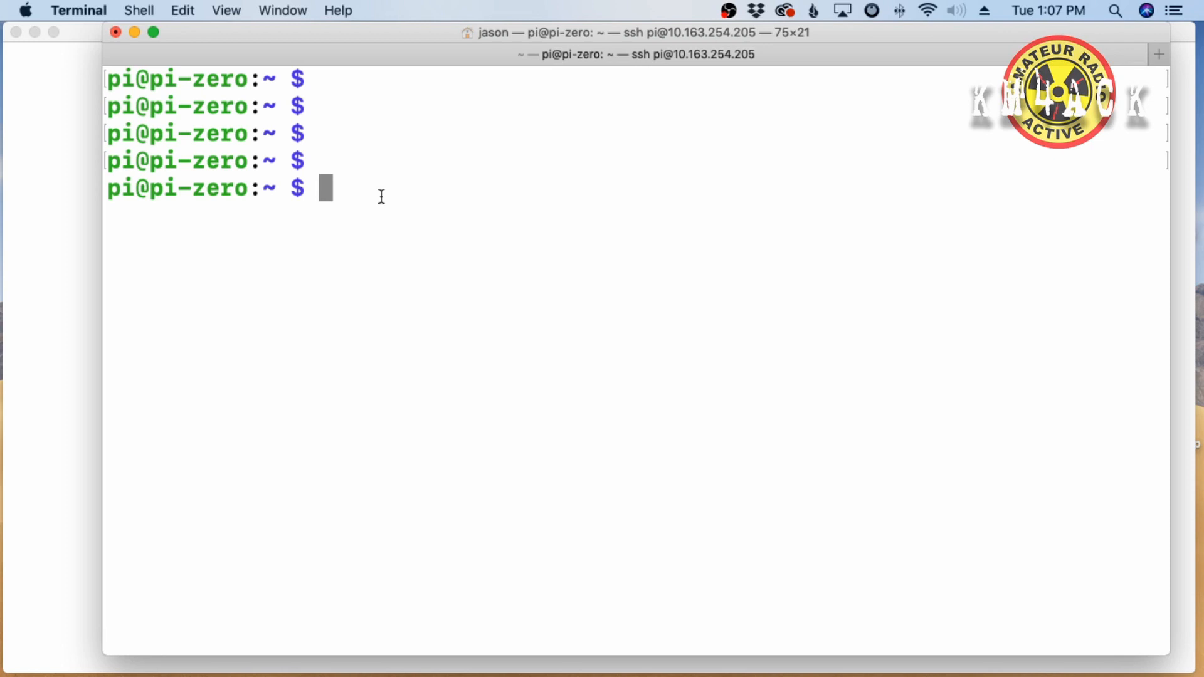
Install the ax25-tools package with apt-get, then clear the terminal
text(sudo apt-get install -y ax25-tools)
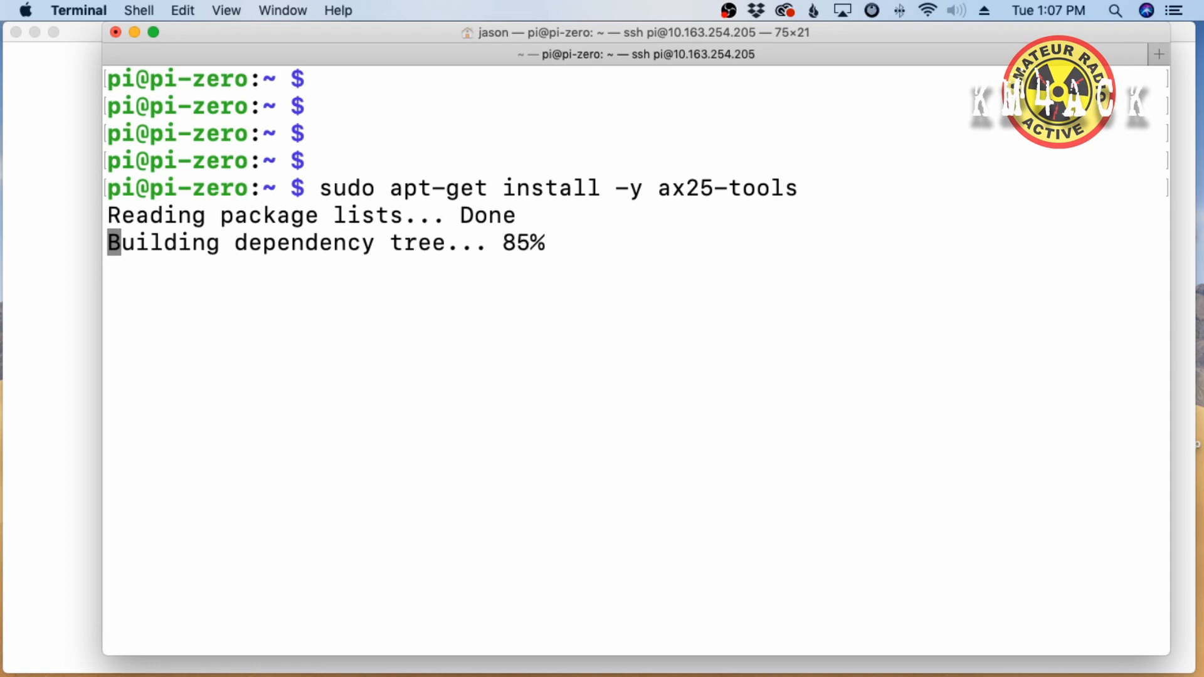
text(clear)
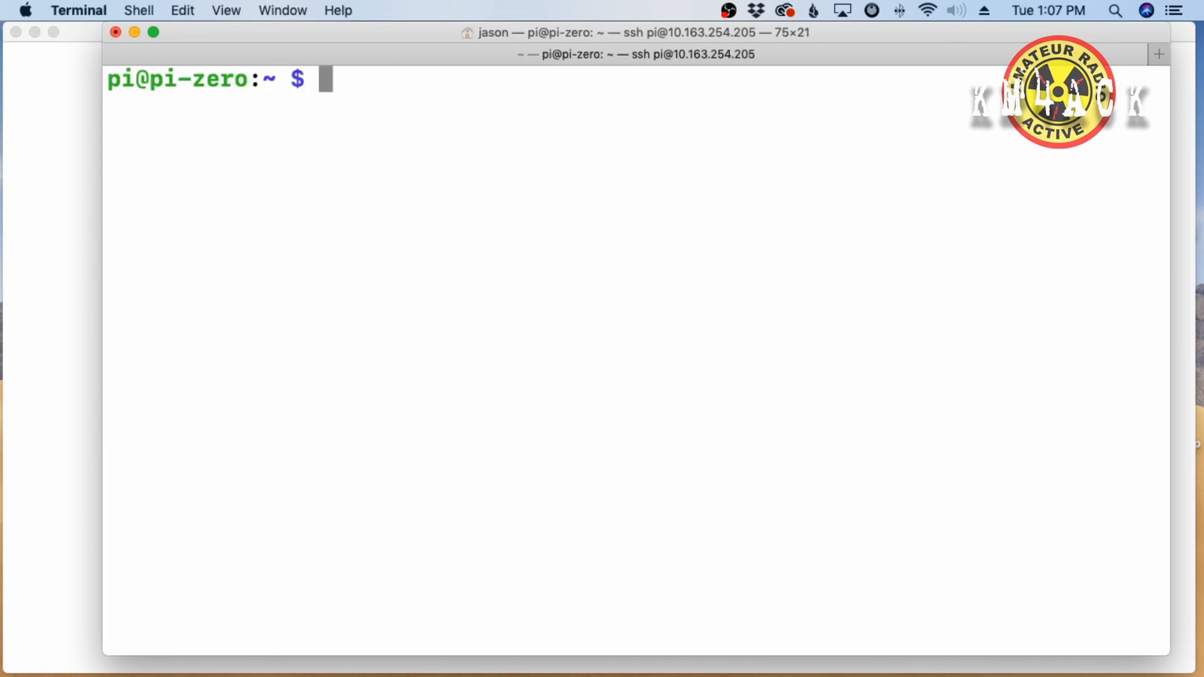
Set the shell variable CALL to the callsign KM4ACK
text(CALL)
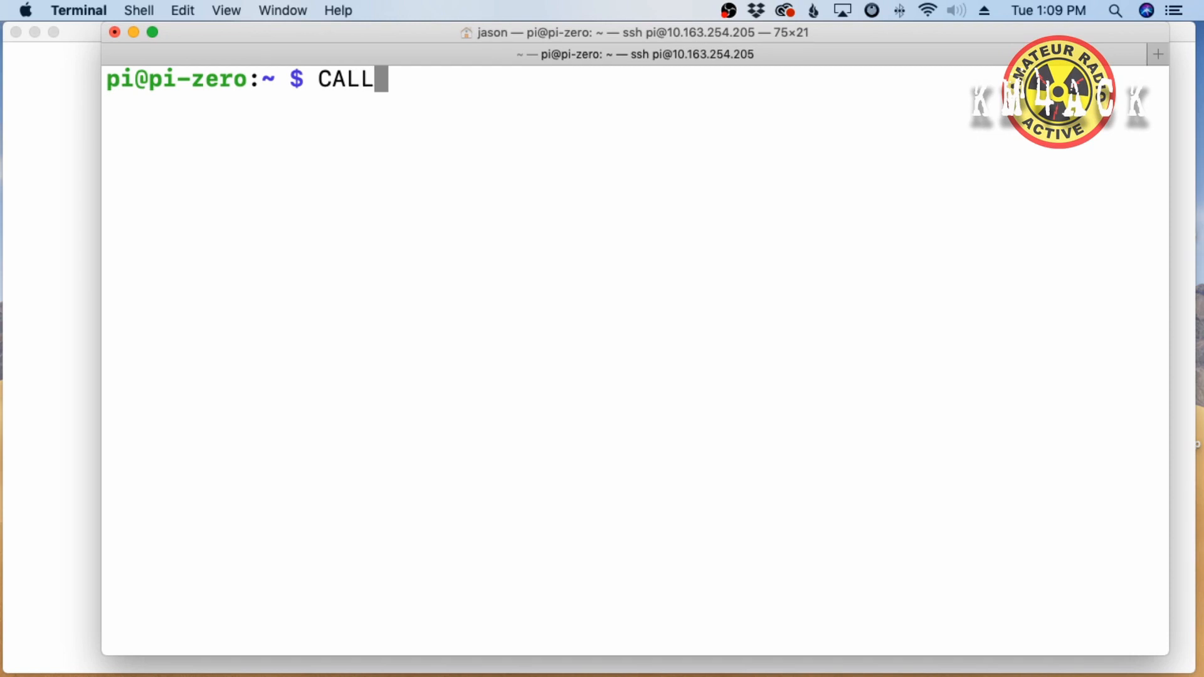
text(=KM4)
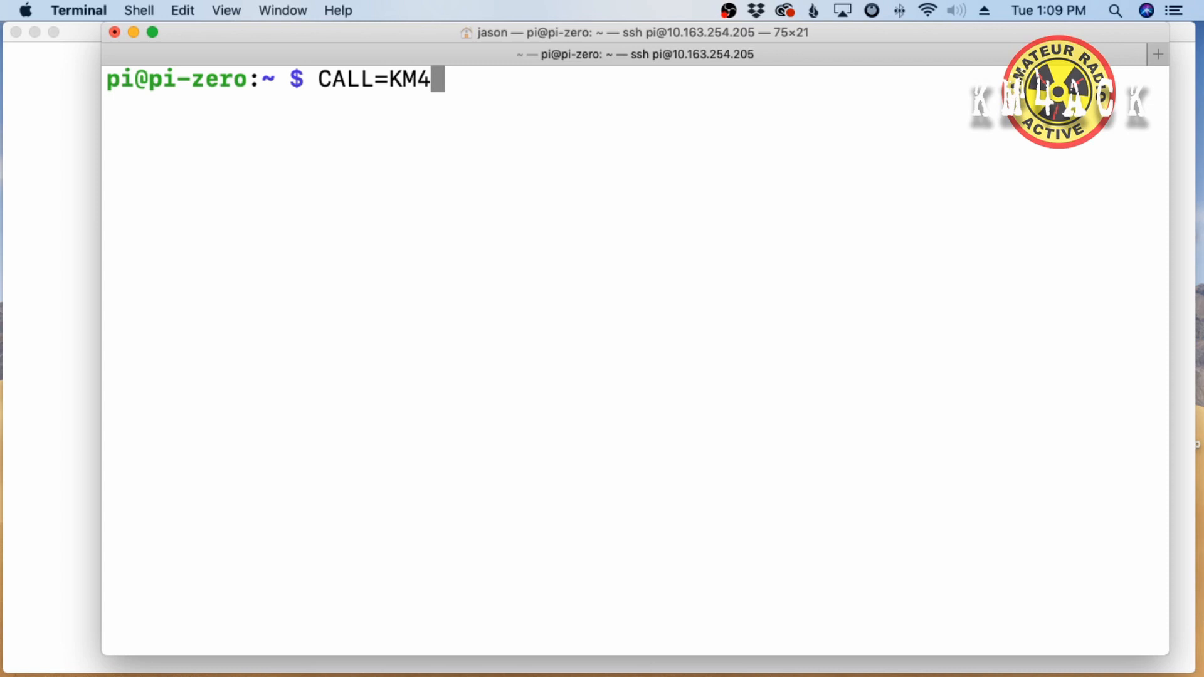
text(ACK)
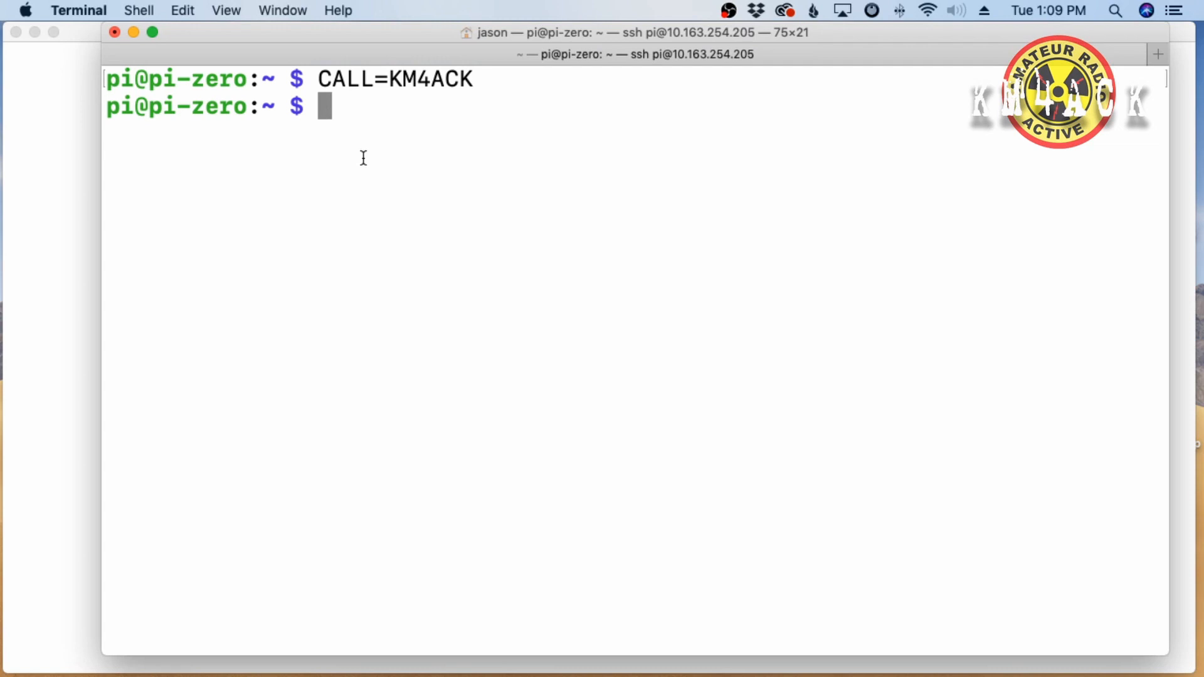
Append the 'wl2k $CALL 1200 255 7 Winlink' line to /etc/ax25/axports via sudo tee, then start installing ax25-apps
text(echo "wl2k $CALL 1200 255 7 Winlink" | sudo tee -a /etc/ax25/axports)
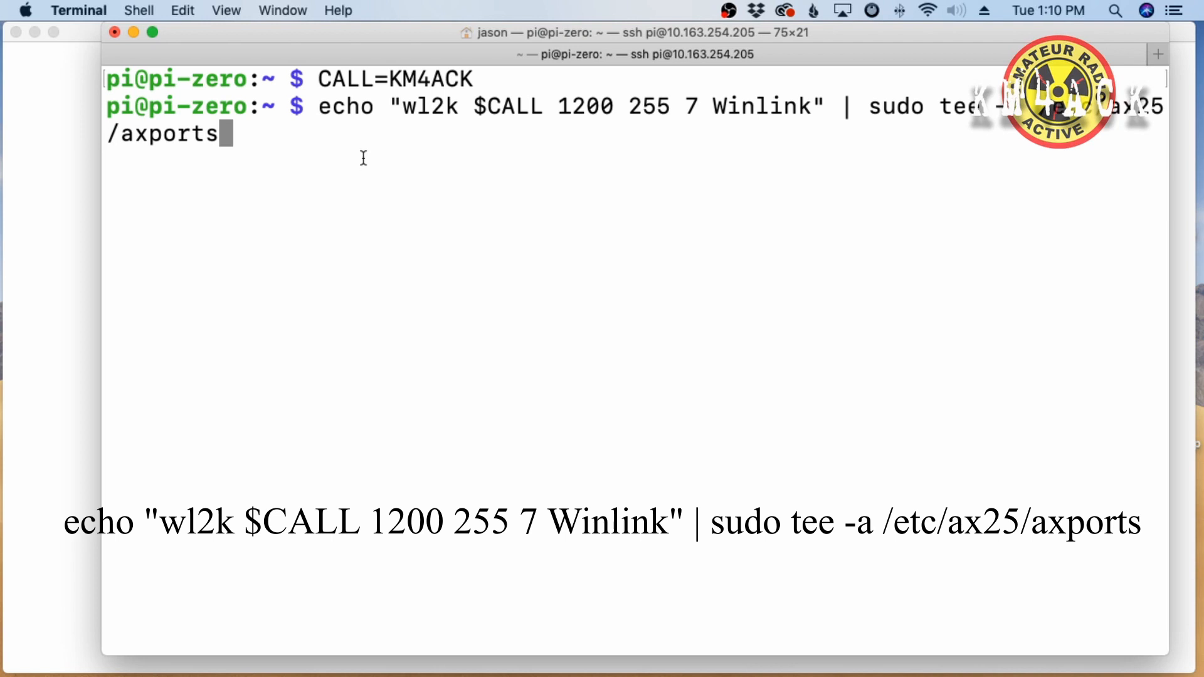
key(Return)
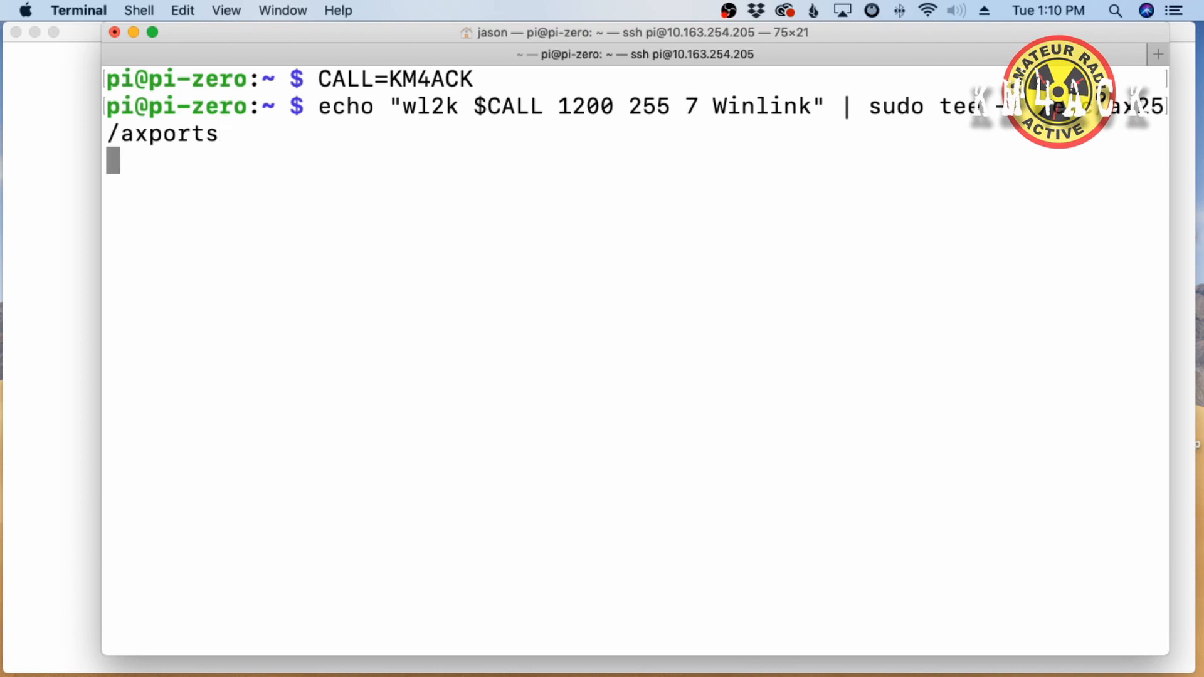
key(Return)
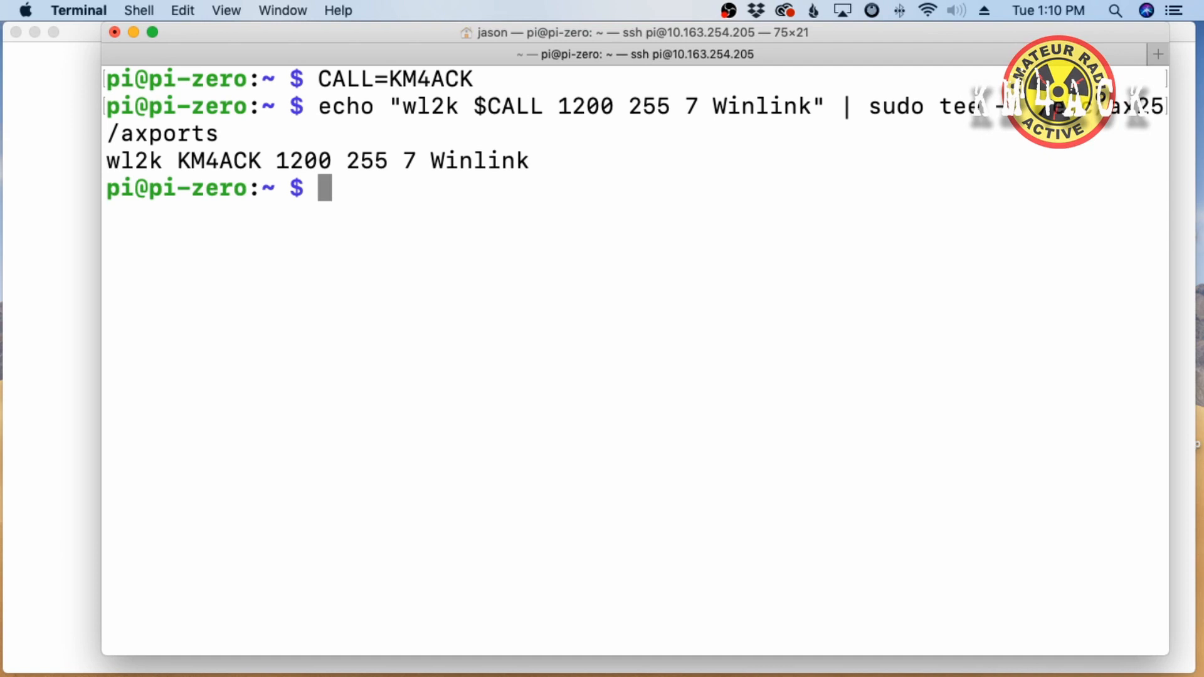
text(sudo apt-get install -y ax25-apps)
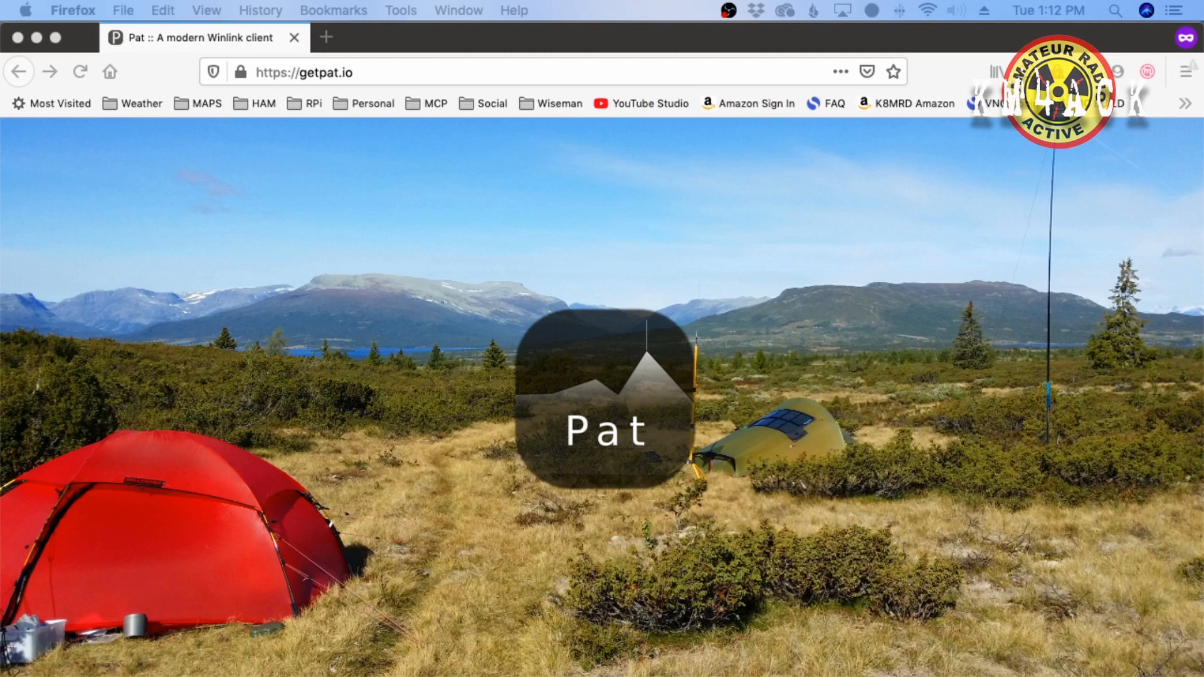
Scroll down getpat.io and follow its Download link to the GitHub releases page
click(391, 72)
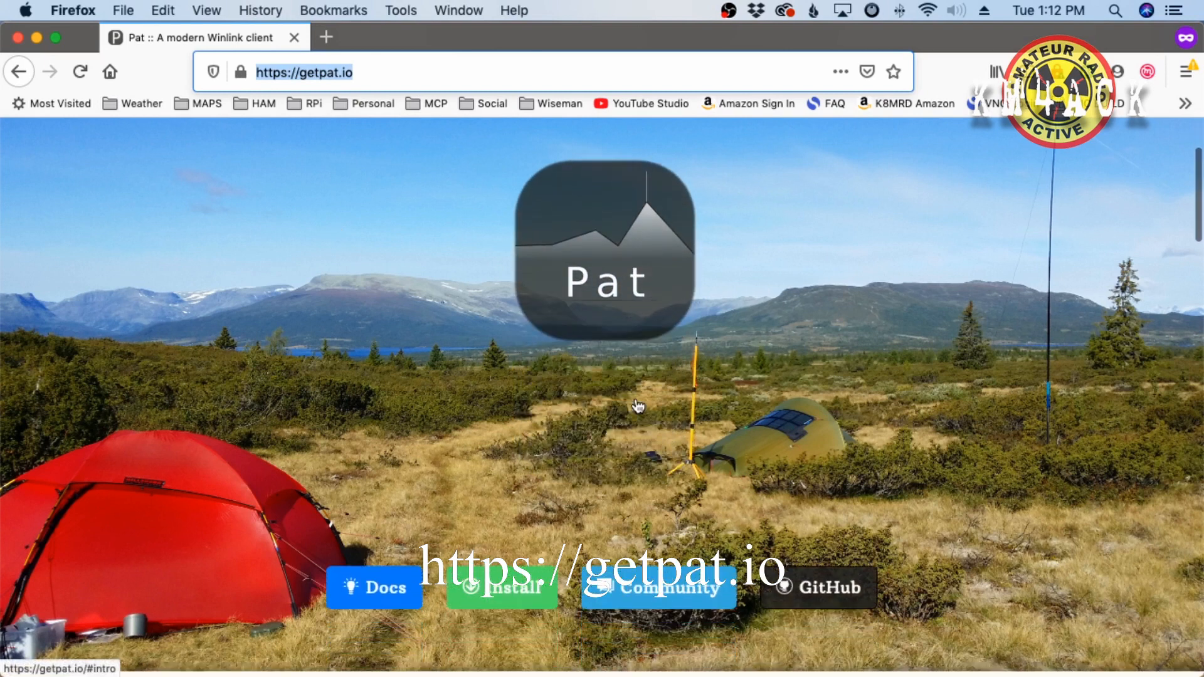
scroll(down, 3)
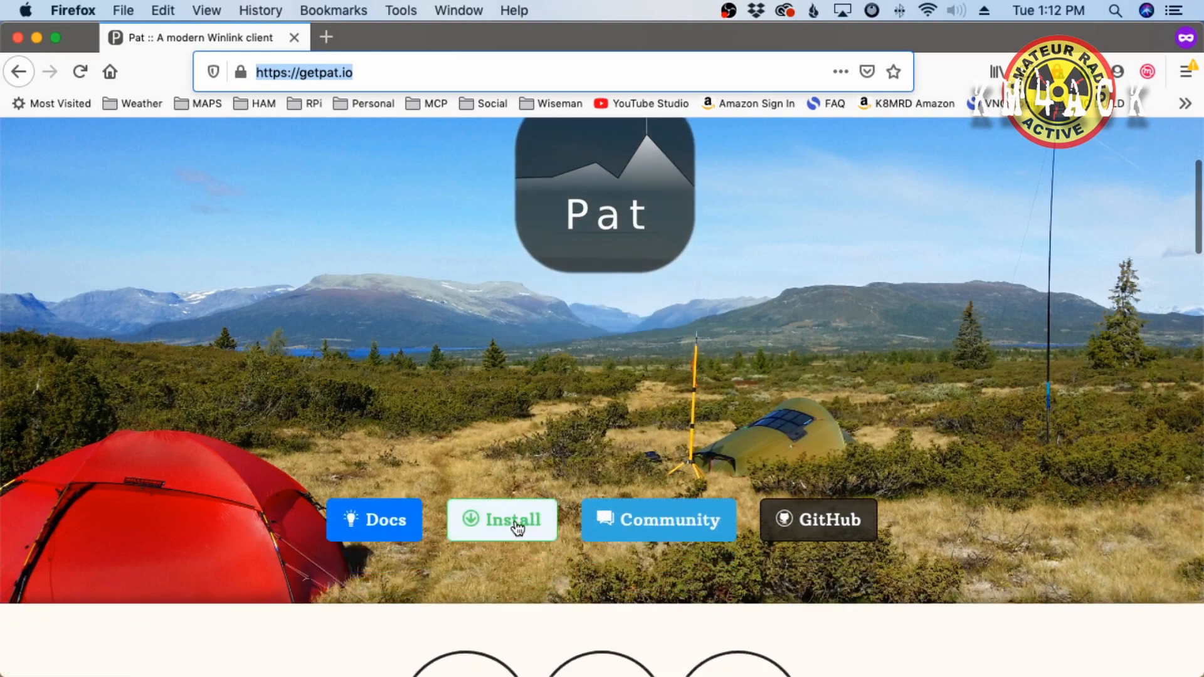
scroll(down, 3)
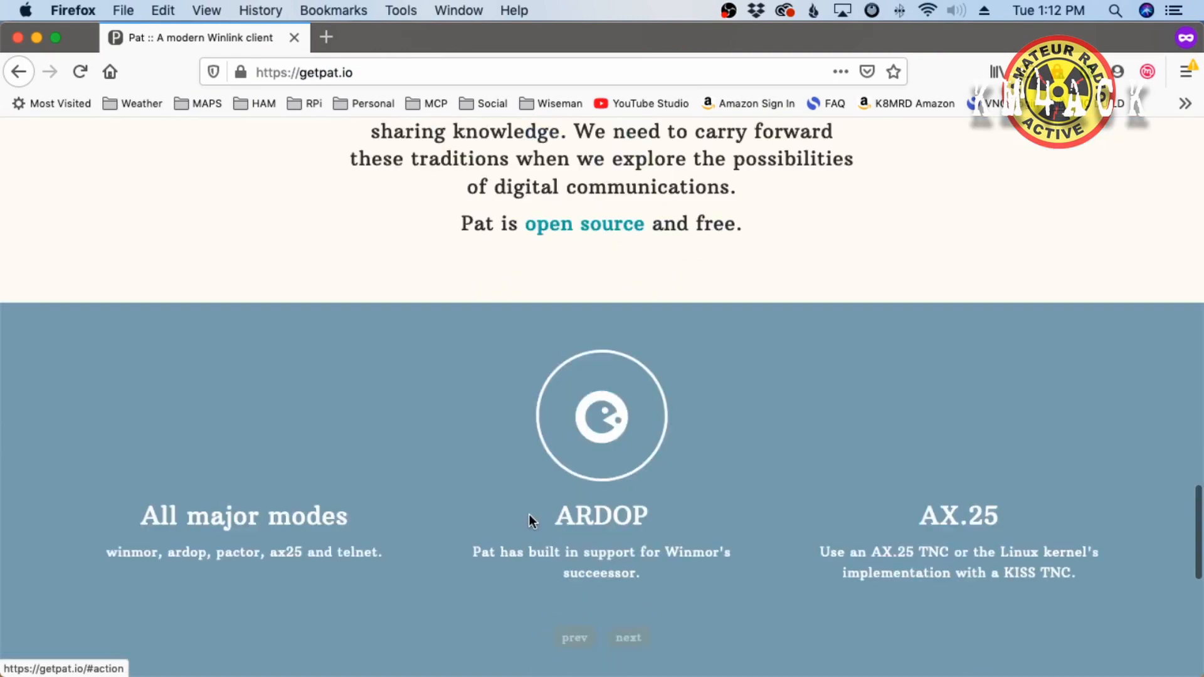
scroll(down, 3)
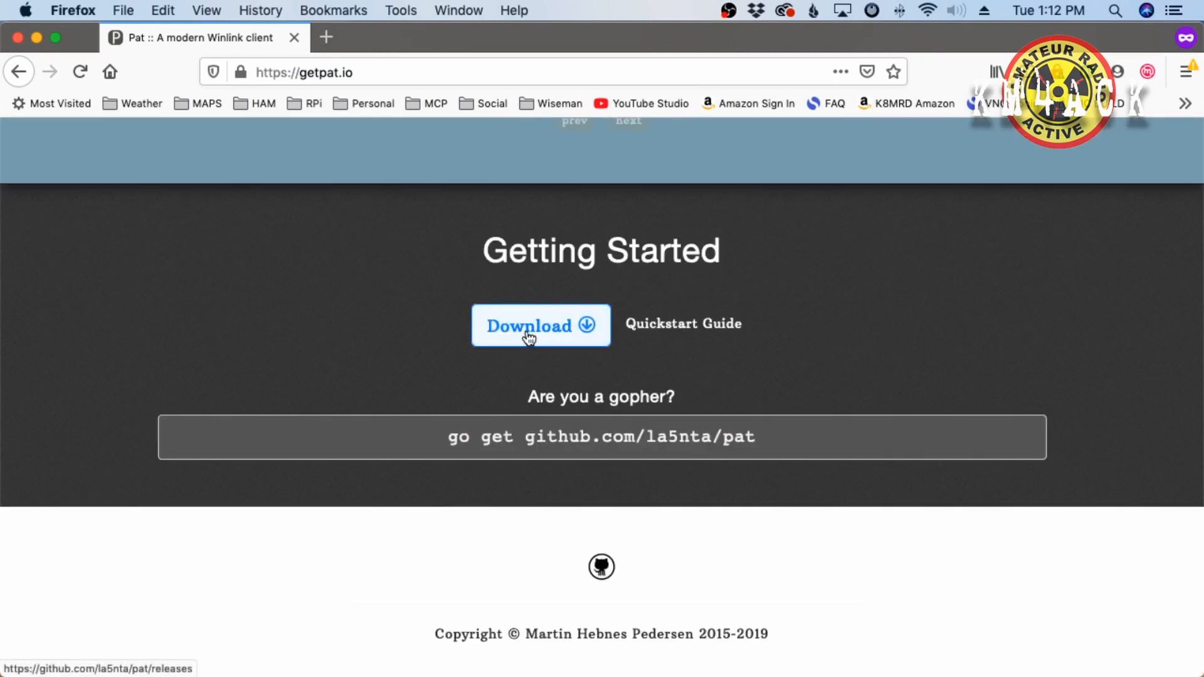
click(540, 326)
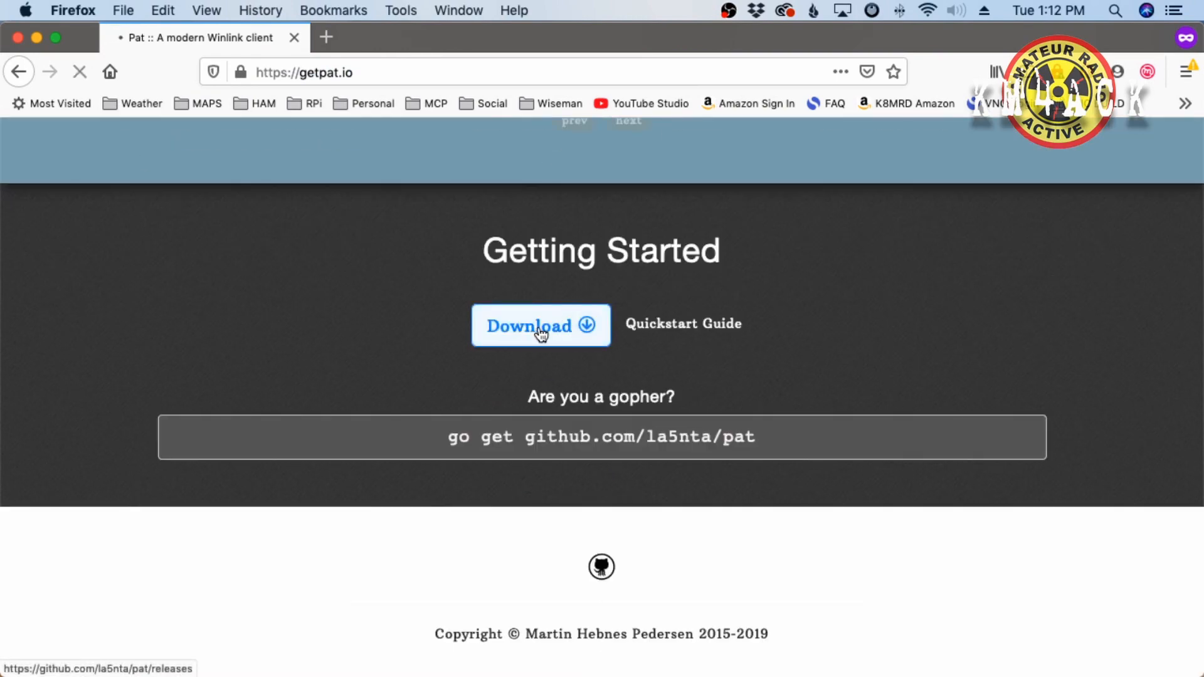
click(541, 327)
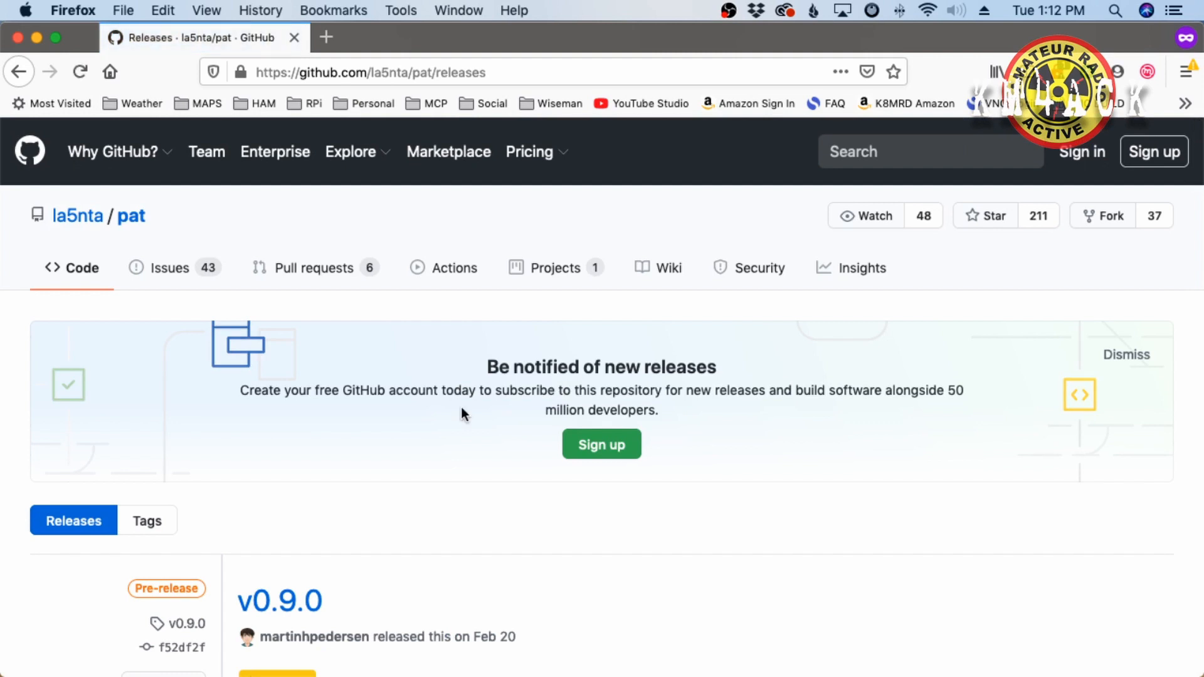
Locate pat_0.9.0_linux_armhf.deb on the releases page and copy its link
scroll(down, 3)
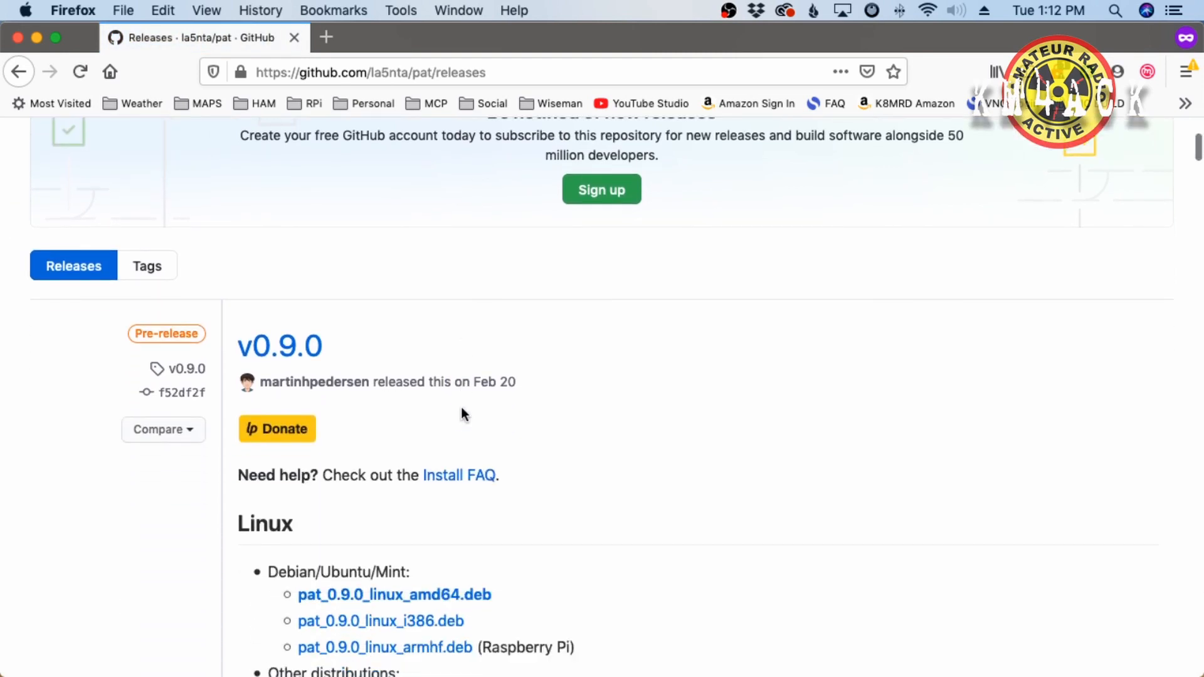
scroll(down, 3)
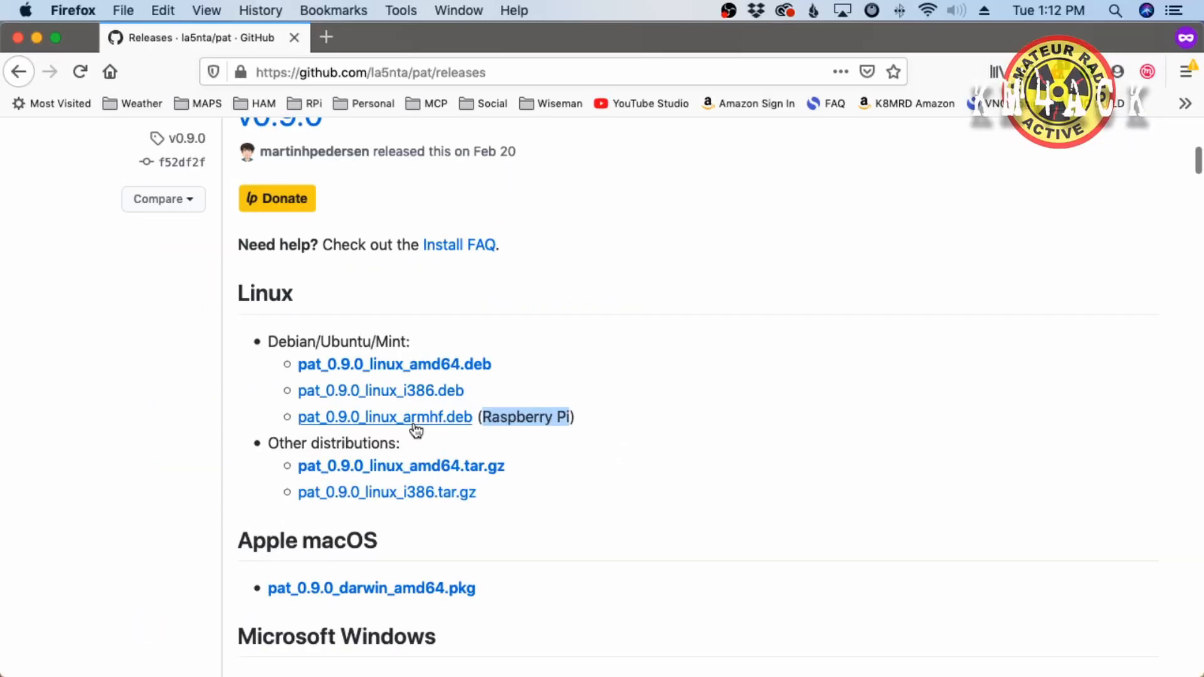
right_click(384, 416)
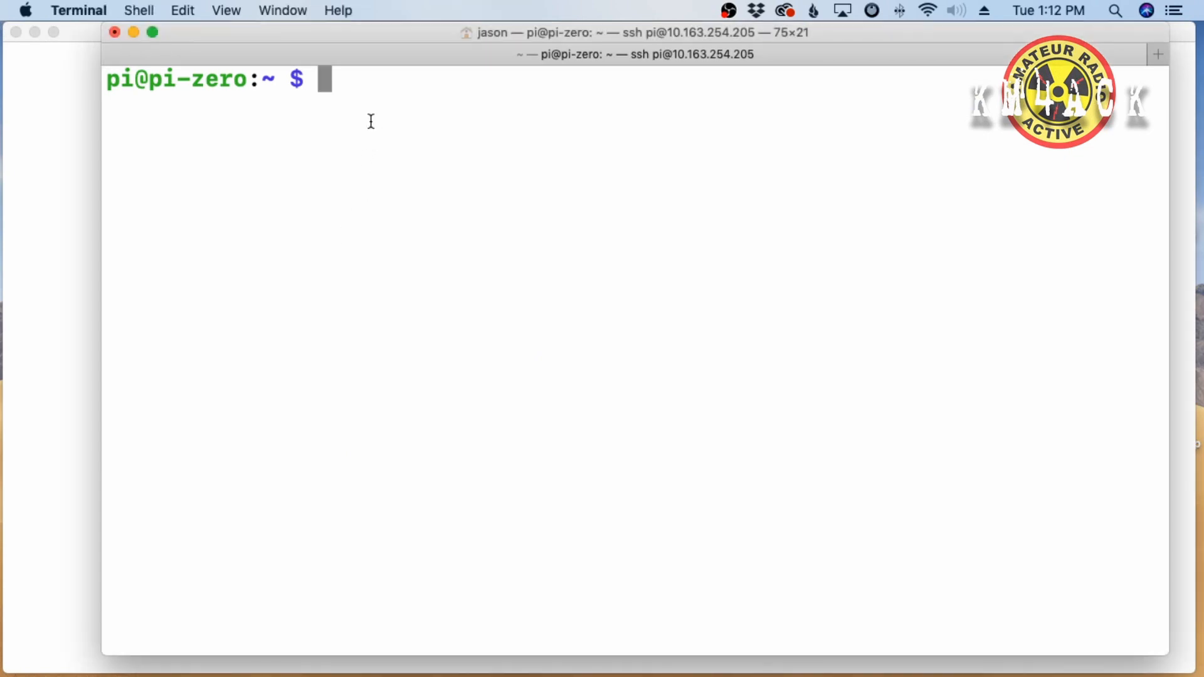
Change into Downloads and wget the pat_0.9.0_linux_armhf.deb release from GitHub
text(cd Do)
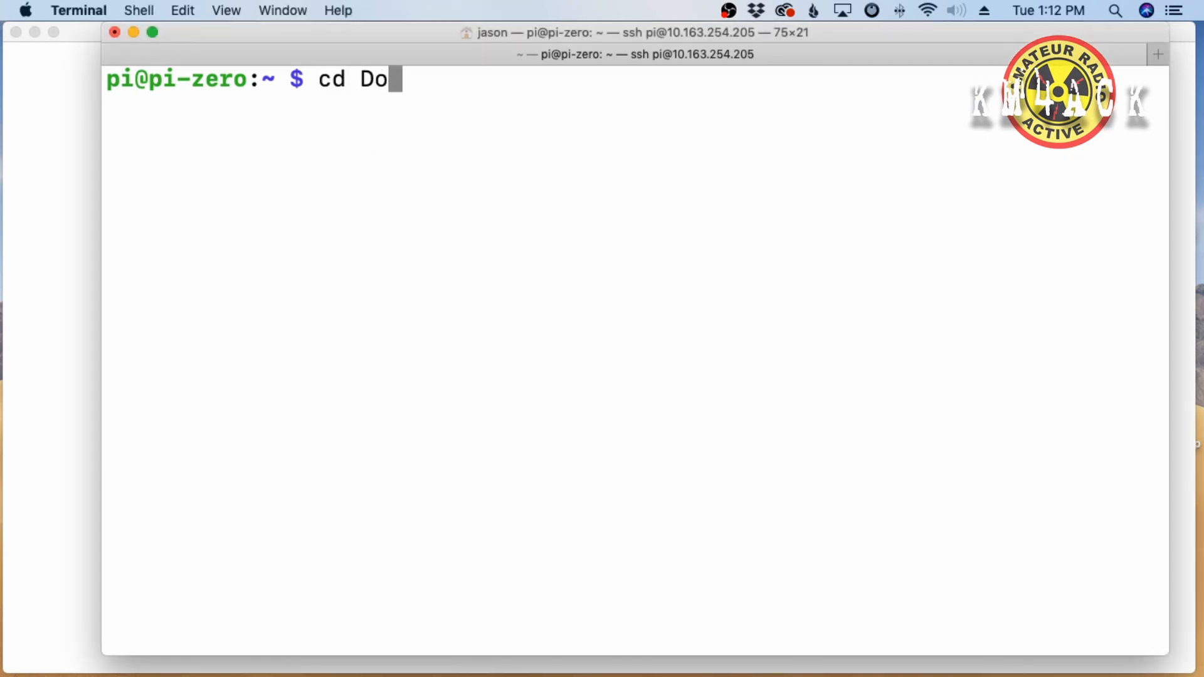
key(Tab)
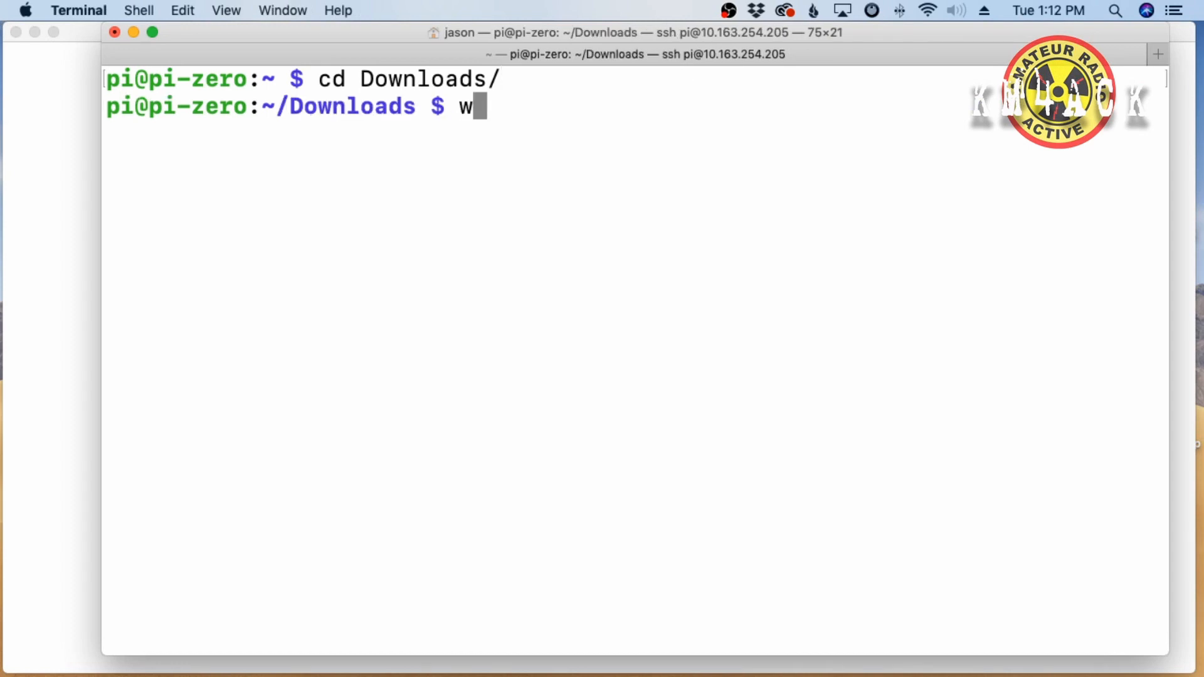
text(get)
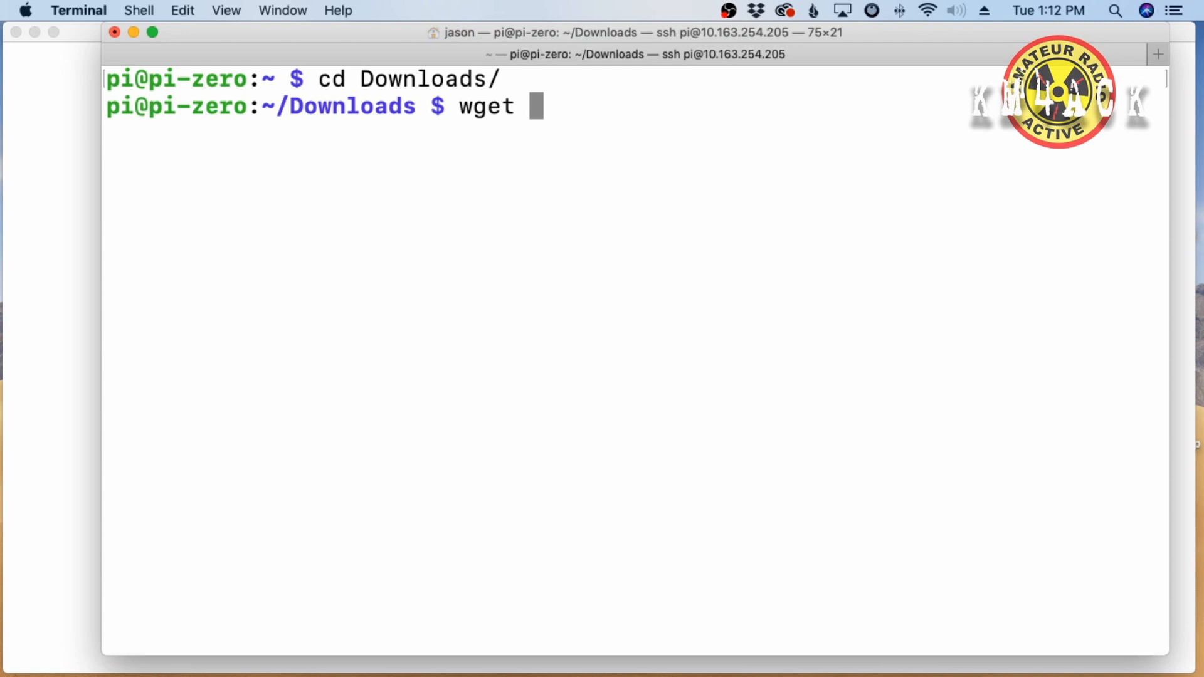
text(https://github.com/la5nta/pat/releases/download/v0.9.0/pat_0.9.0_linux_armhf.deb)
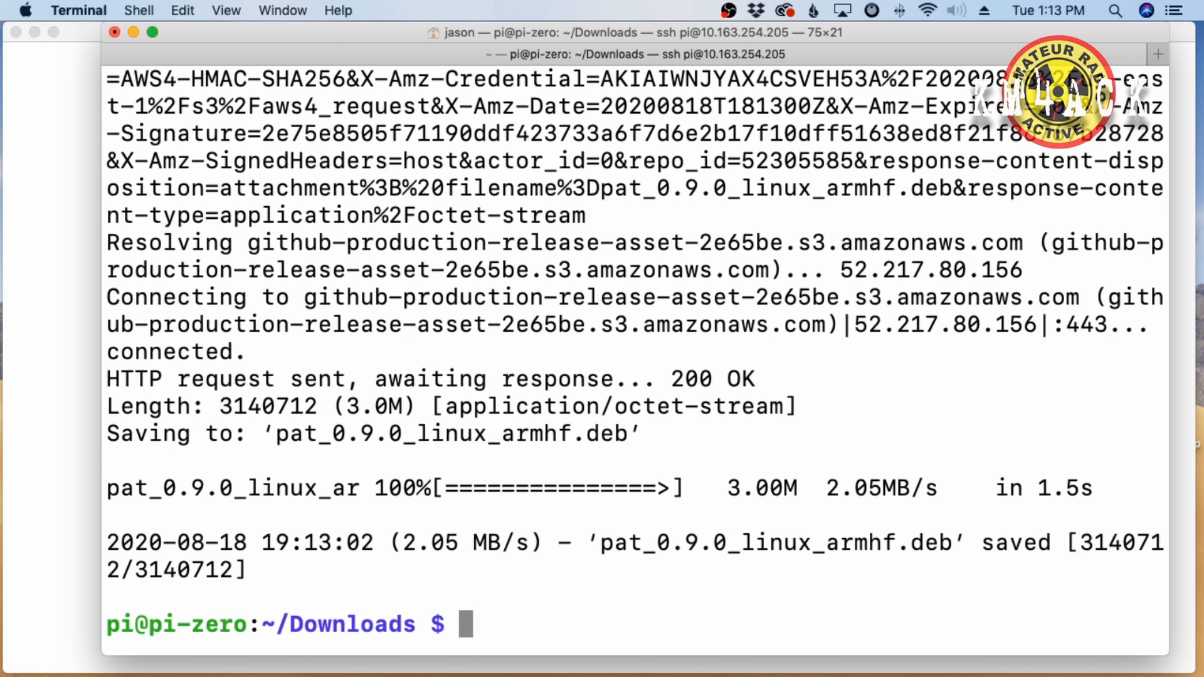
text(cl)
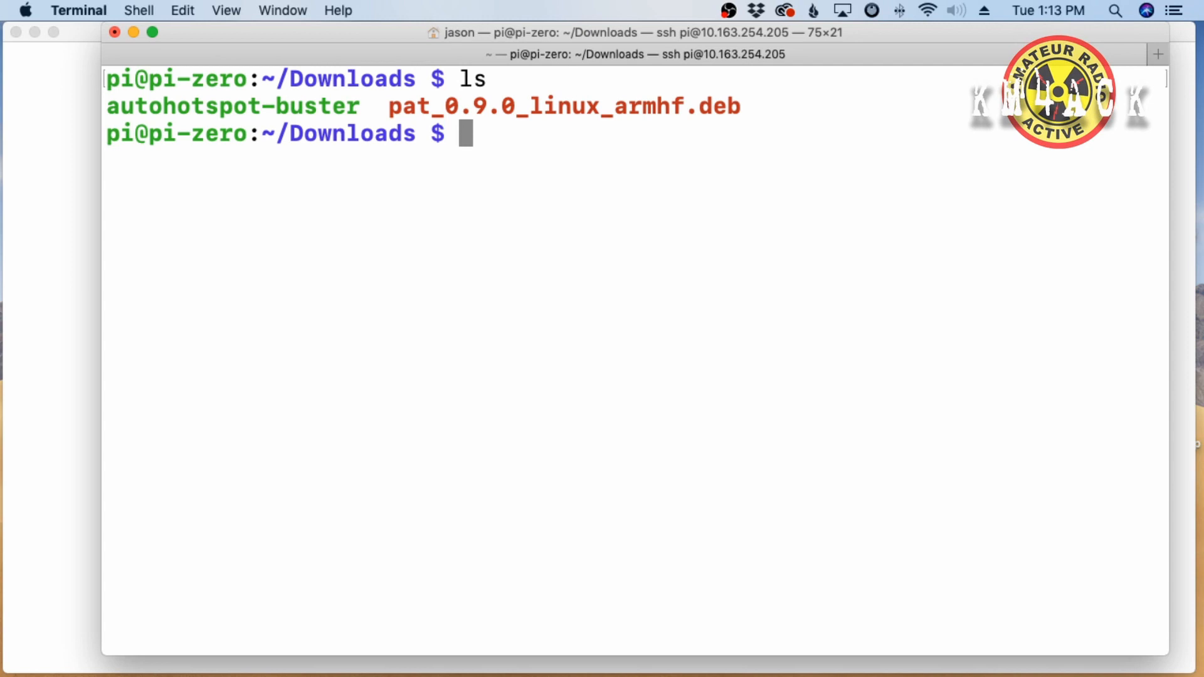
Install pat_0.9.0_linux_armhf.deb with sudo dpkg -i
text(sudo)
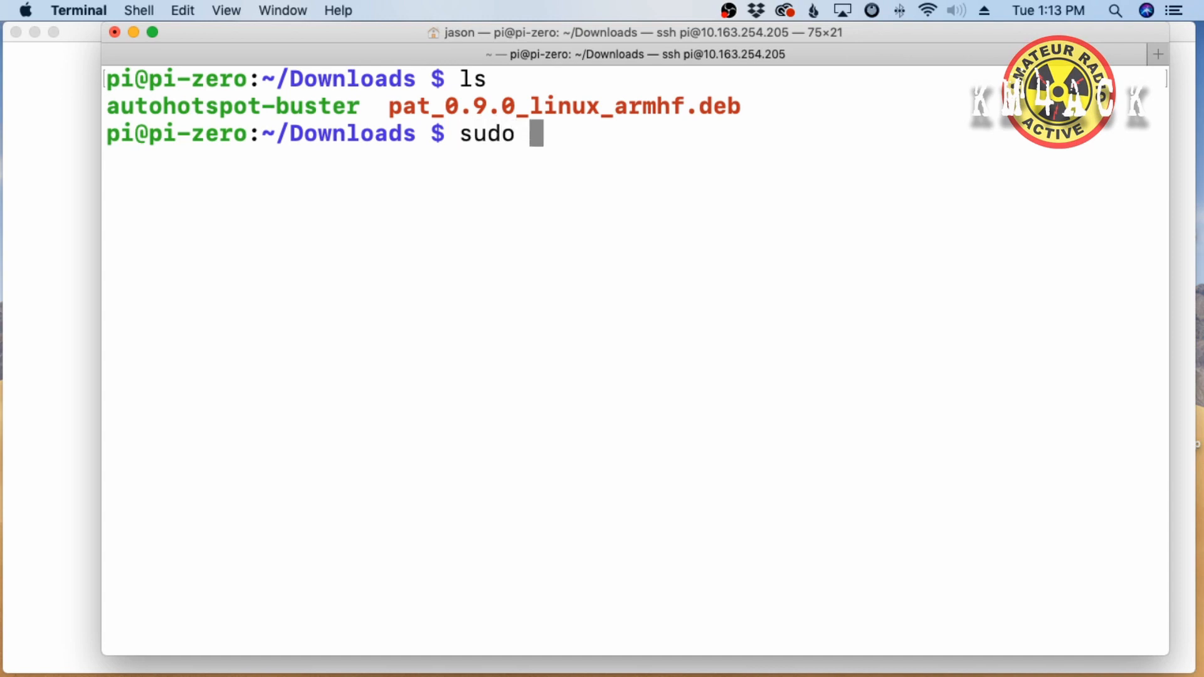
text(dpkg)
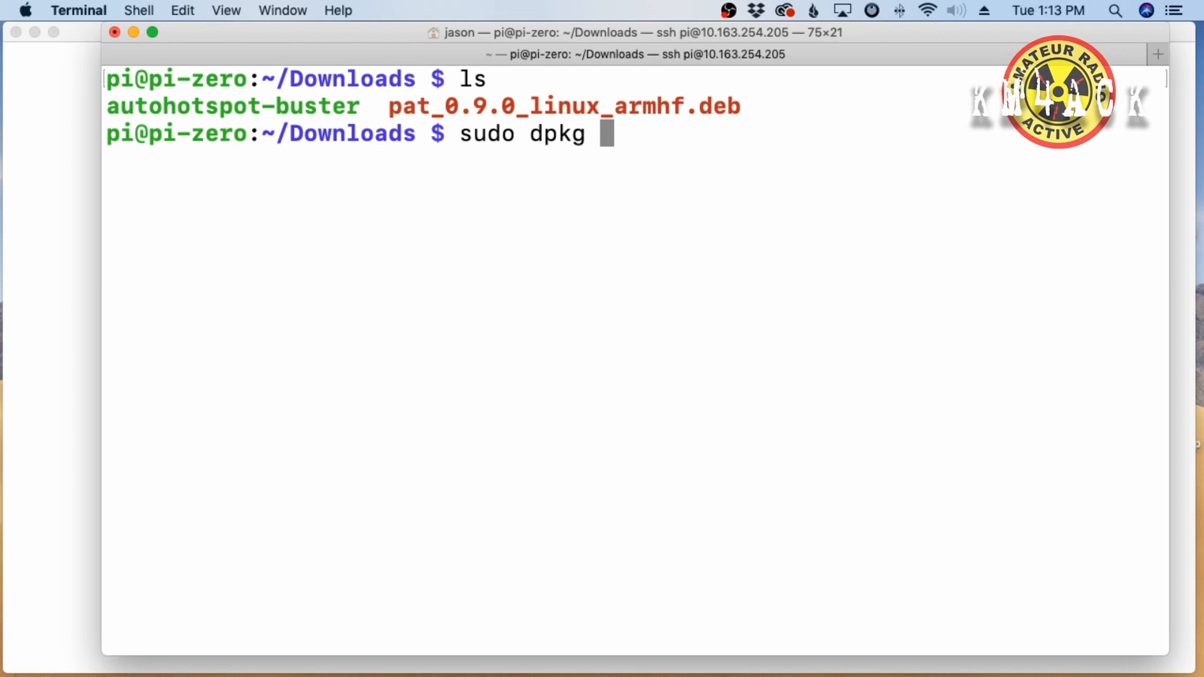
text(-i)
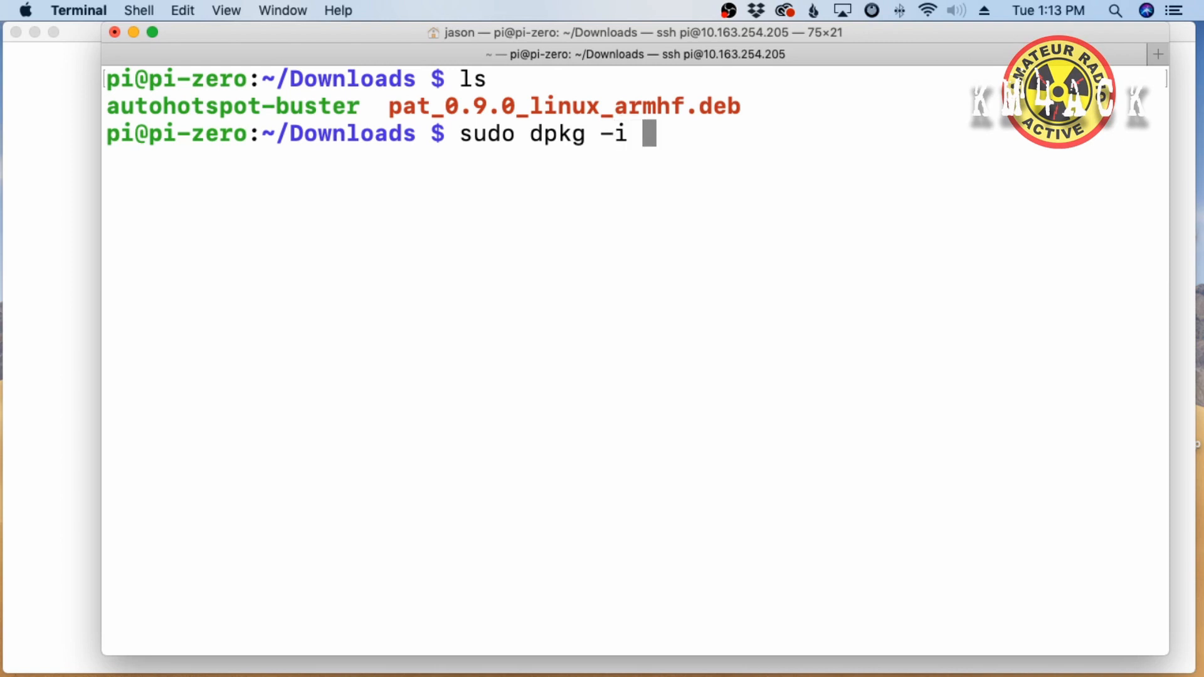
text(pat)
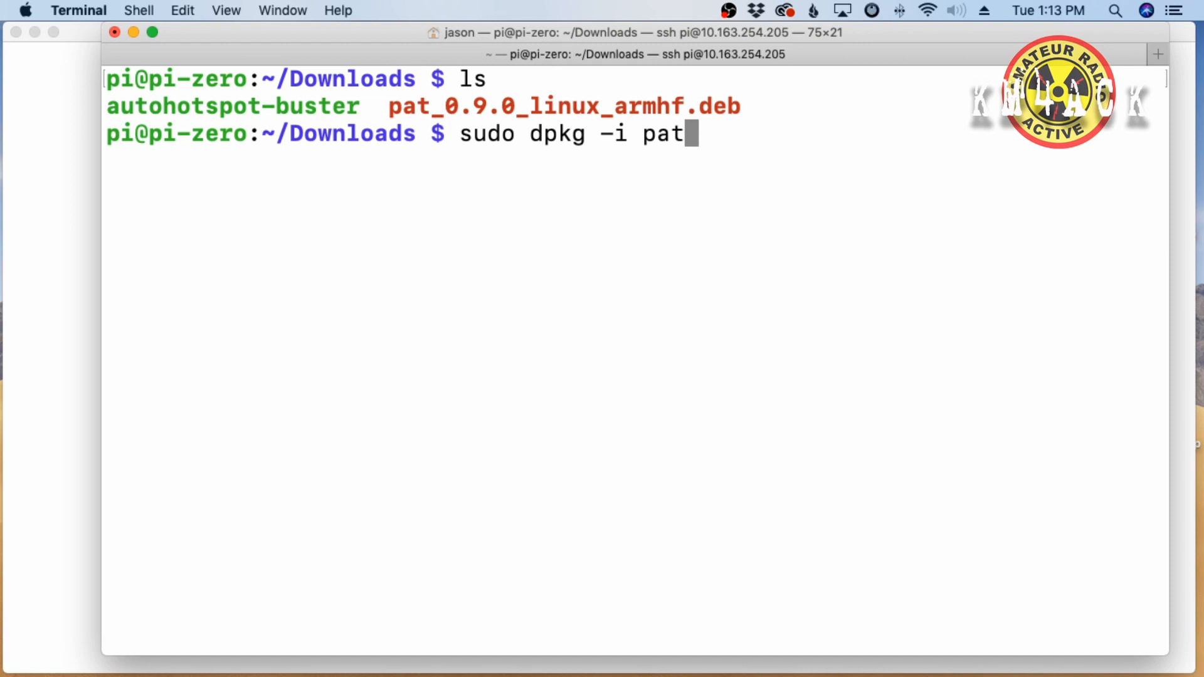
key(Tab)
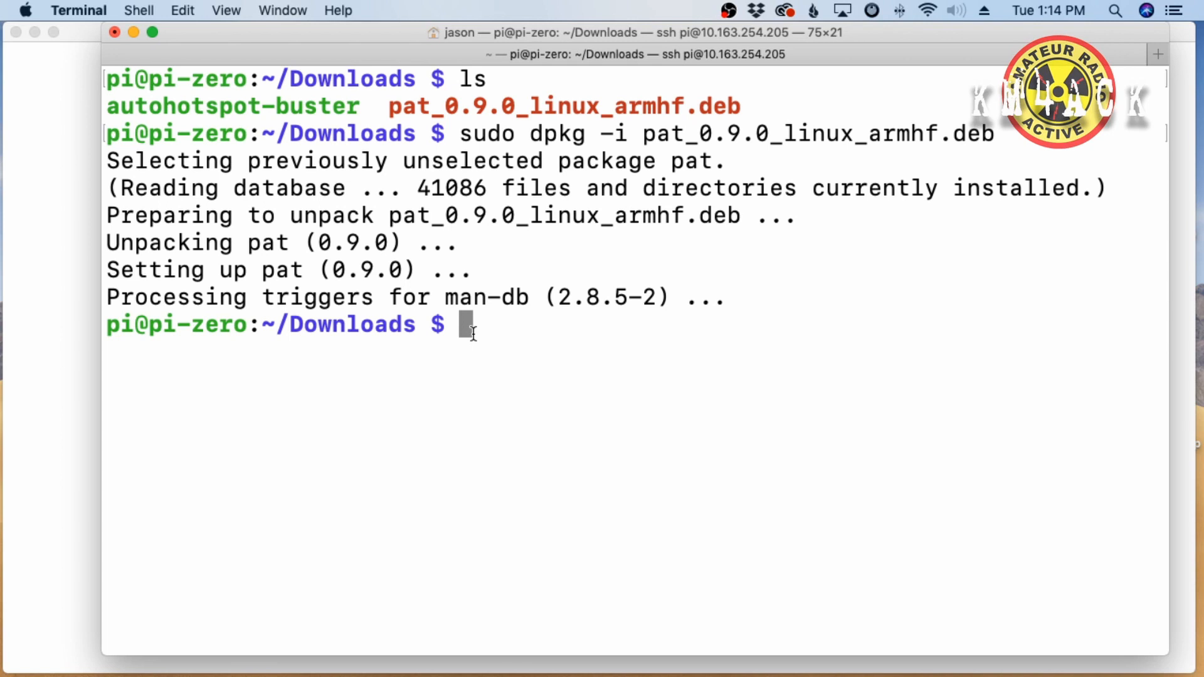
Run pat configure to open config.json in nano
text(pat)
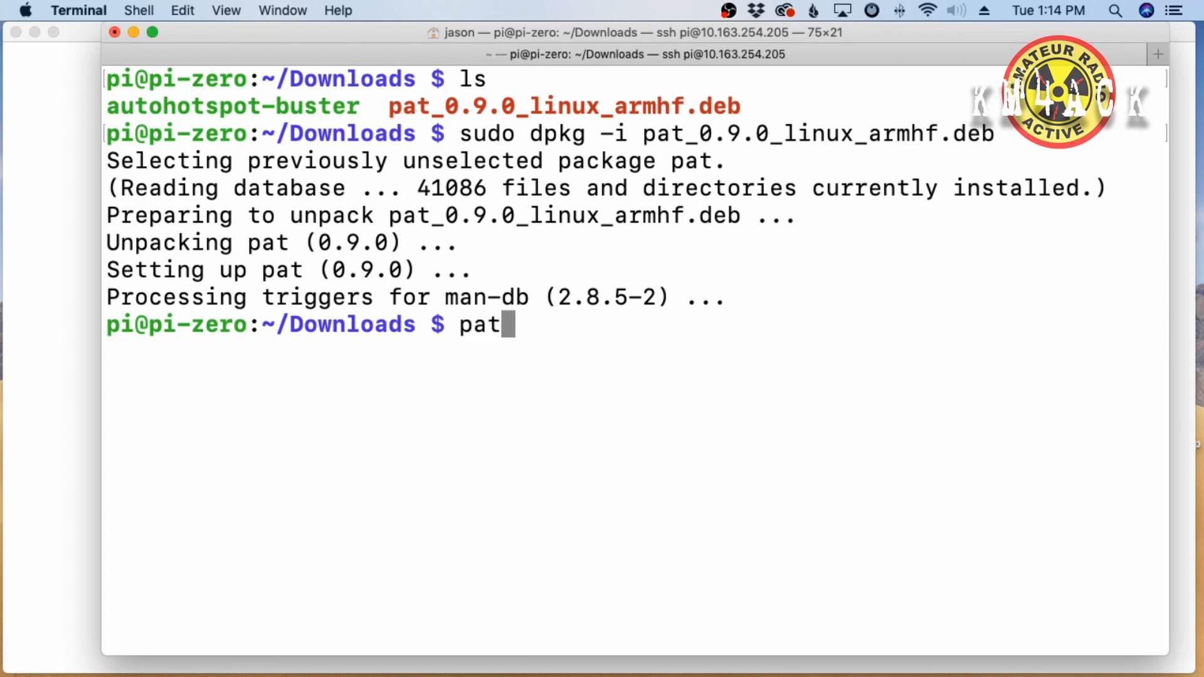
text(configur)
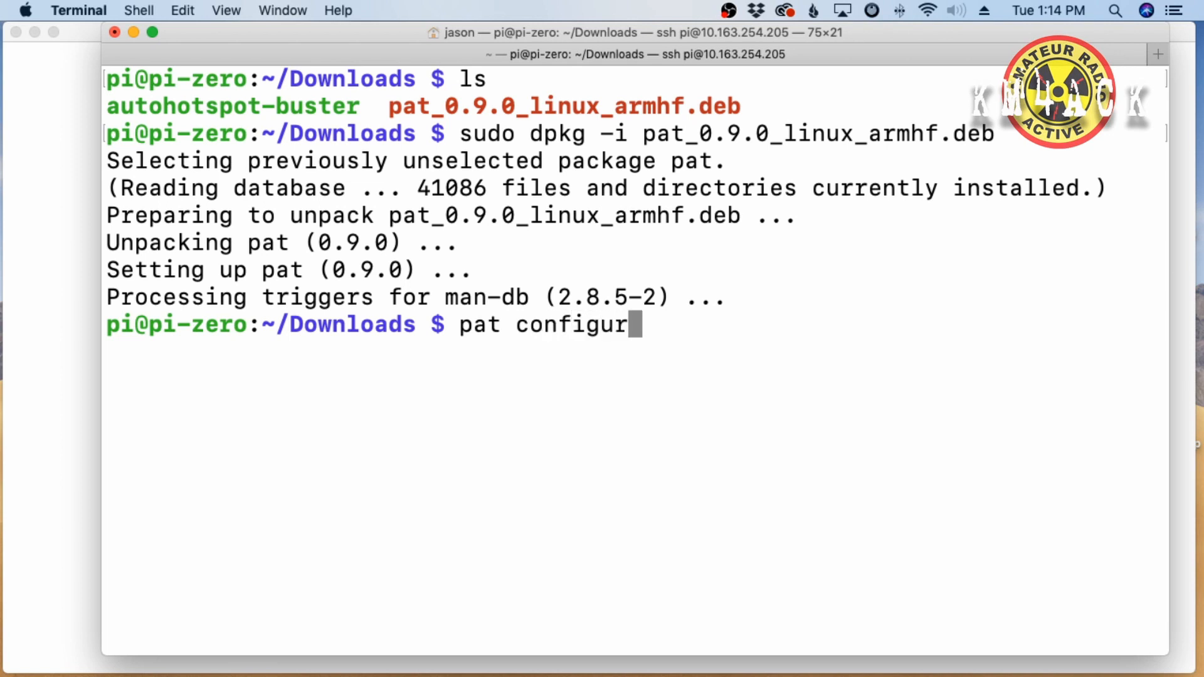
key(Return)
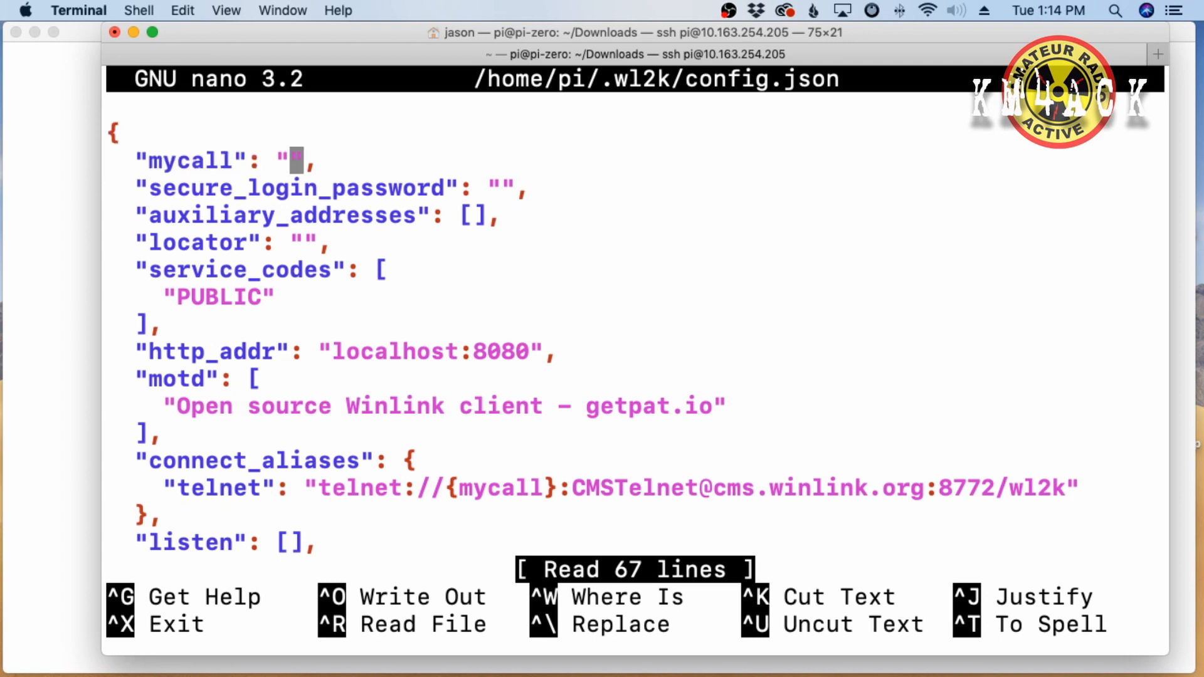
Enter callsign KM4ACK, the secure login password and locator EM65tv in config.json
text(KM4ACK)
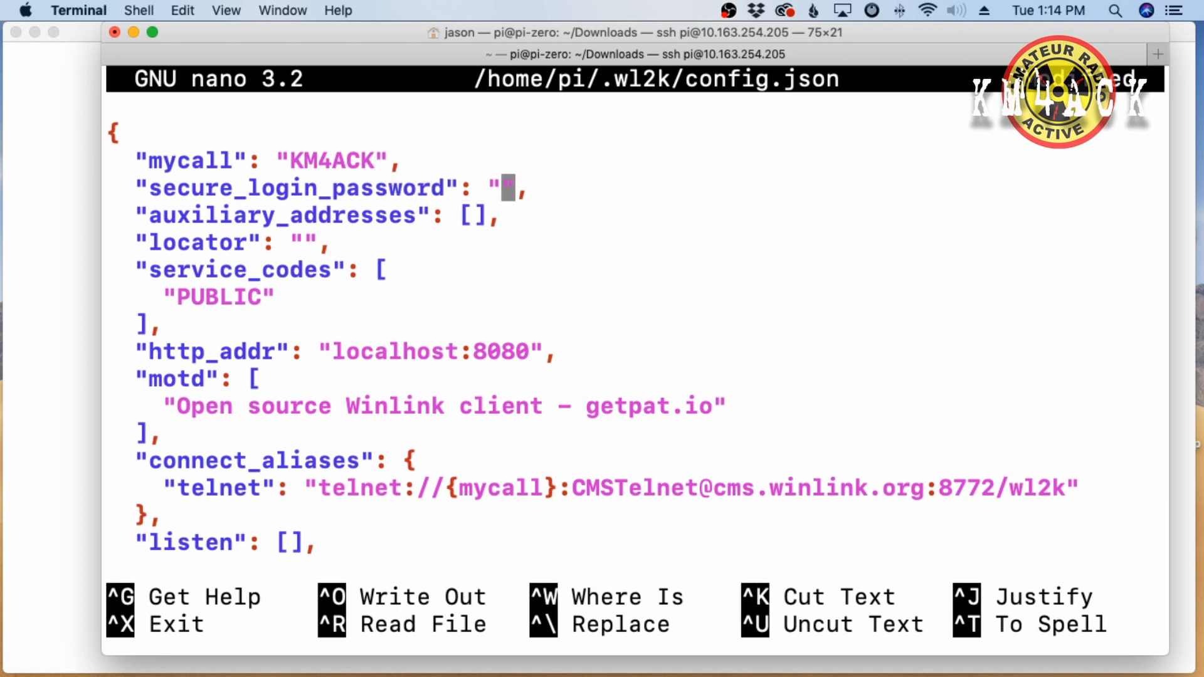
text(PA)
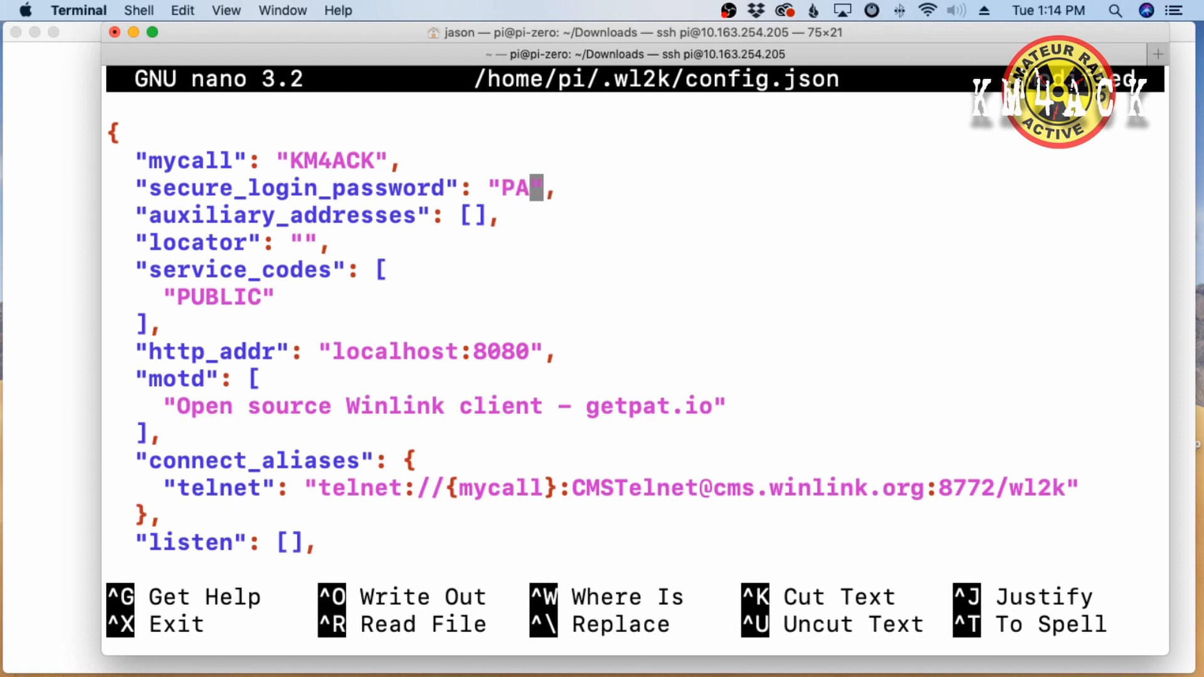
text(SSWORD)
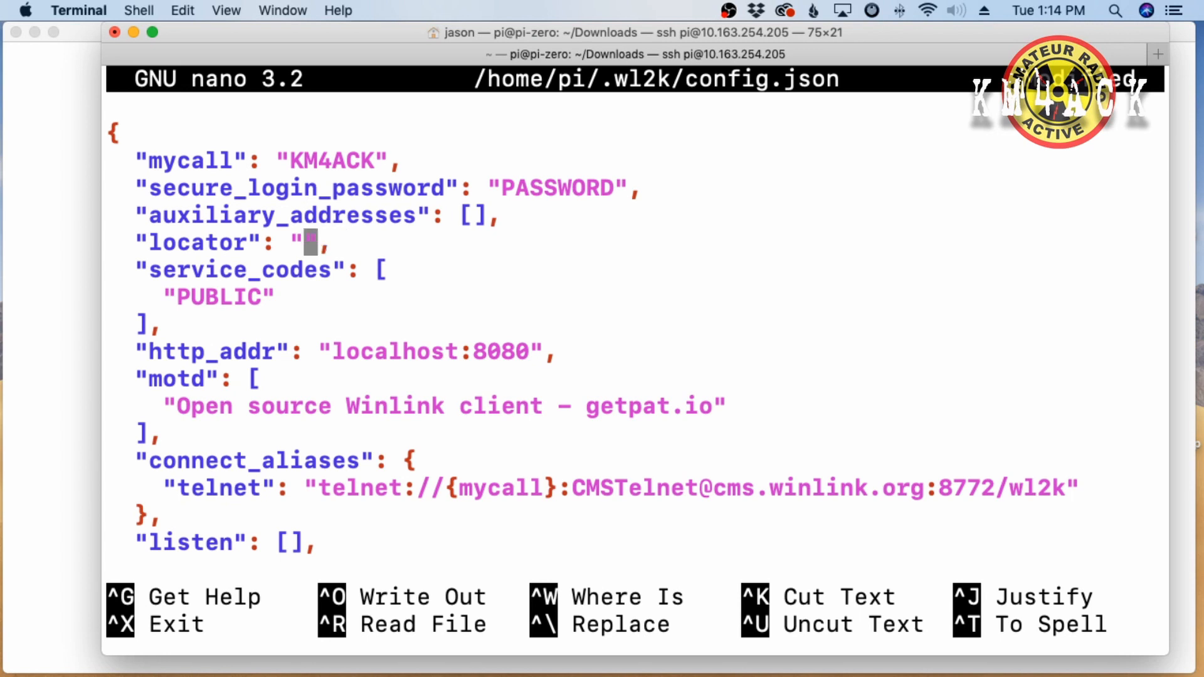
text(EM65tv)
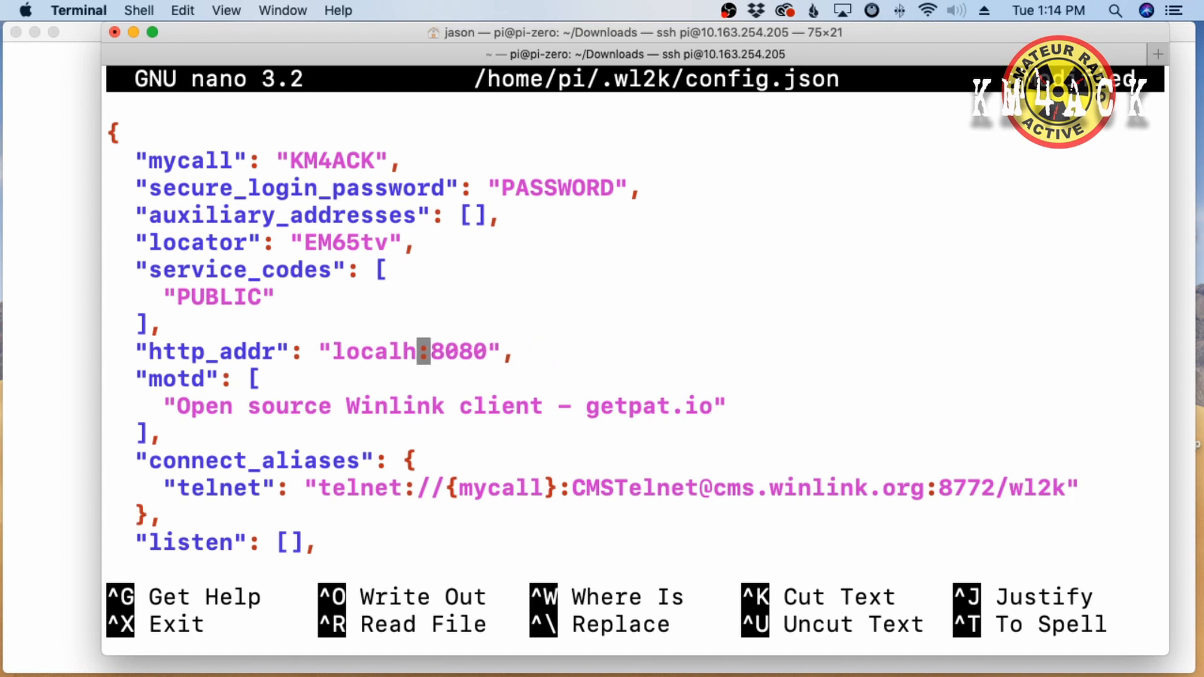
Change http_addr from localhost:8080 to 0.0.0.0:5050, then save and exit nano
key(BackSpace)
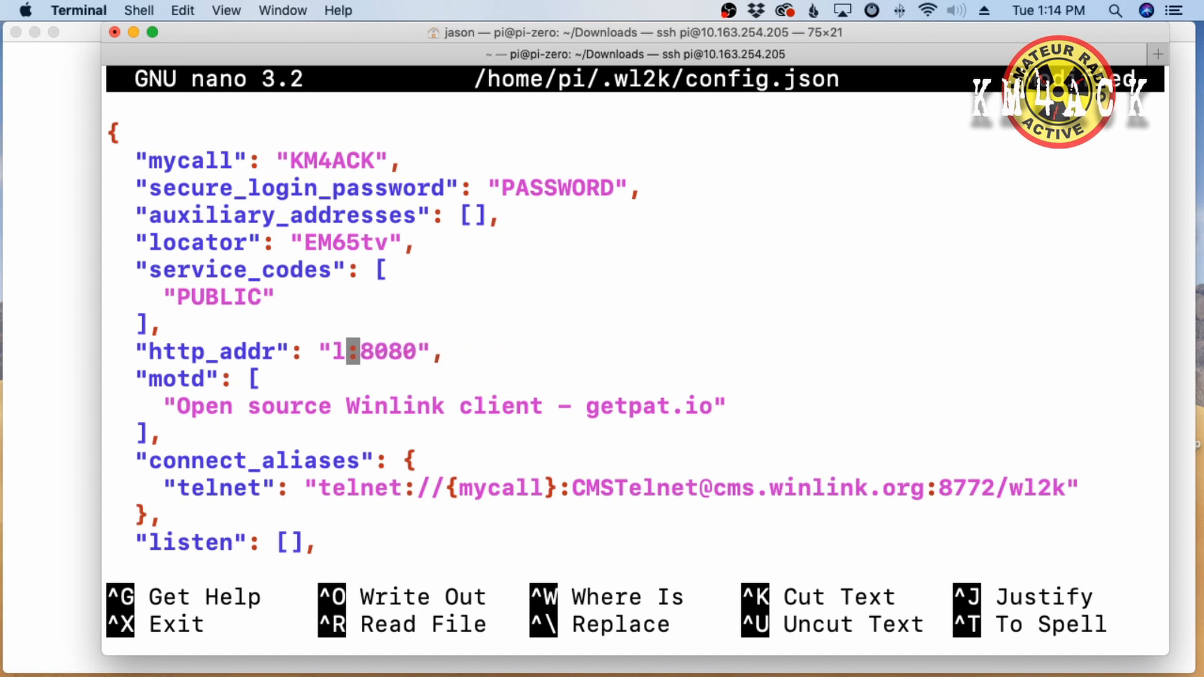
key(Backspace)
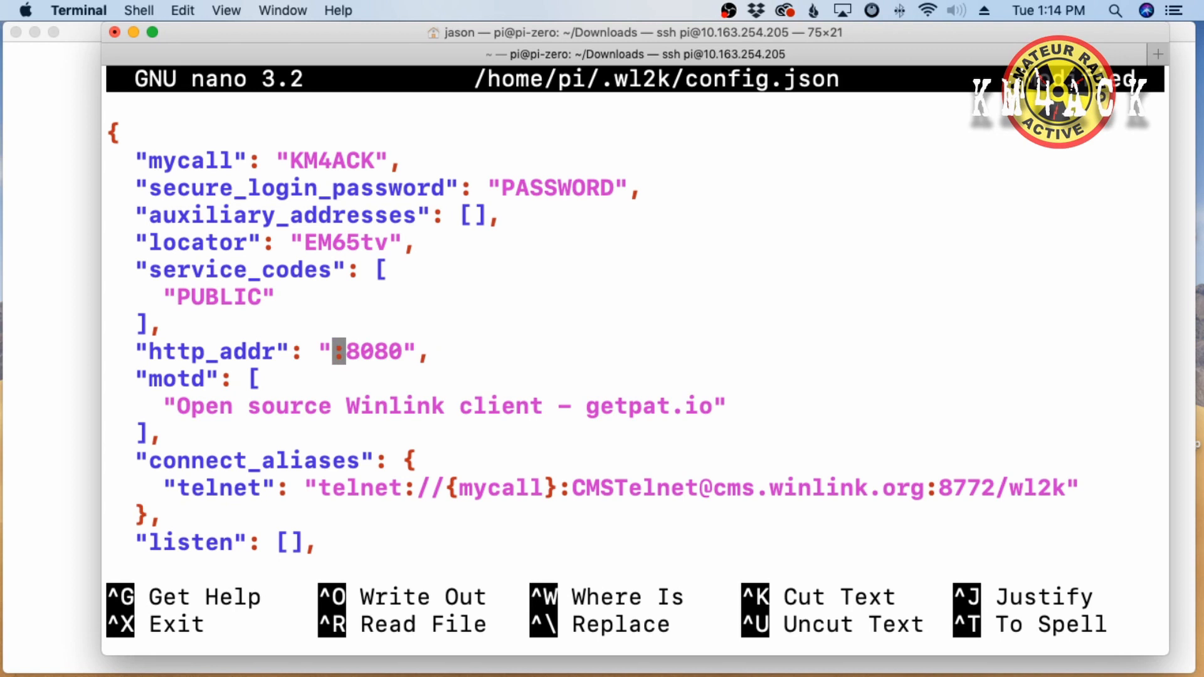
key(ctrl+r)
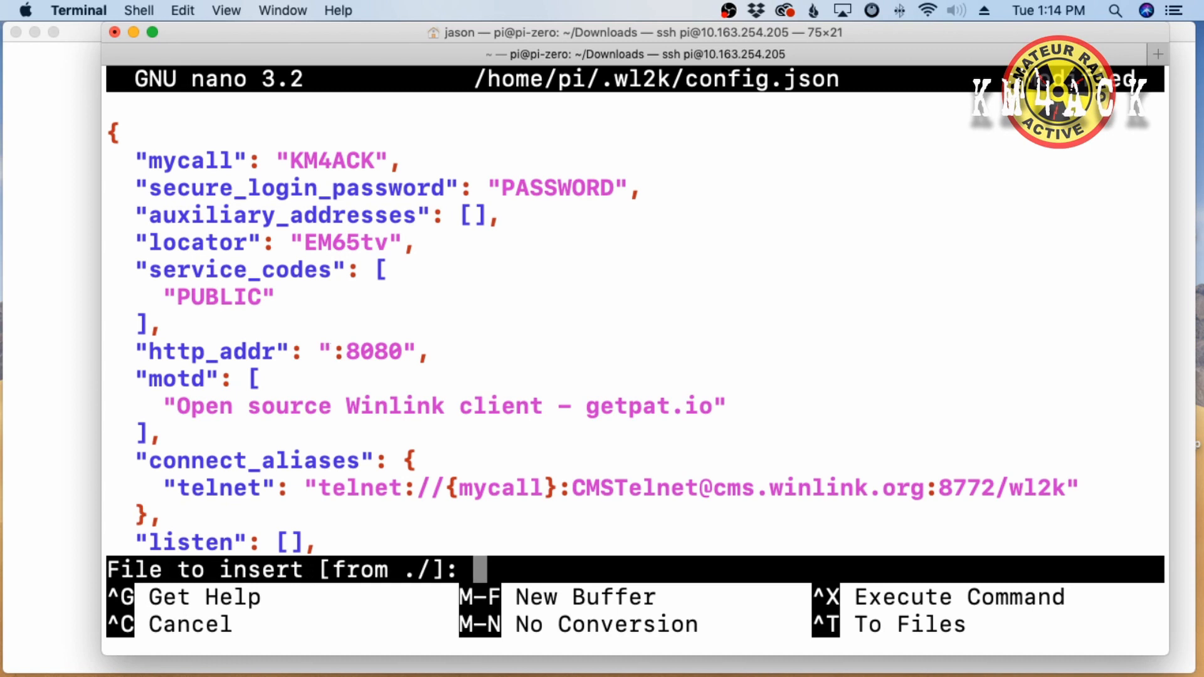
key(ctrl+c)
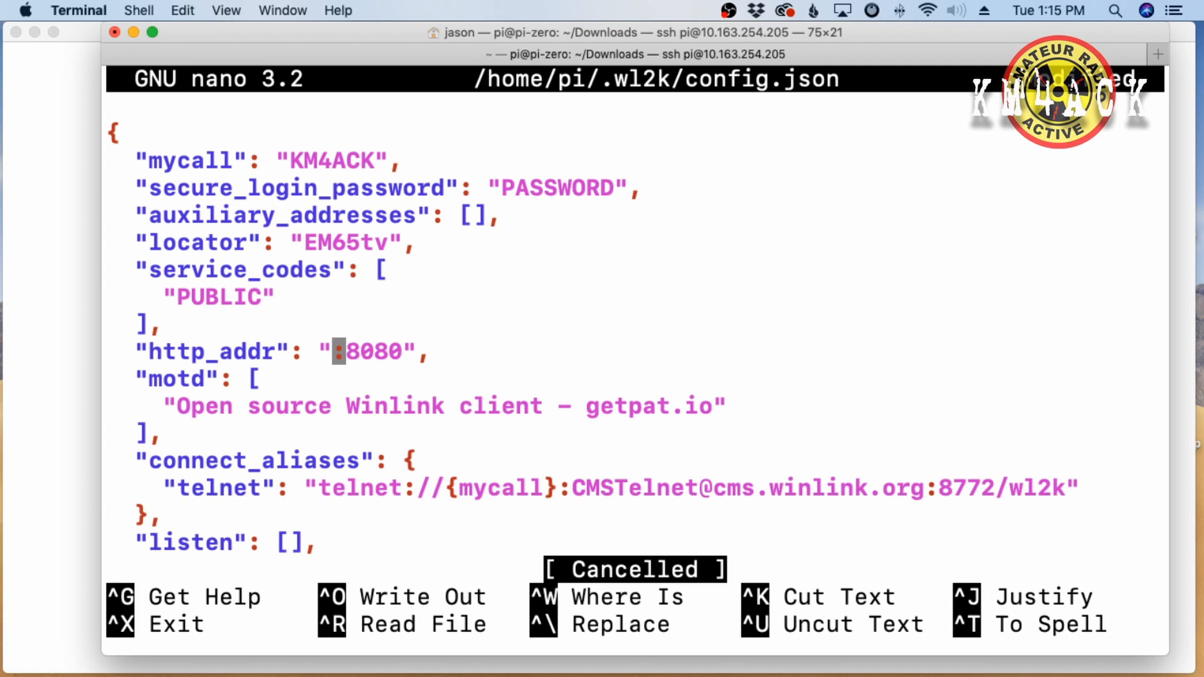
text(0)
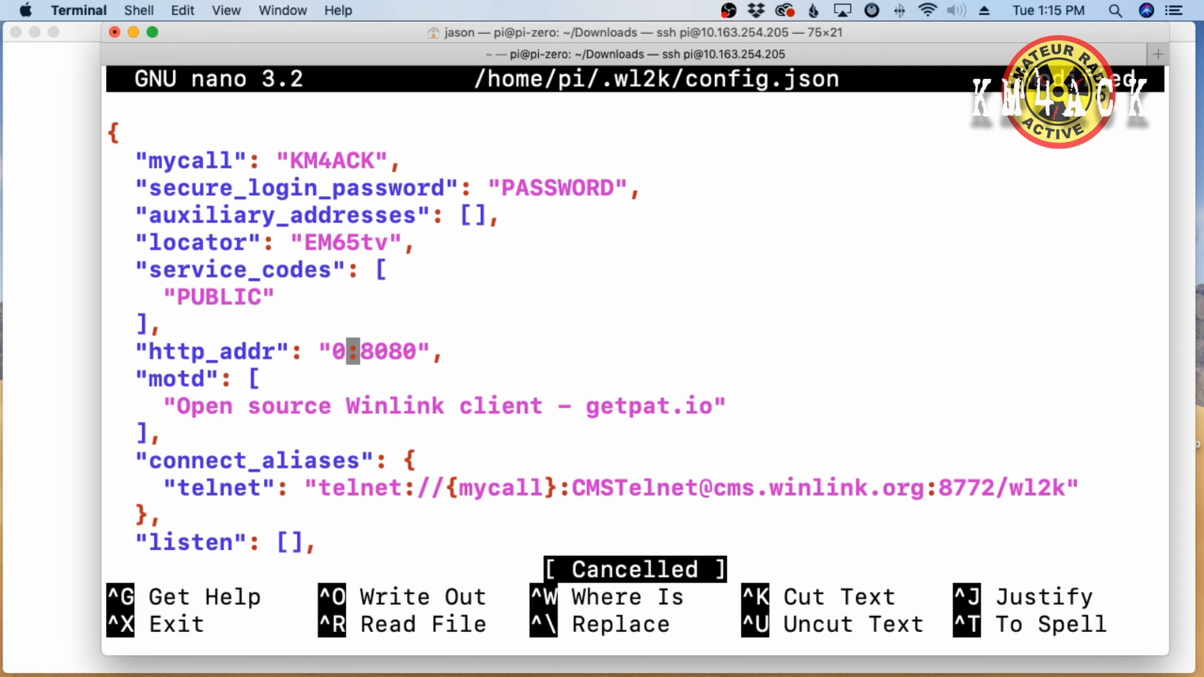
text(.0.0.0)
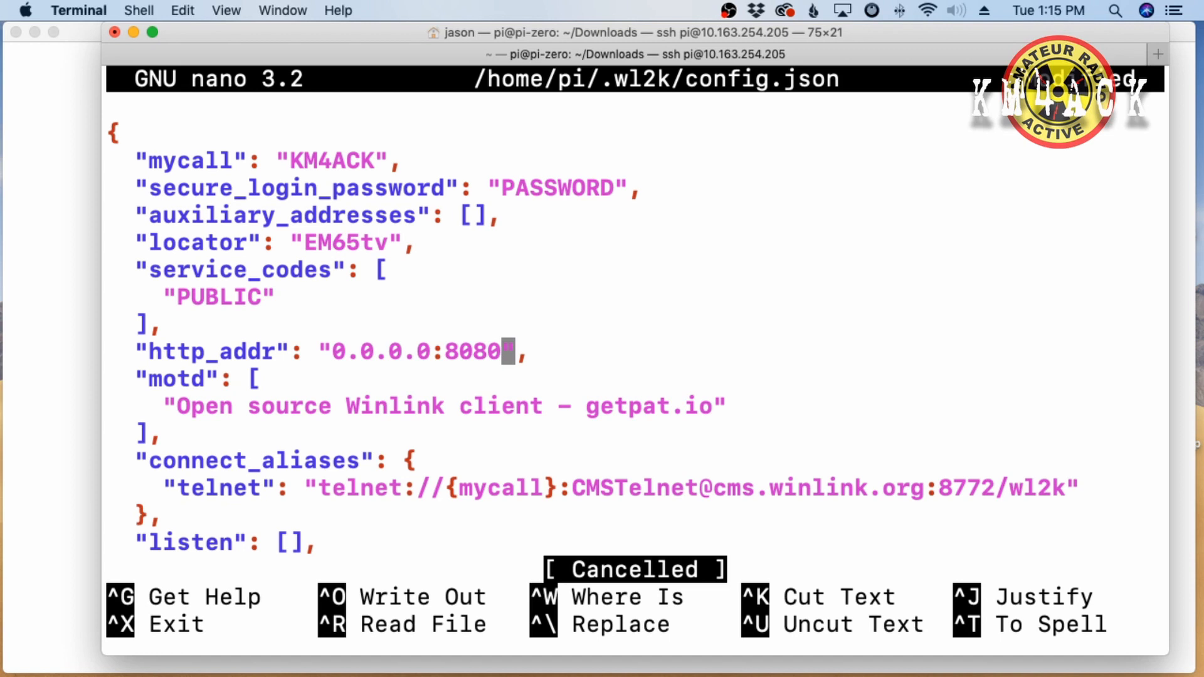
key(backspace)
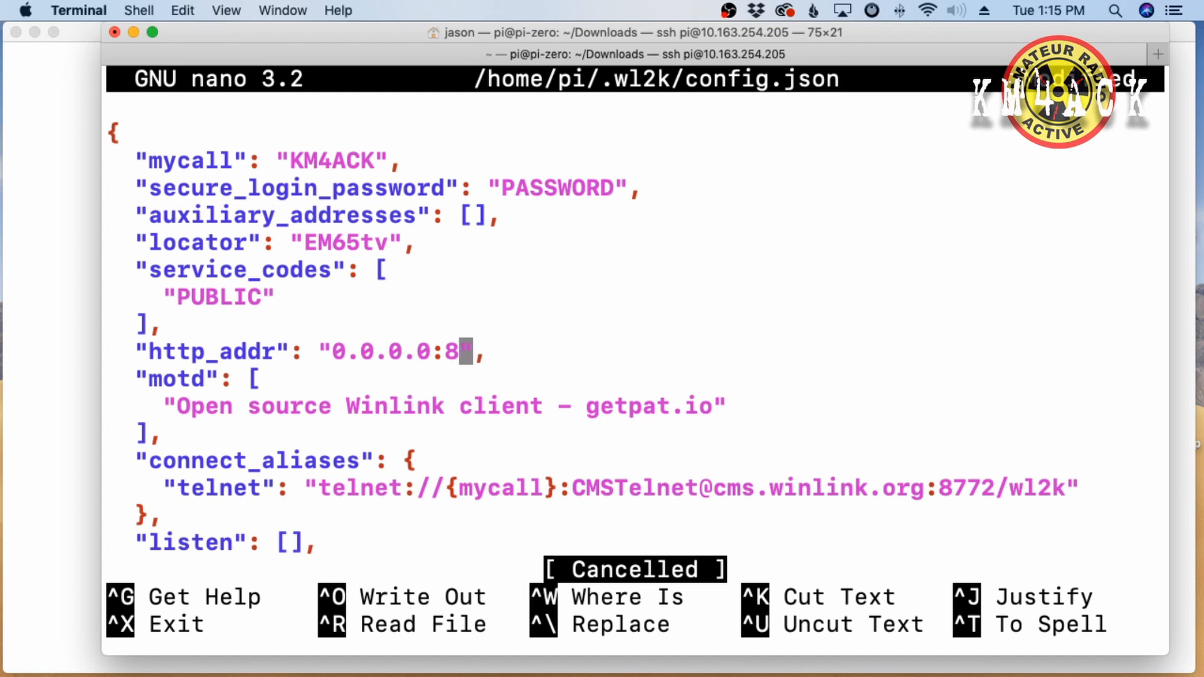
text(0)
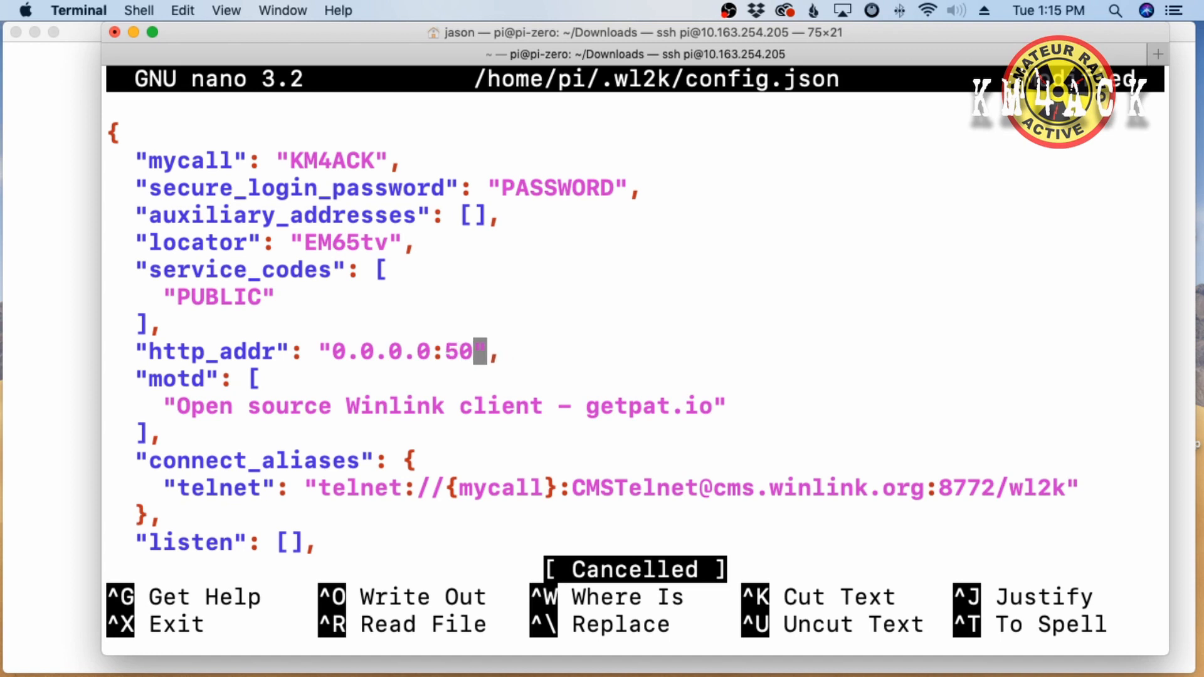
text(50)
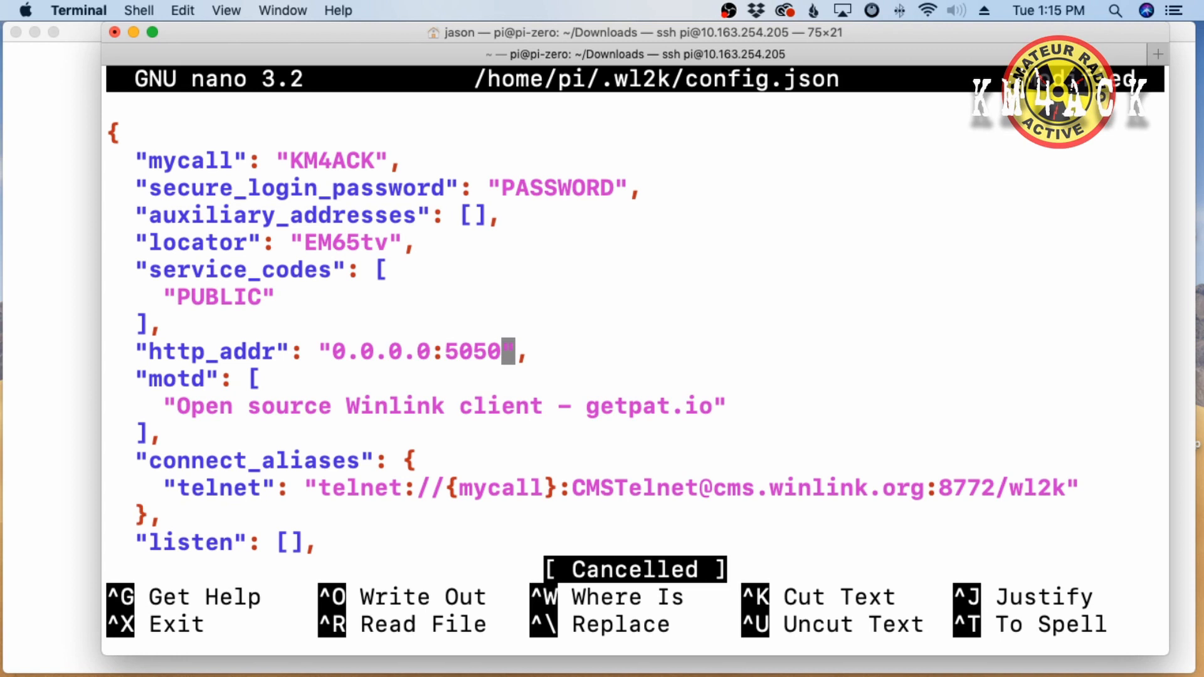
key(enter)
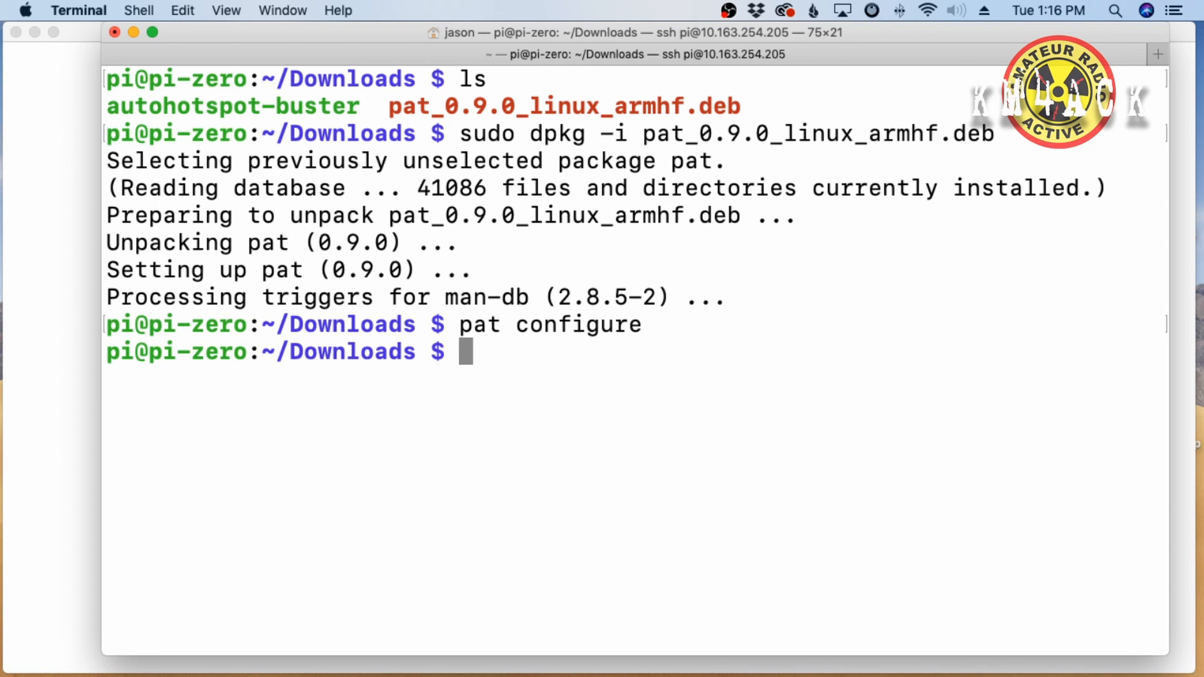
Run pat http to confirm the web service starts on 0.0.0.0:5050, then stop it with Ctrl+C
text(pat http)
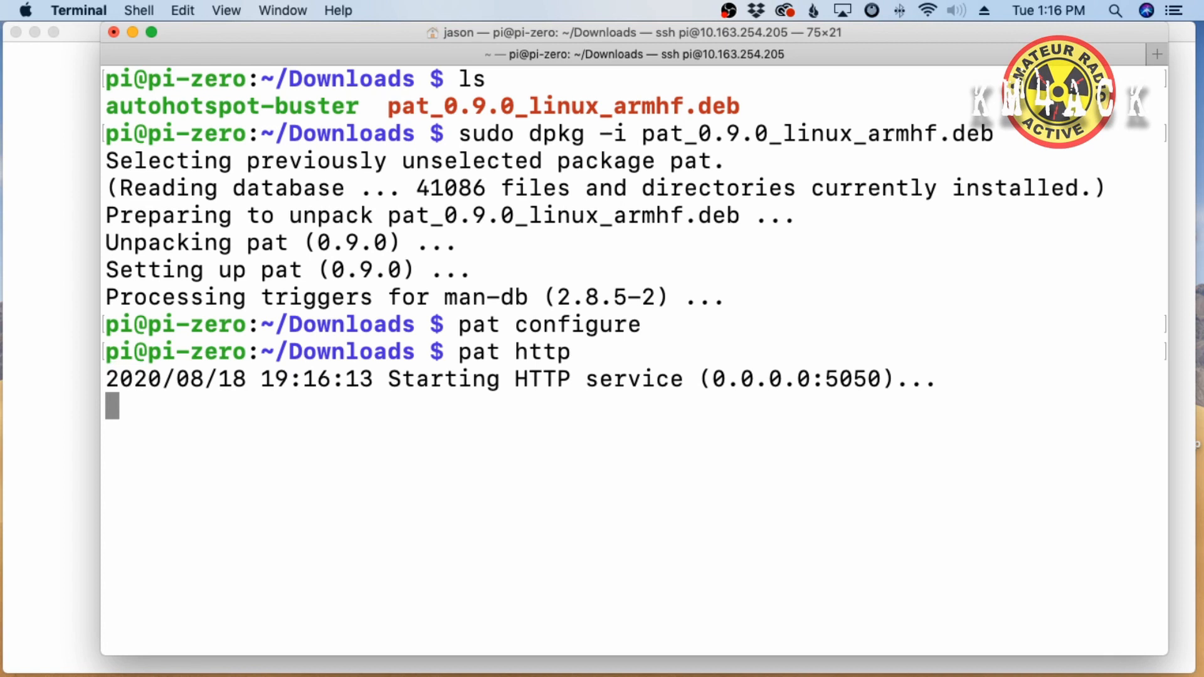
mouse_move(708, 378)
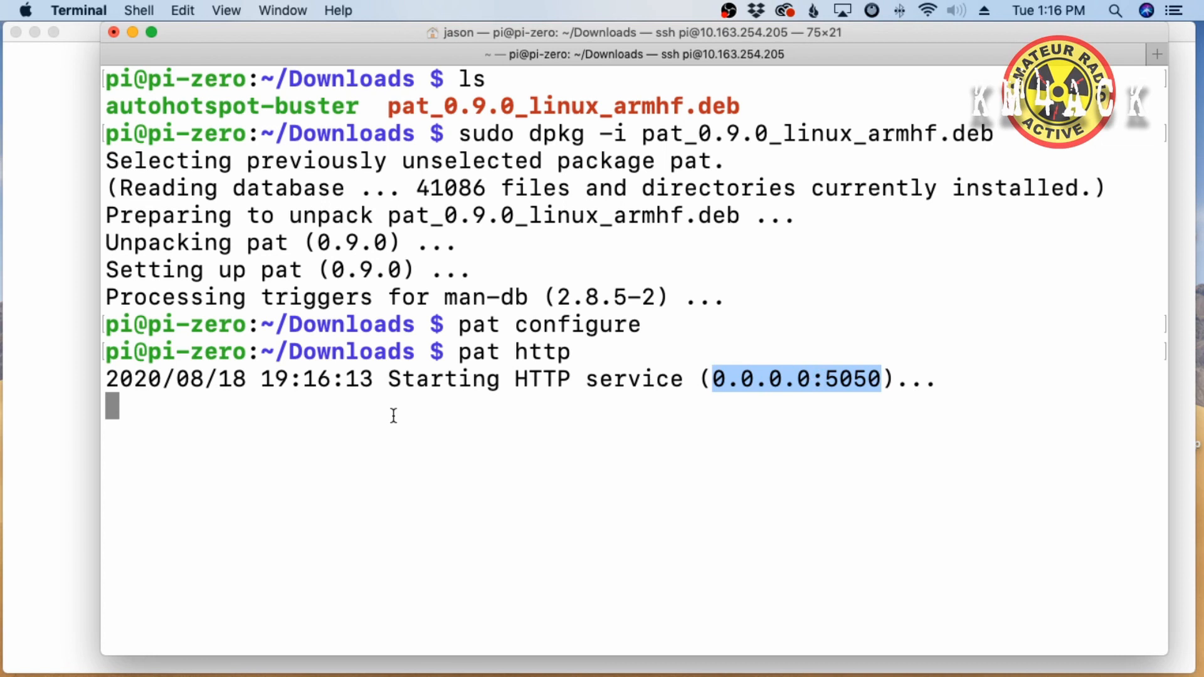
key(ctrl+c)
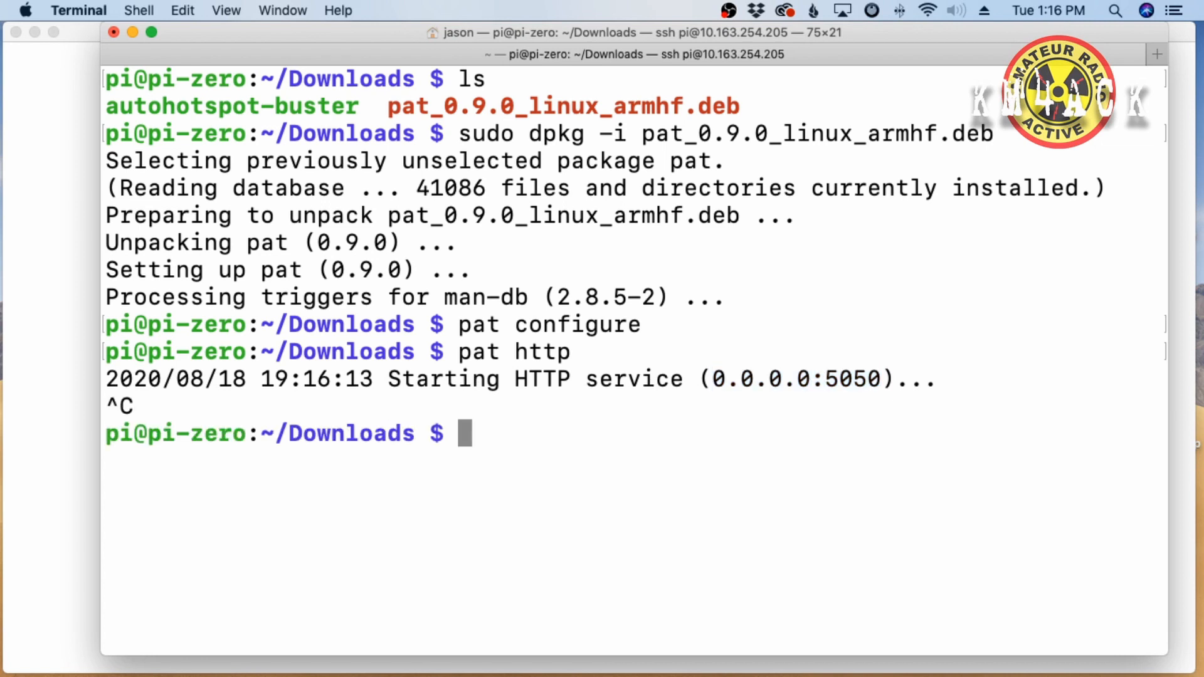
mouse_move(394, 419)
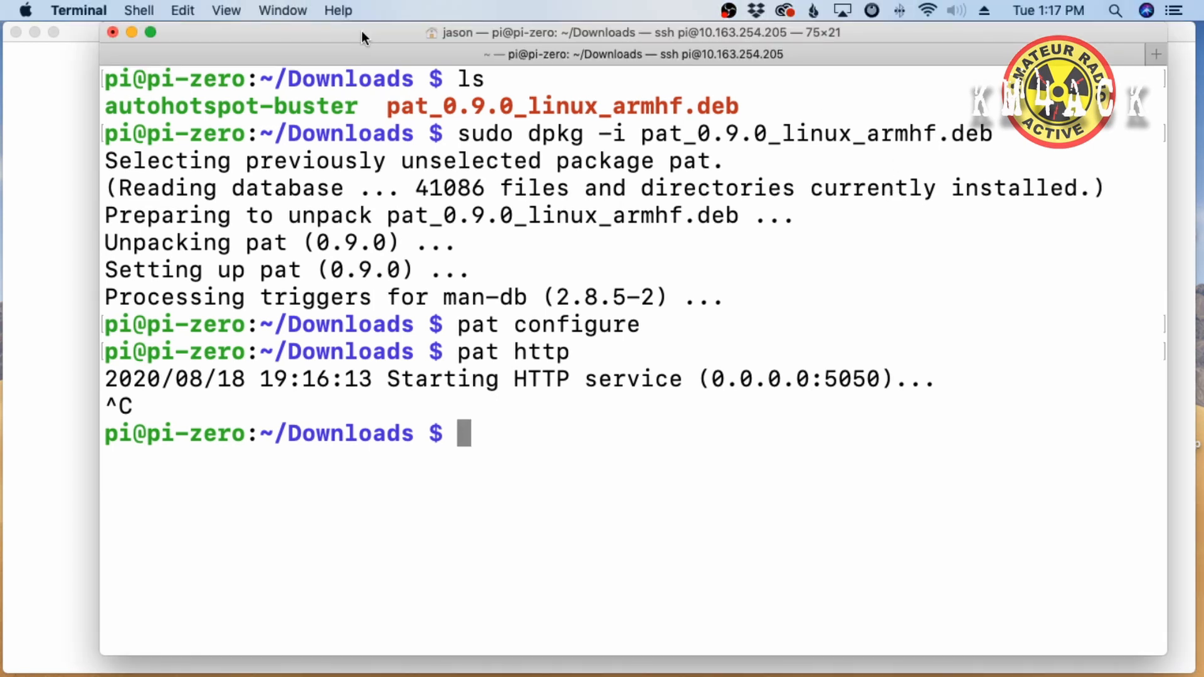
Start the pat@pi systemd service and enable it at boot
text(sudo systemctl start pat@pi)
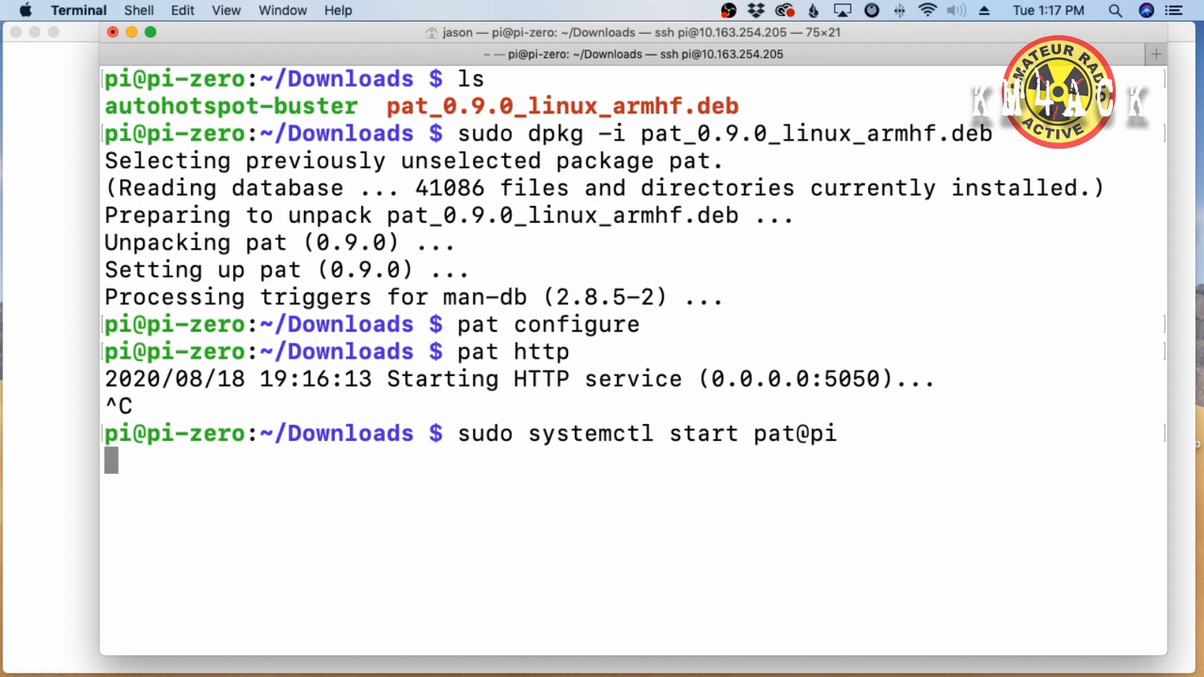
key(Return)
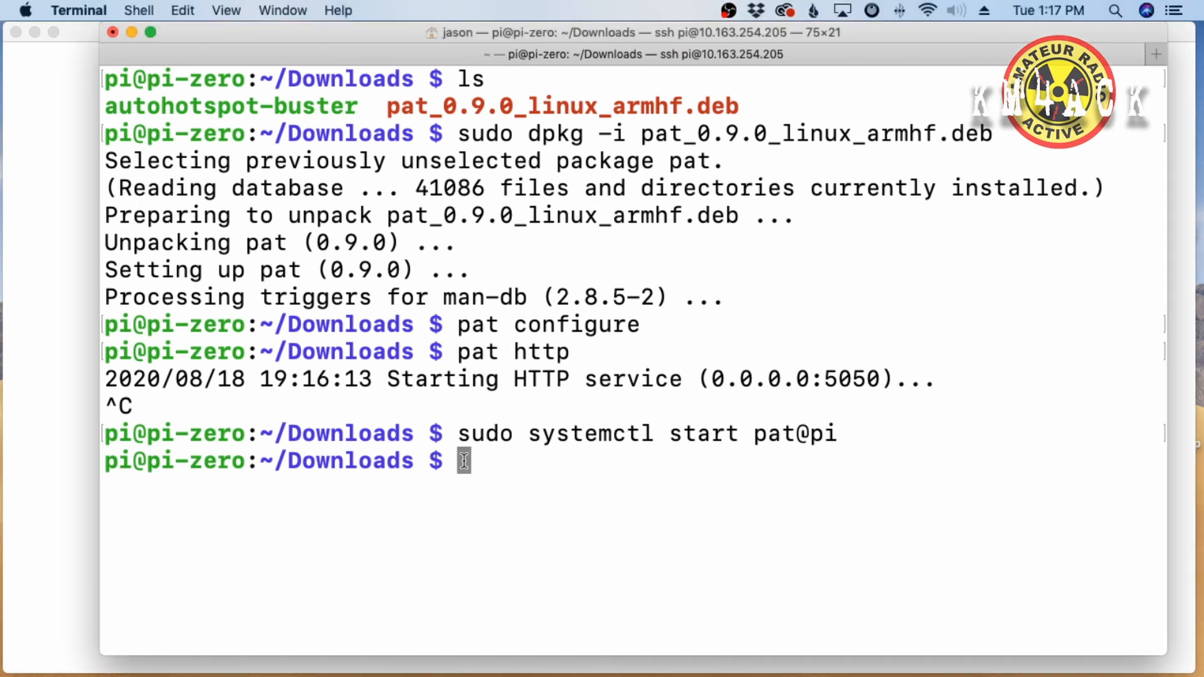
text(sudo systemctl enable pat@pi)
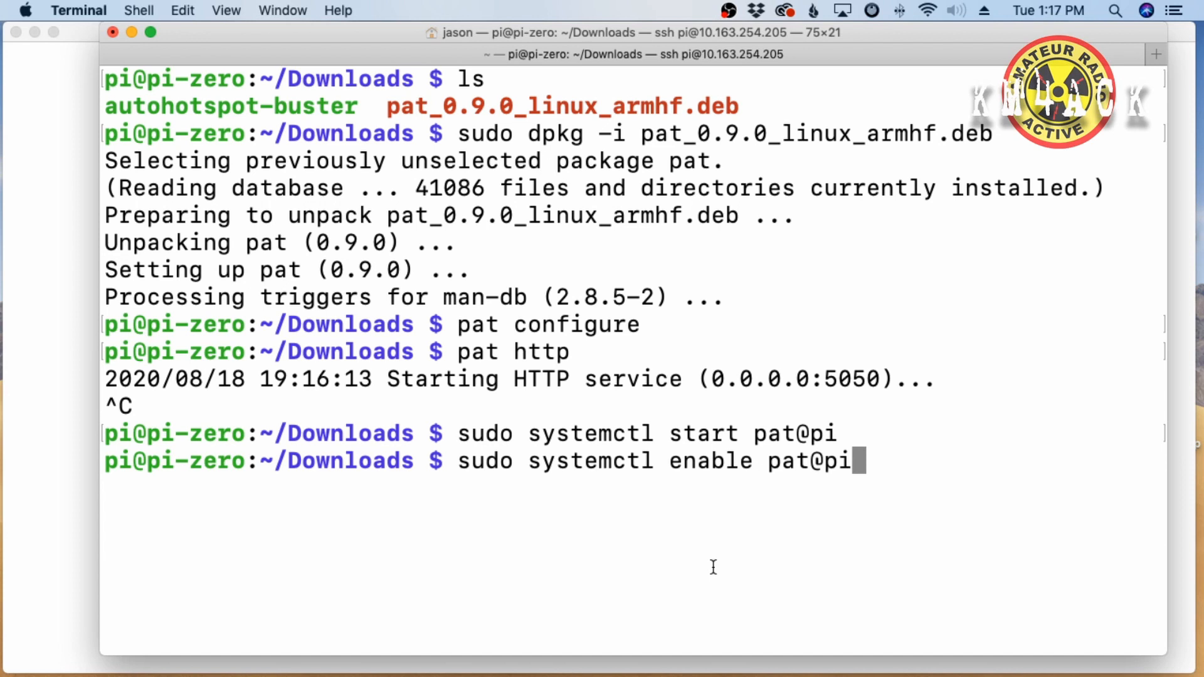
key(Return)
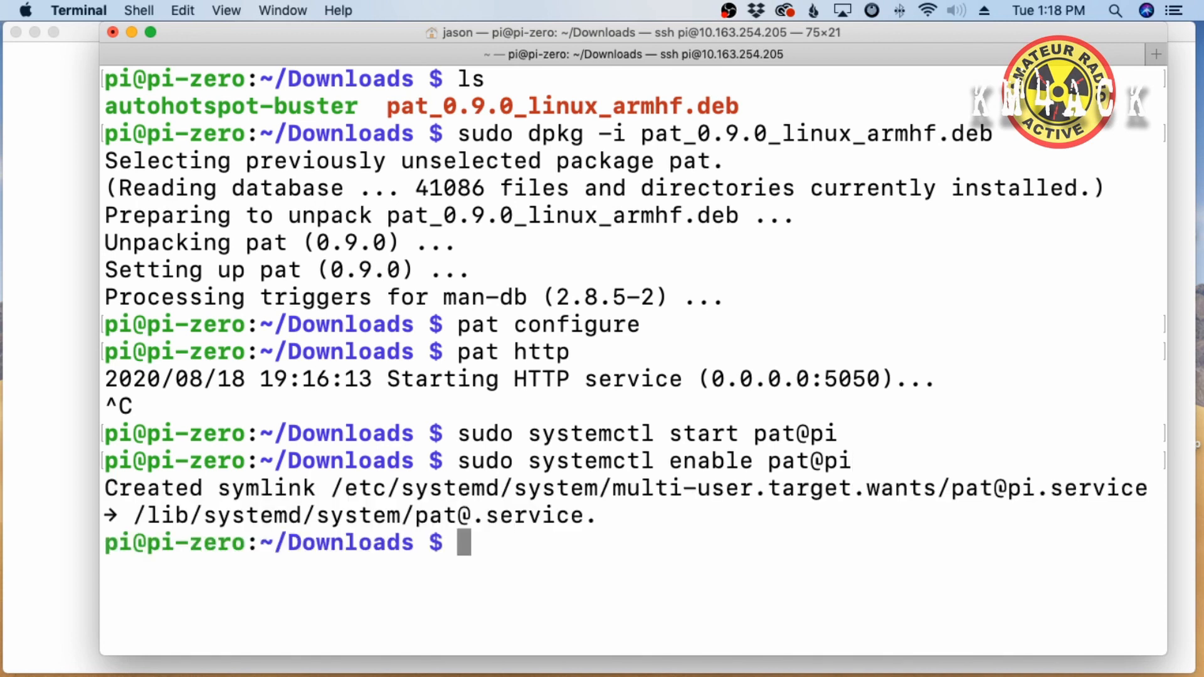
Reboot the Pi with sudo reboot
text(sudo)
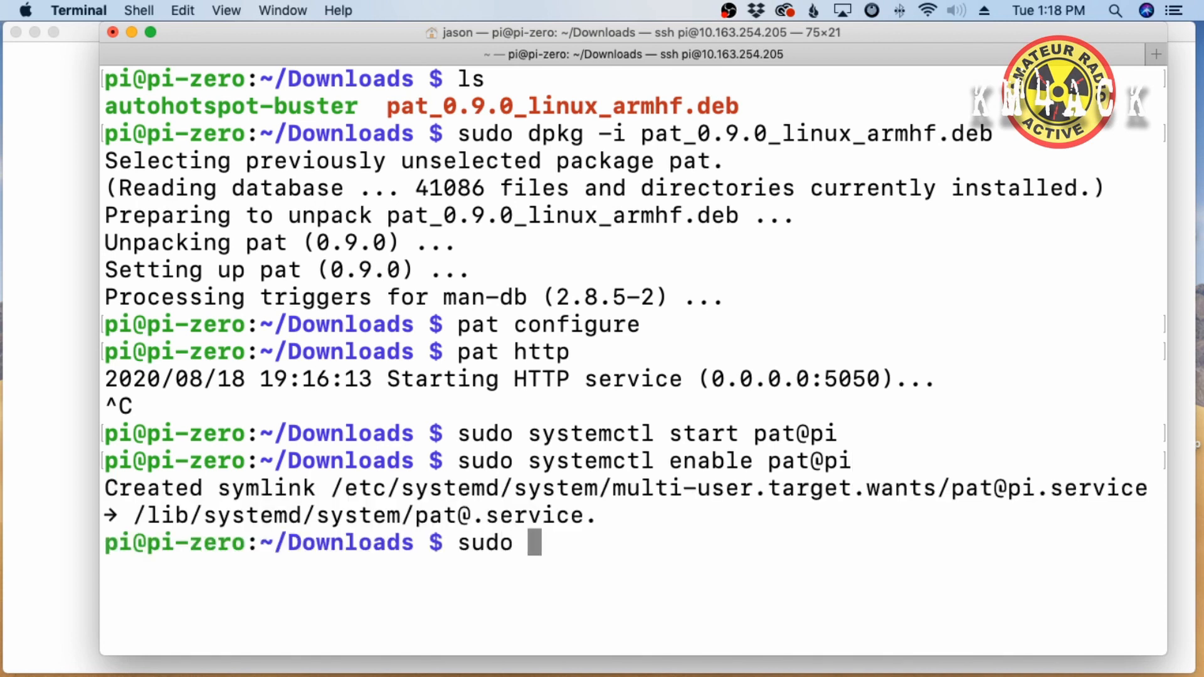
text(re)
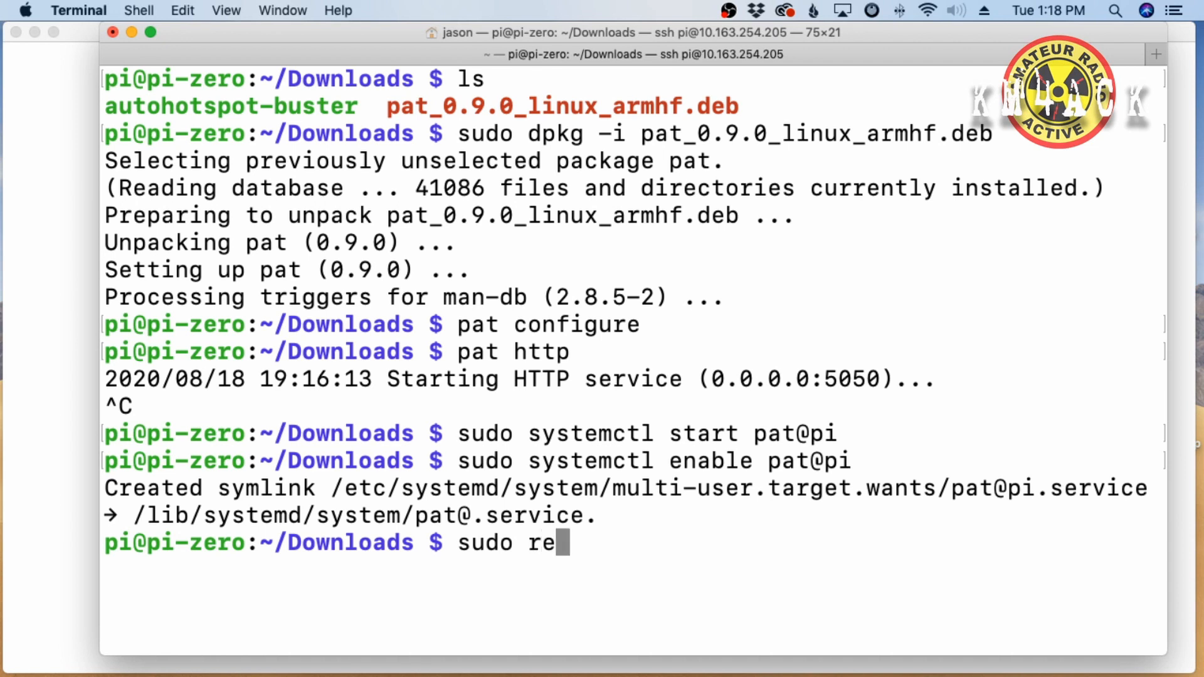
text(boot)
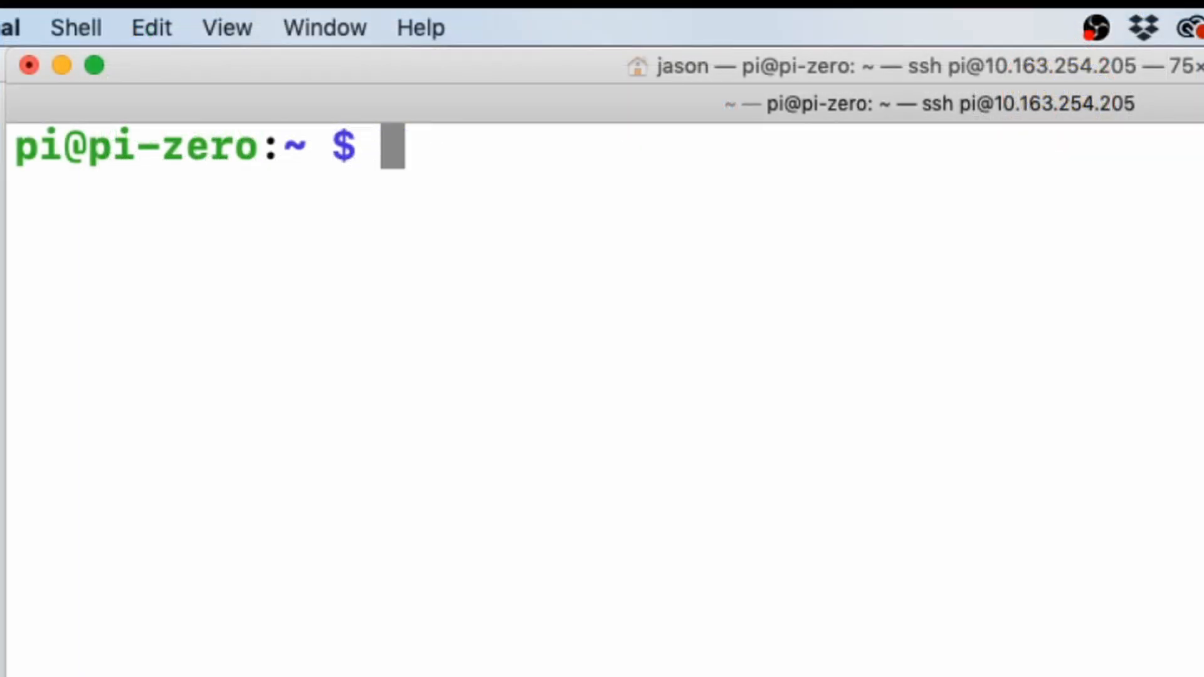
Run pidof pat and highlight the returned process id 376
text(pid)
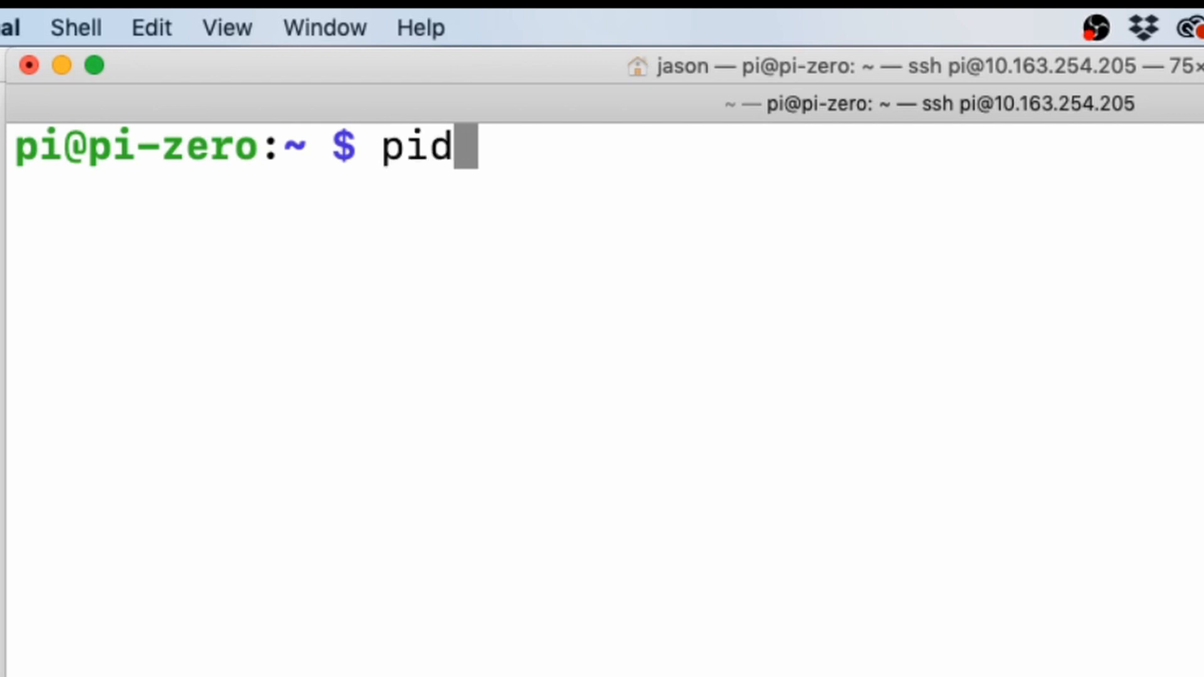
text(of)
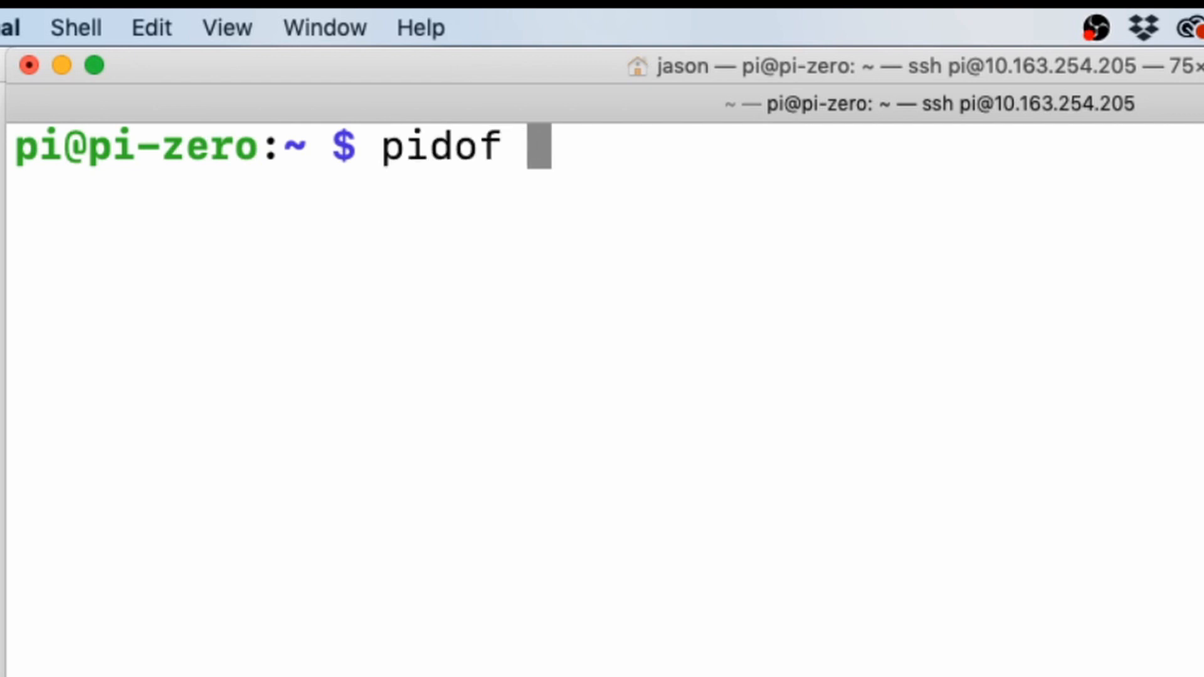
text(pat)
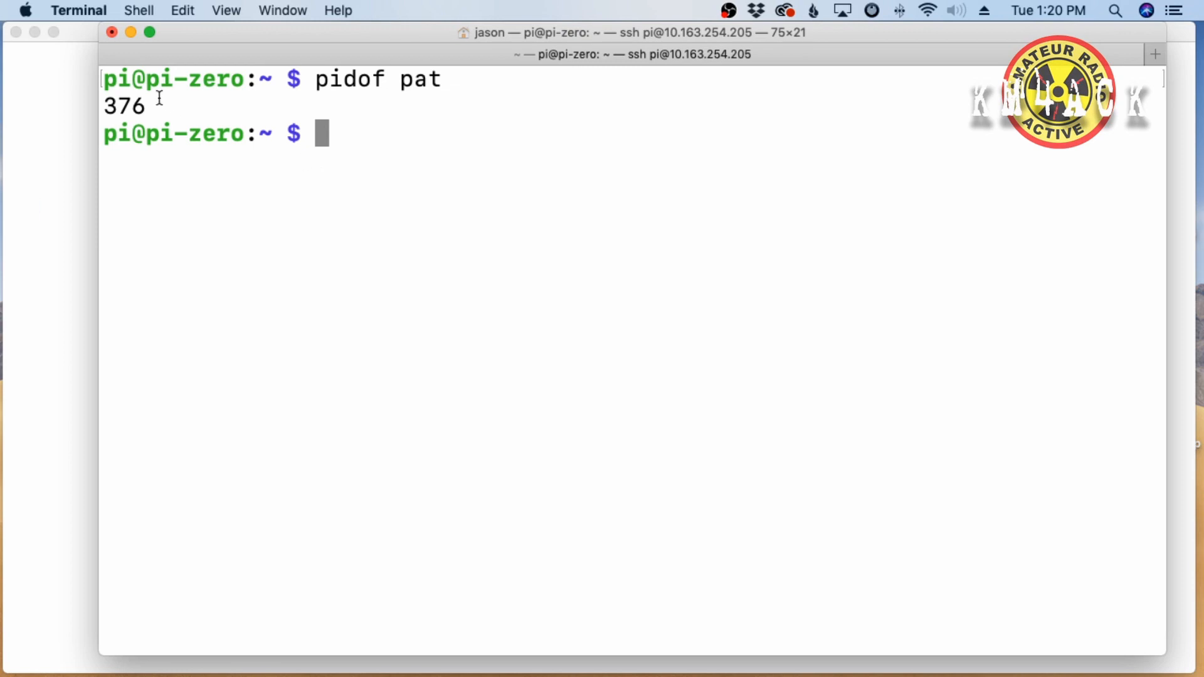
double_click(123, 106)
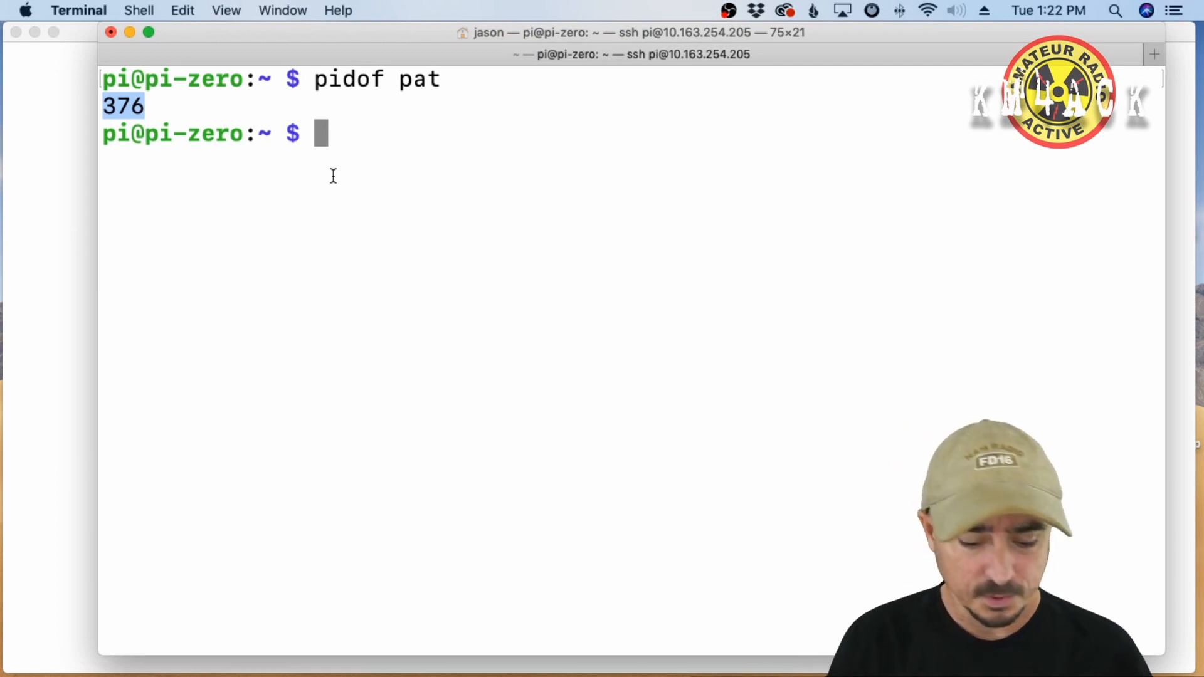
Run hcitool scan and copy the Mobilinkd TNC2 address 20:19:04:03:19:47
text(hcitool scan)
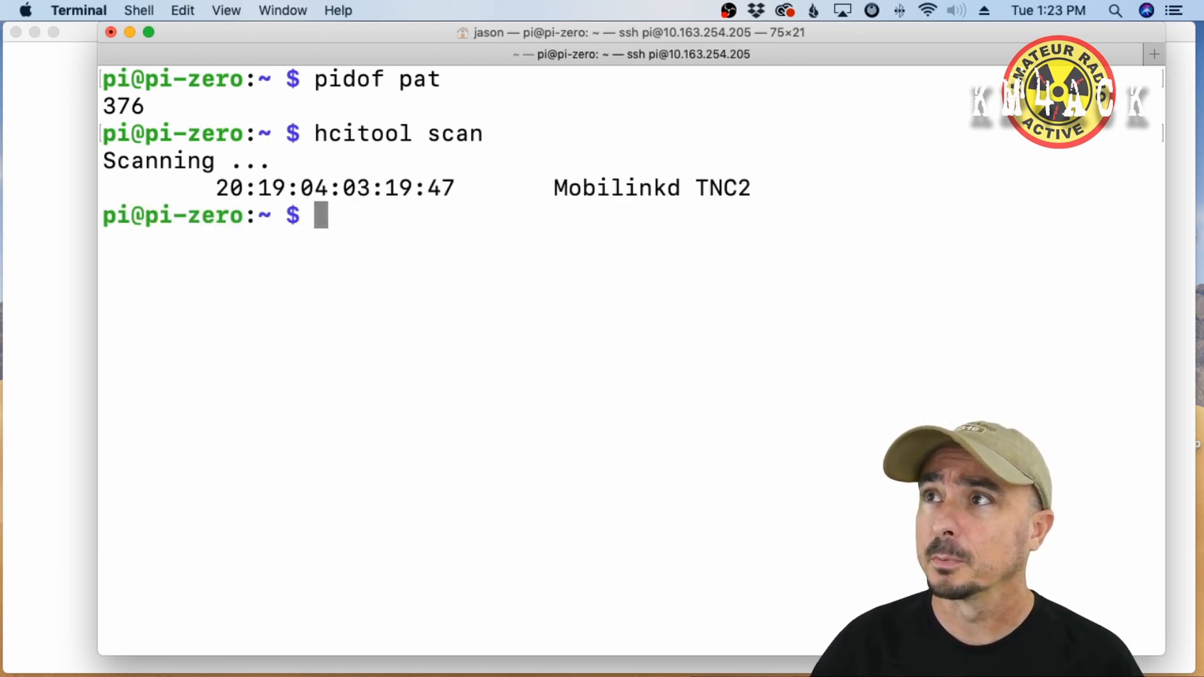
double_click(334, 188)
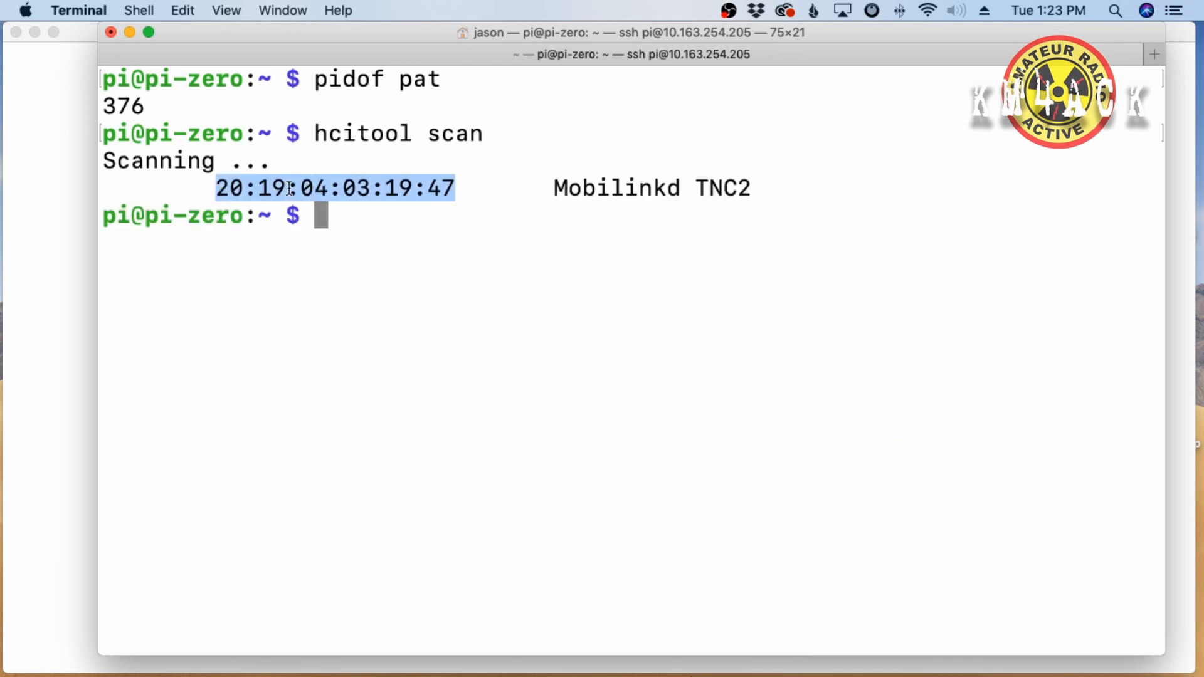
right_click(334, 189)
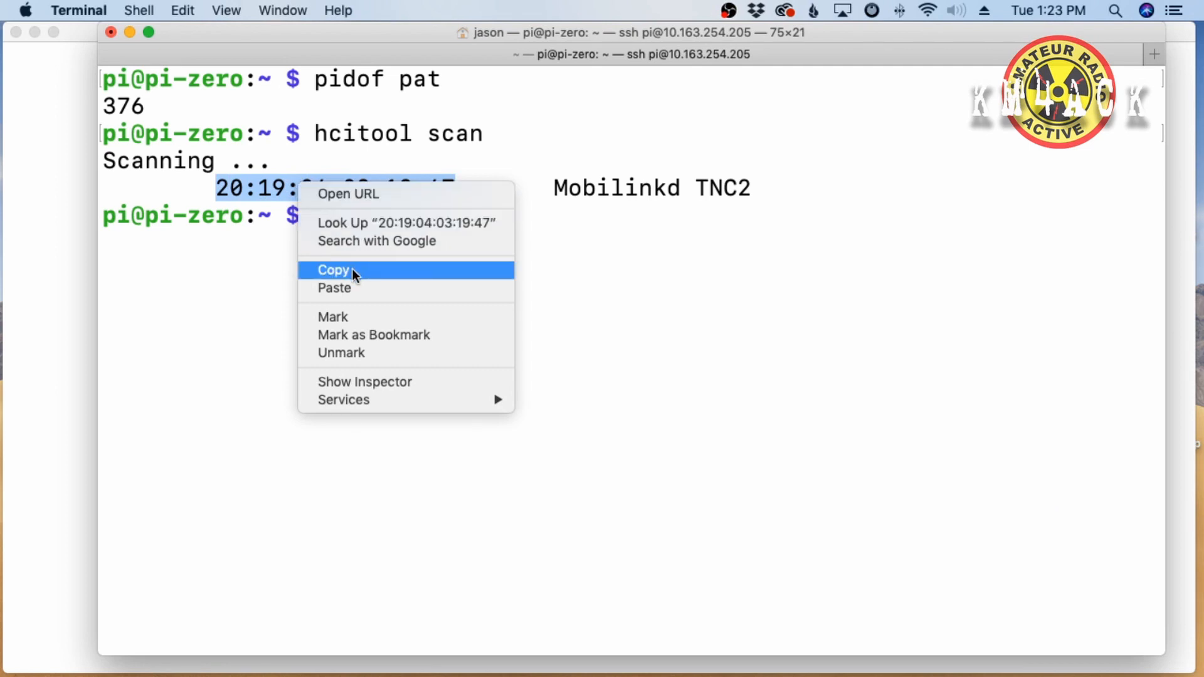
click(334, 270)
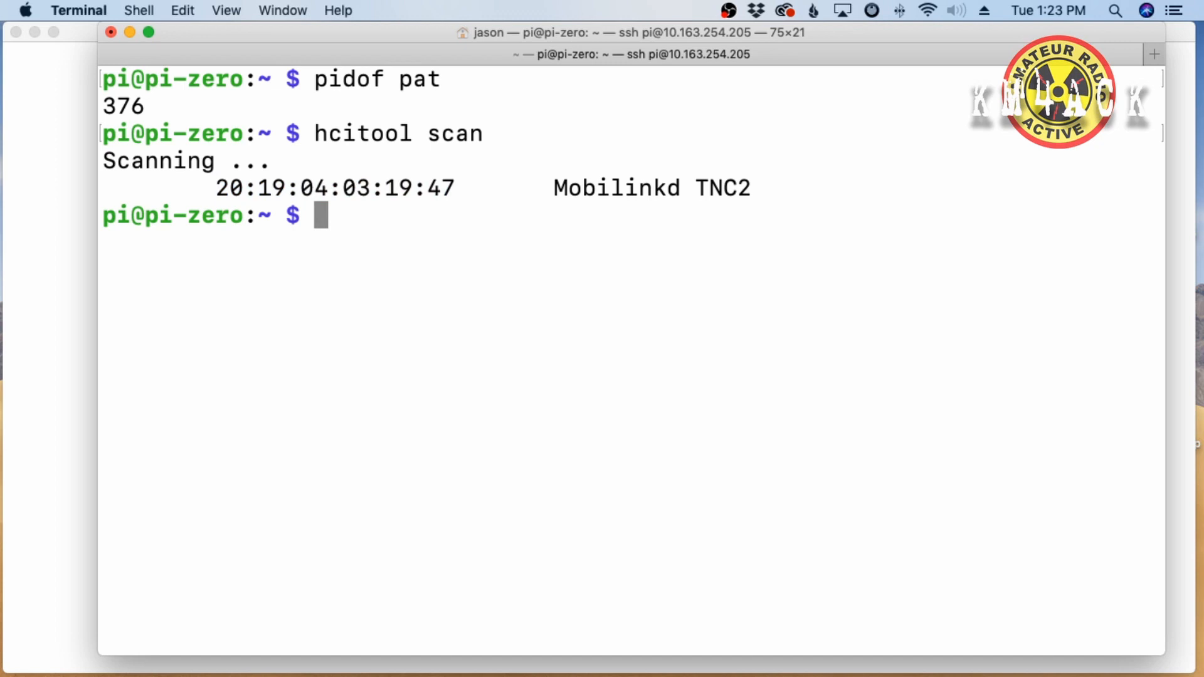
Start sudo bluetoothctl and scan on to find the Mobilinkd TNC2 at 20:19:04:03:19:47
text(sudo)
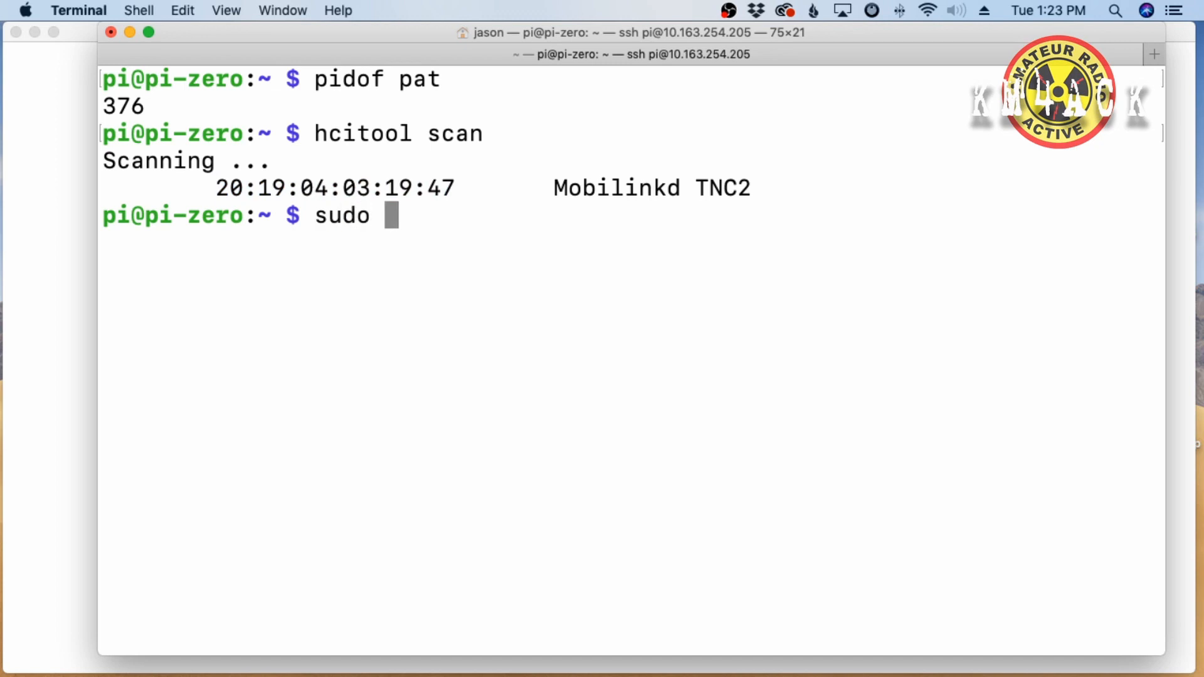
text(blue)
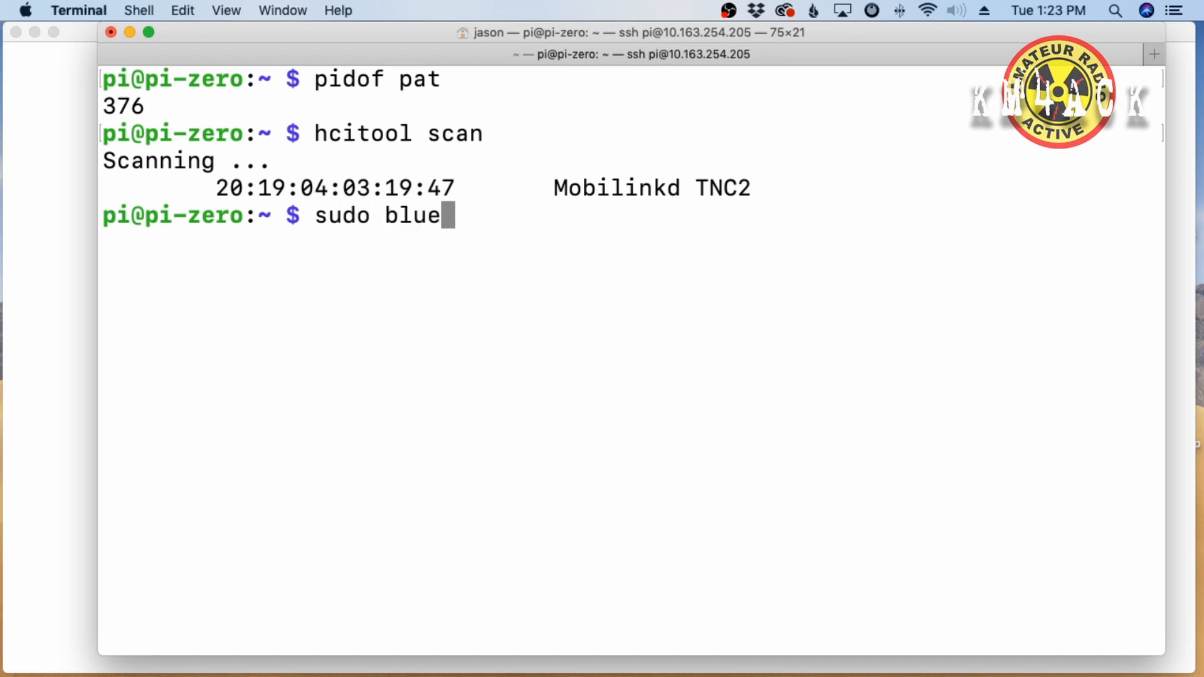
text(to)
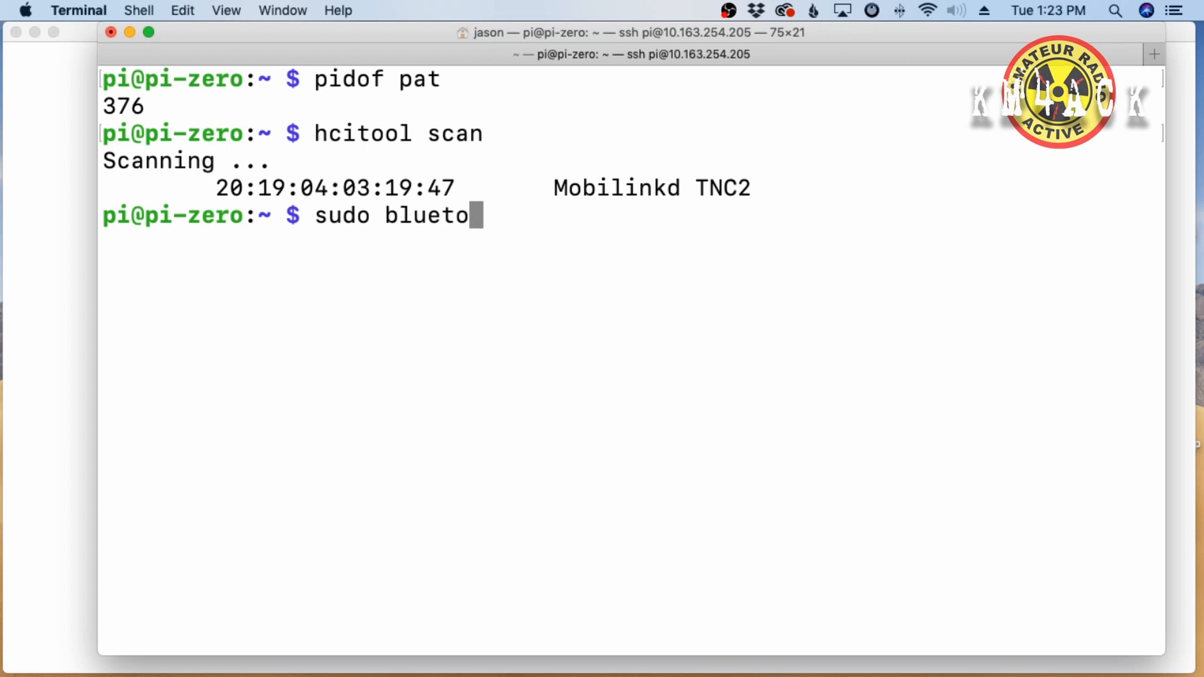
text(thc)
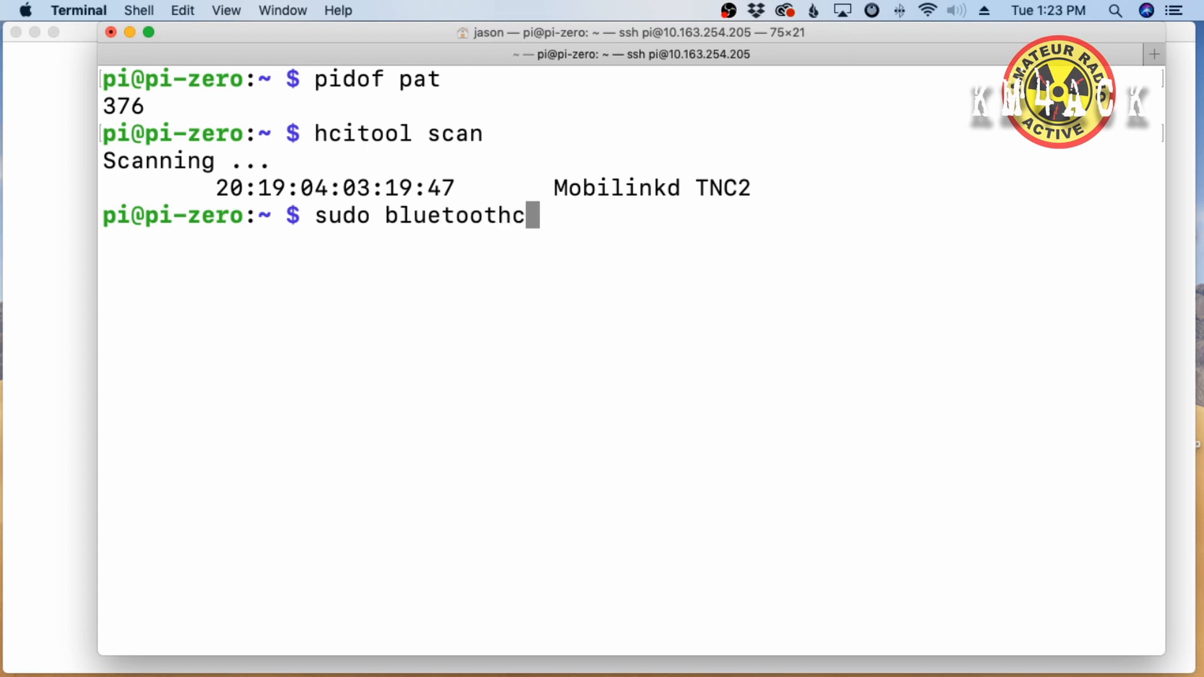
text(l)
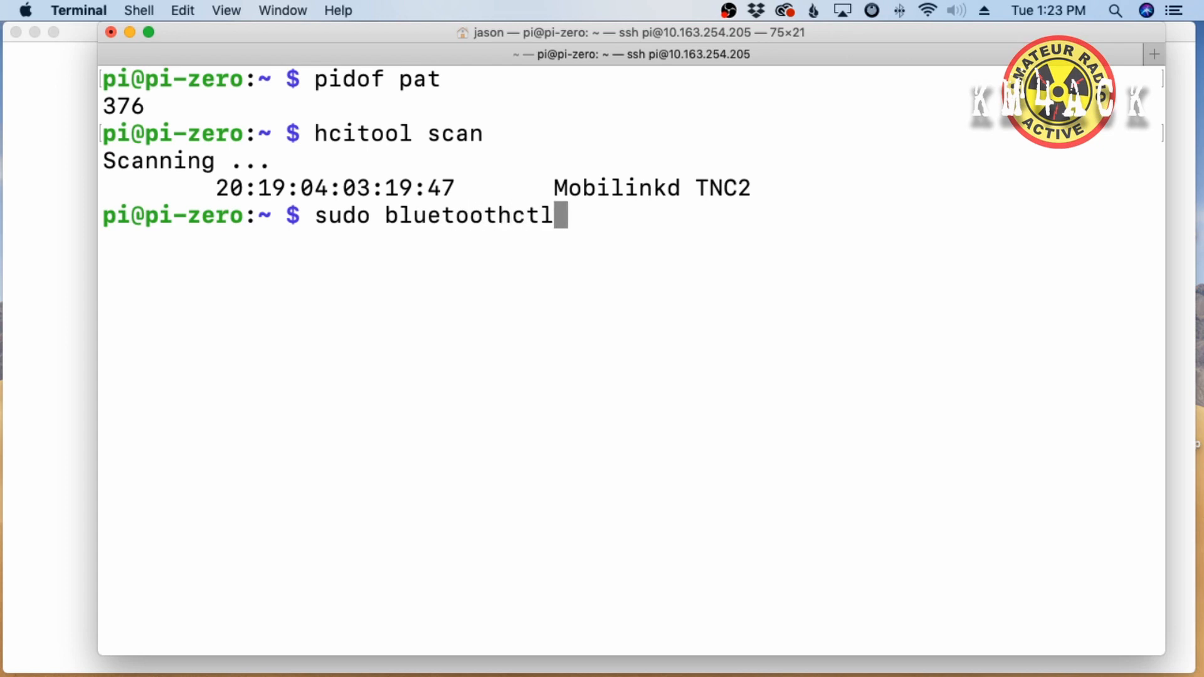
key(Return)
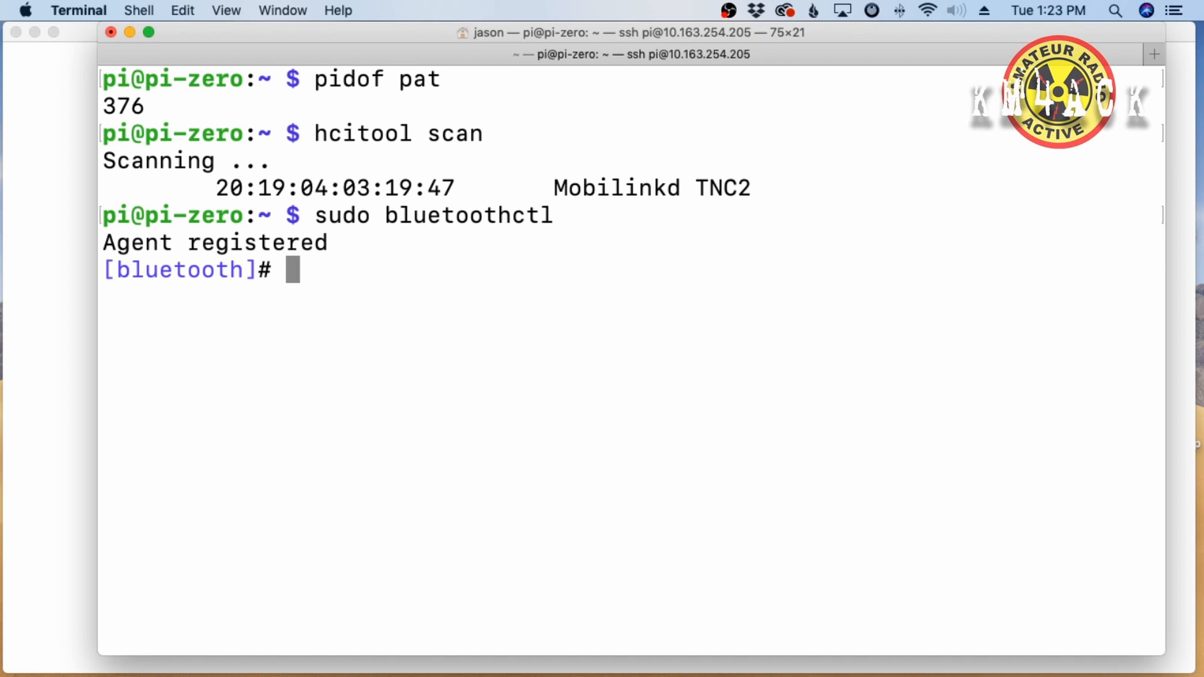
text(scan on)
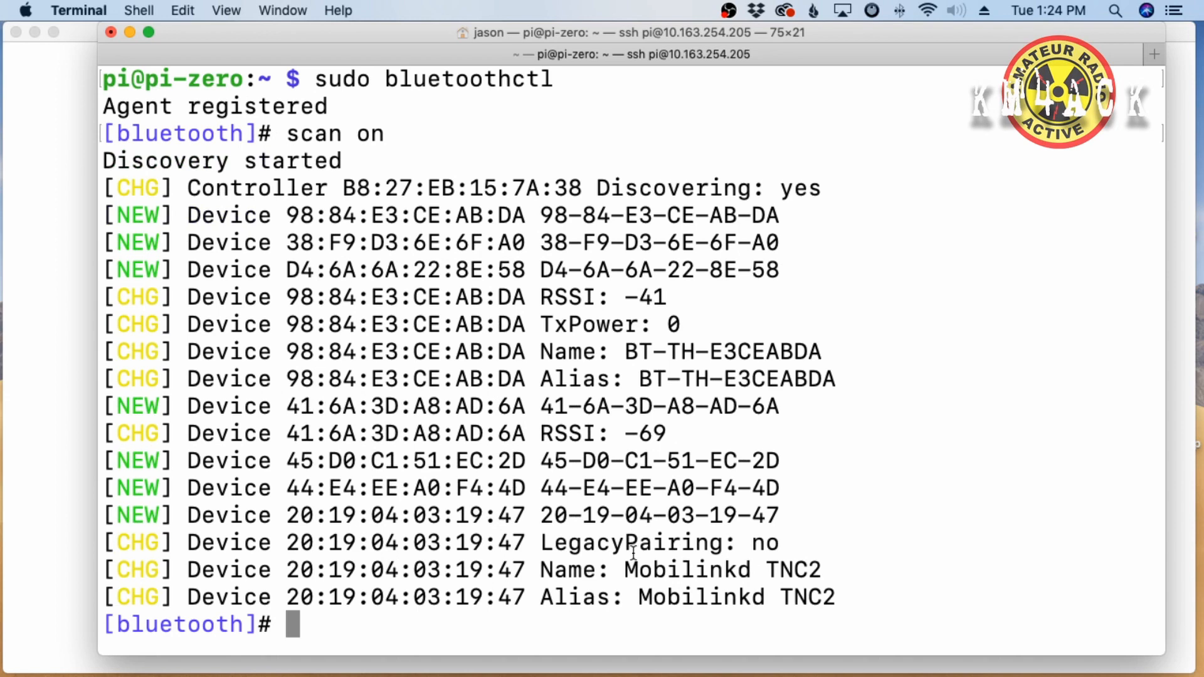
double_click(688, 569)
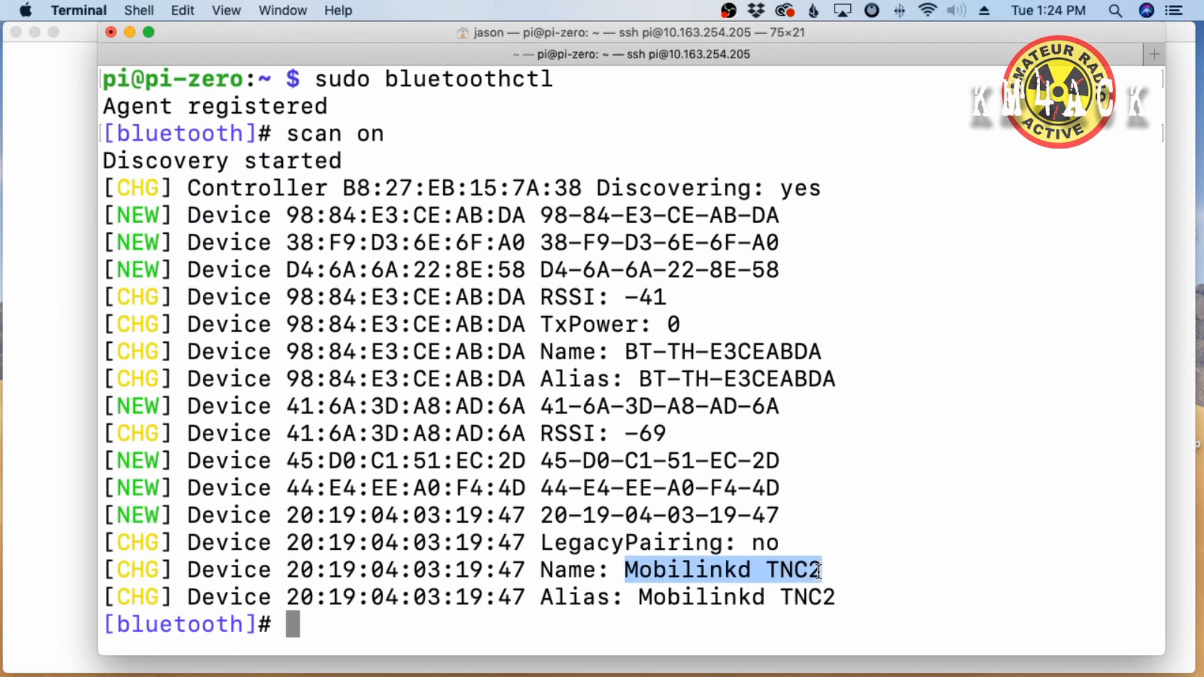
scroll(down, 3)
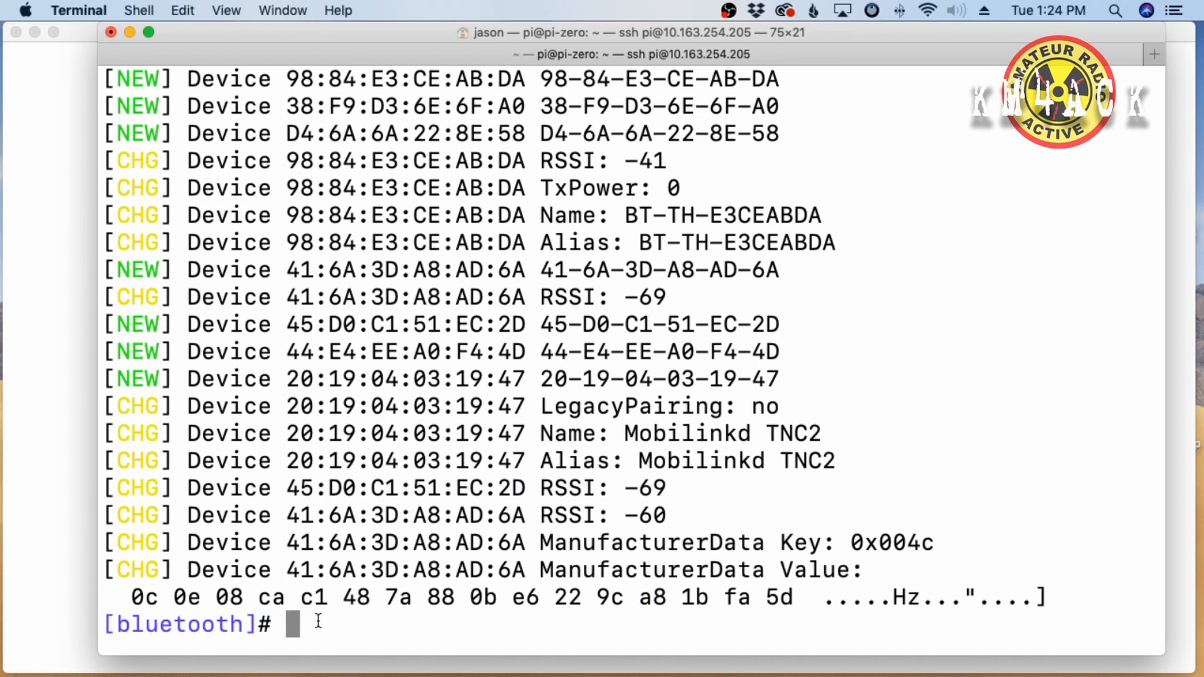
text(pair)
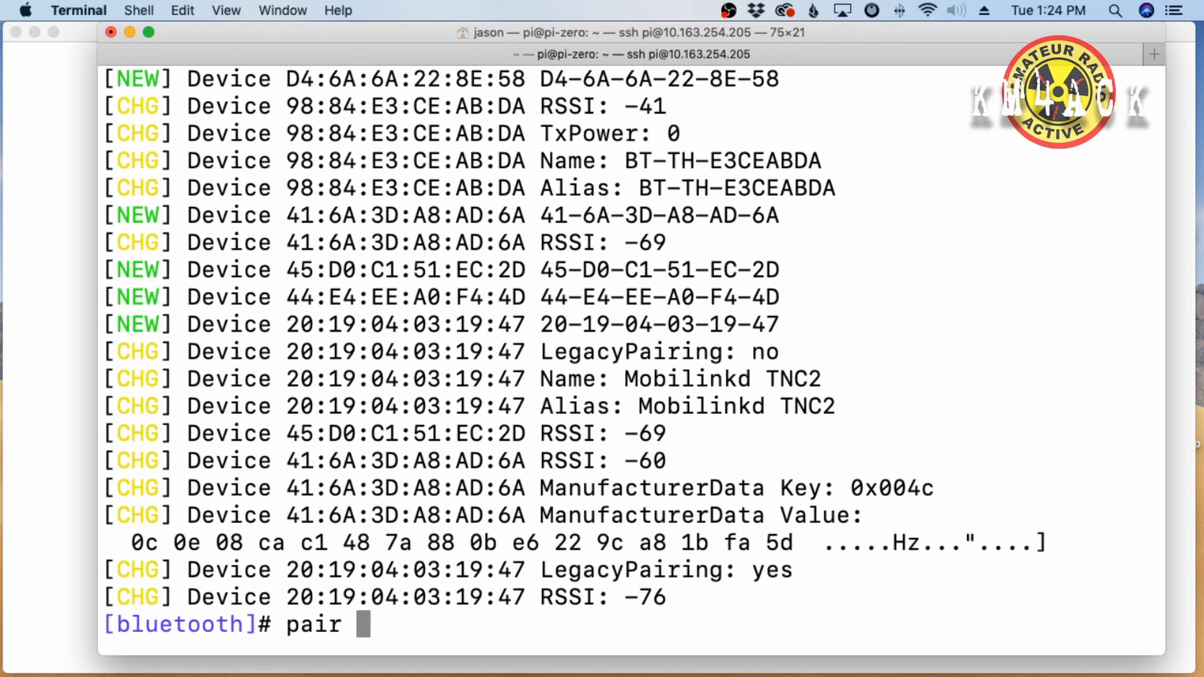
text(20:19:04:03:19:47)
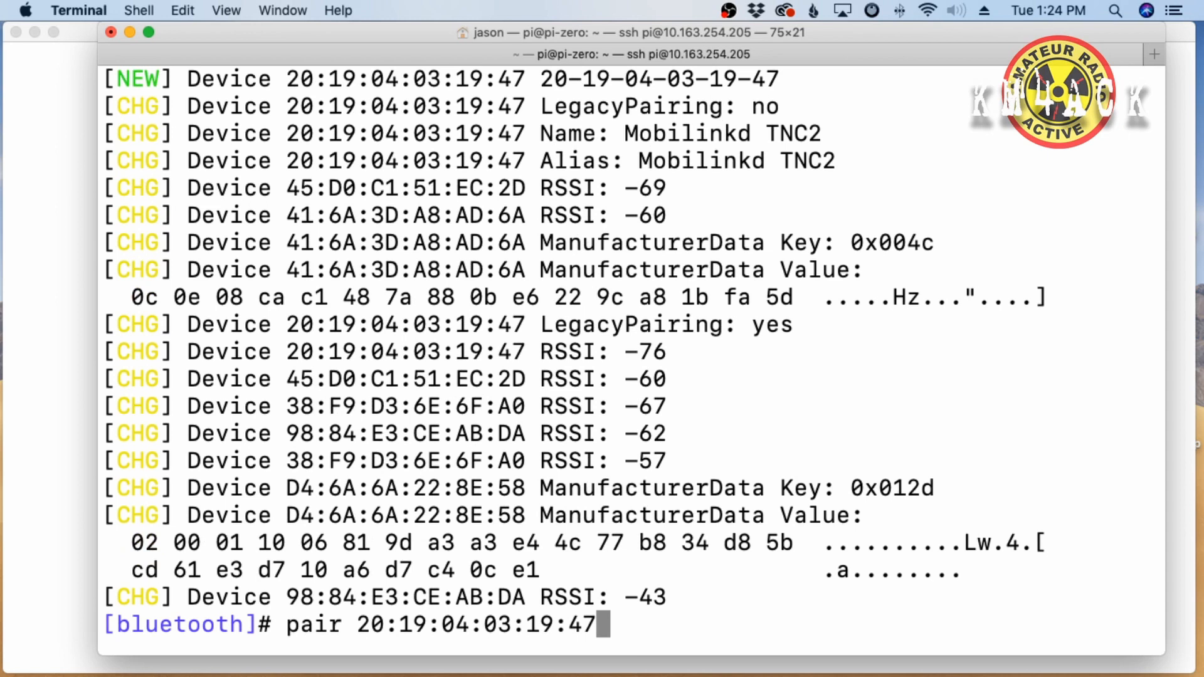
key(Return)
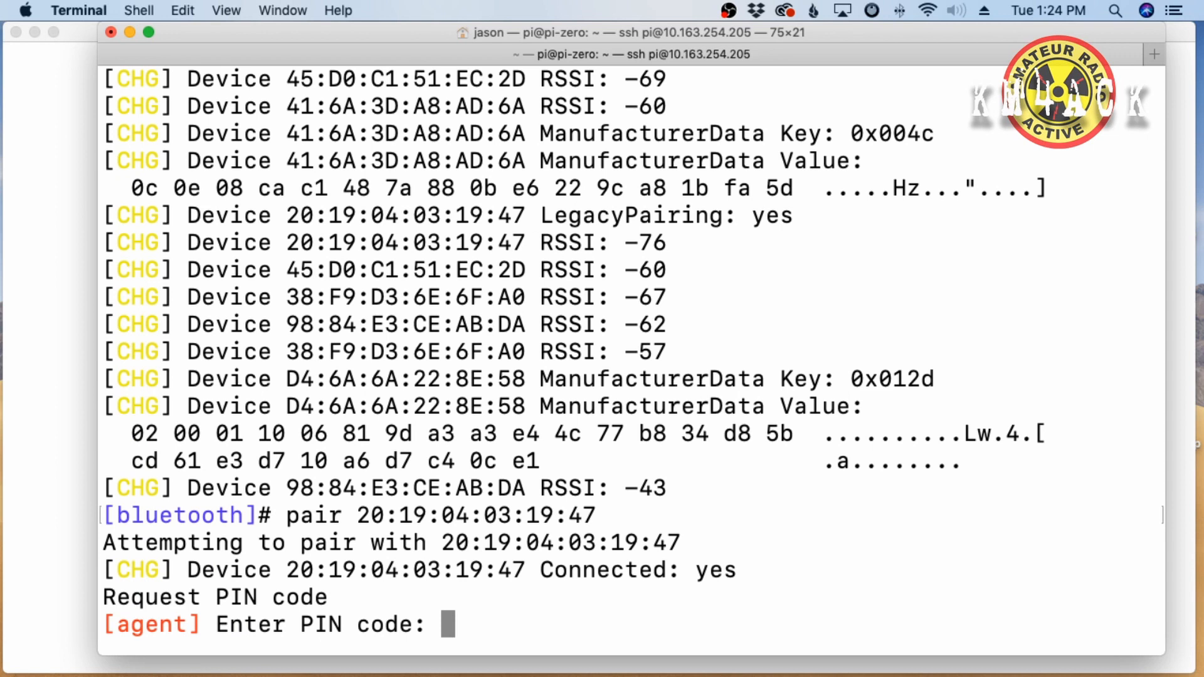
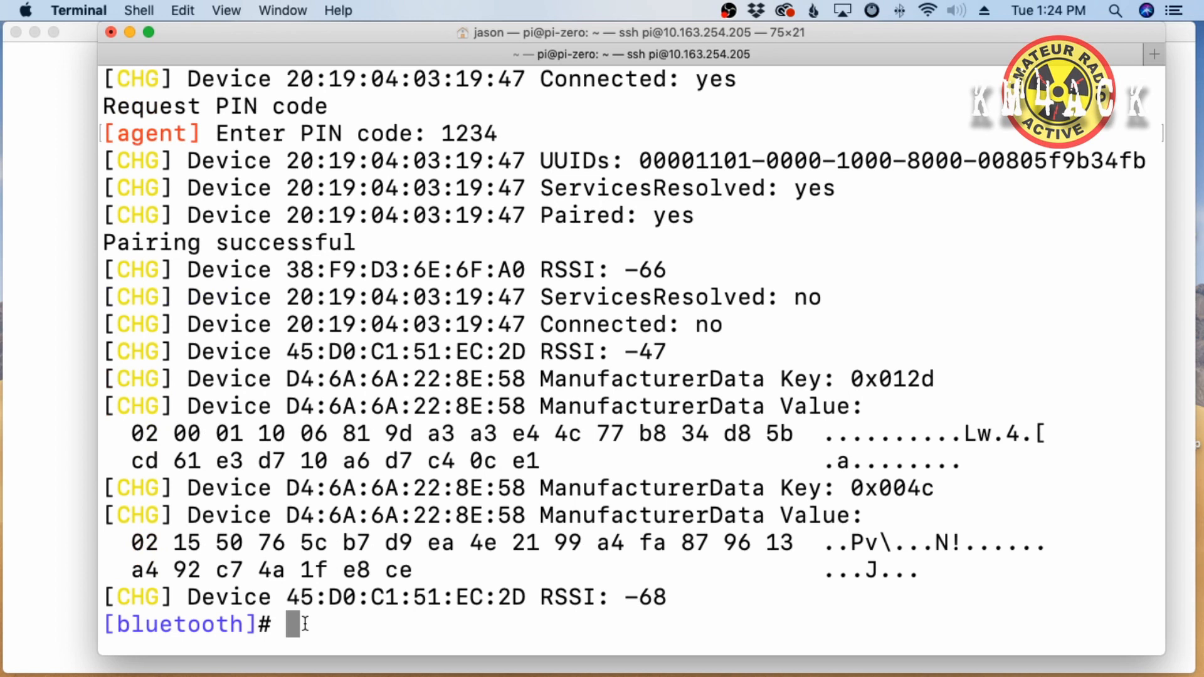
Trust 20:19:04:03:19:47 in bluetoothctl, then quit the Bluetooth control shell
text(trust)
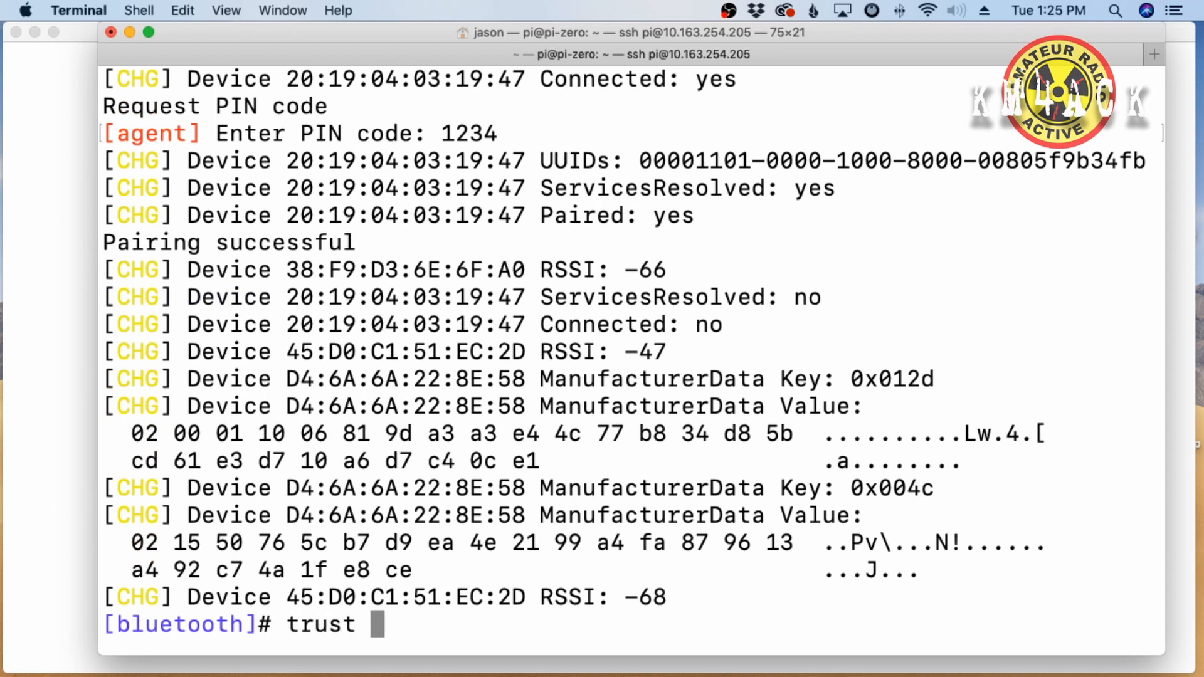
text(20:19:04:03:19:47)
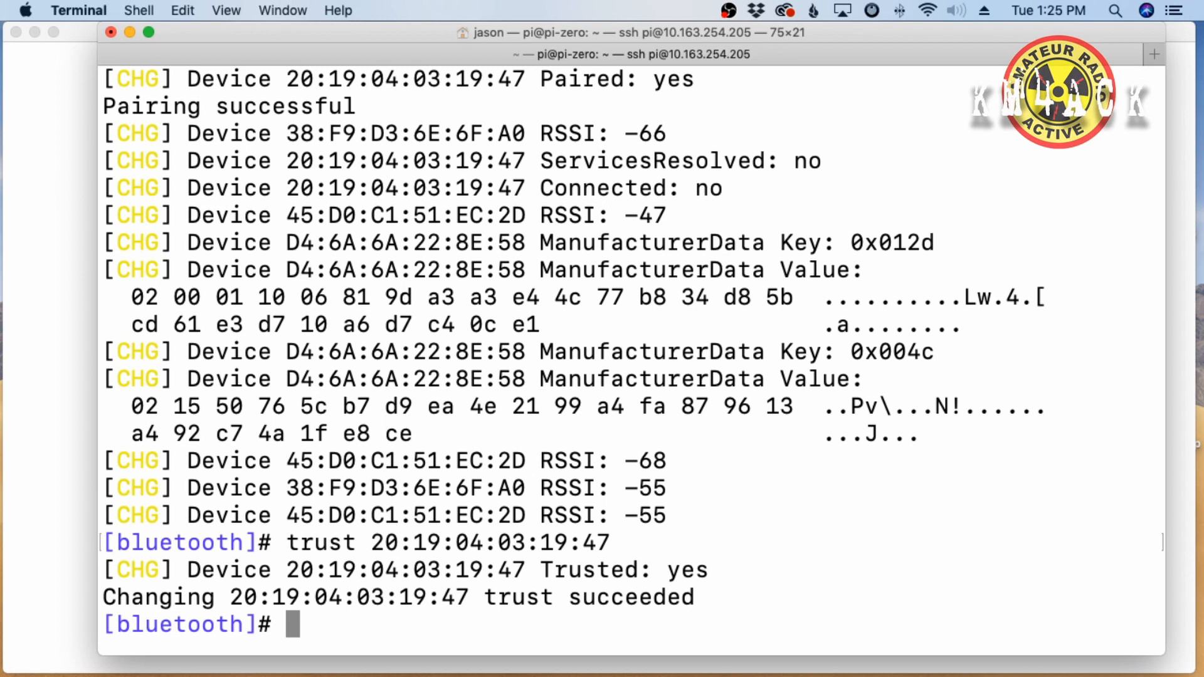
text(quit)
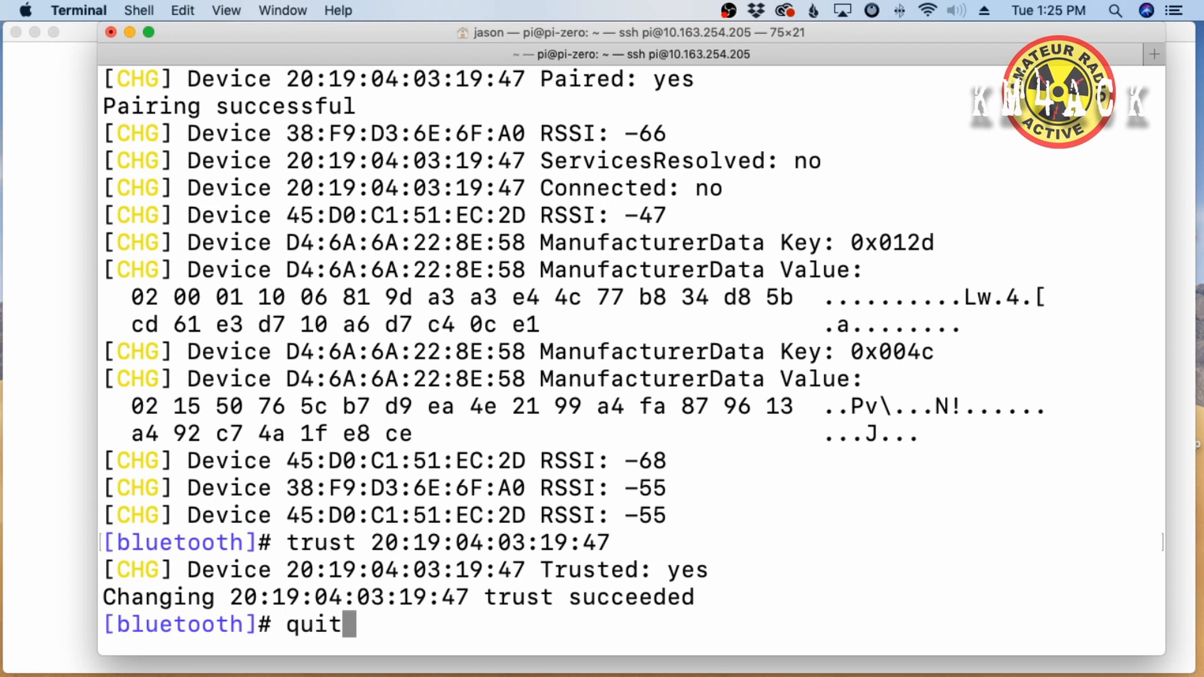
key(Return)
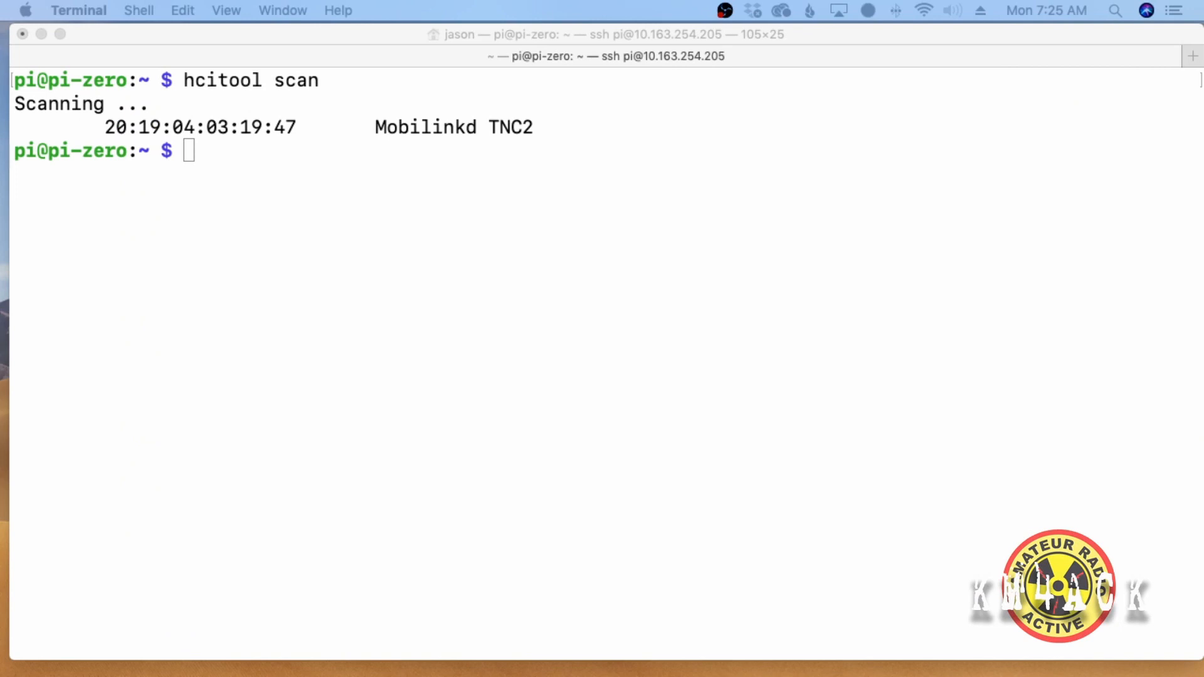
mouse_move(313, 129)
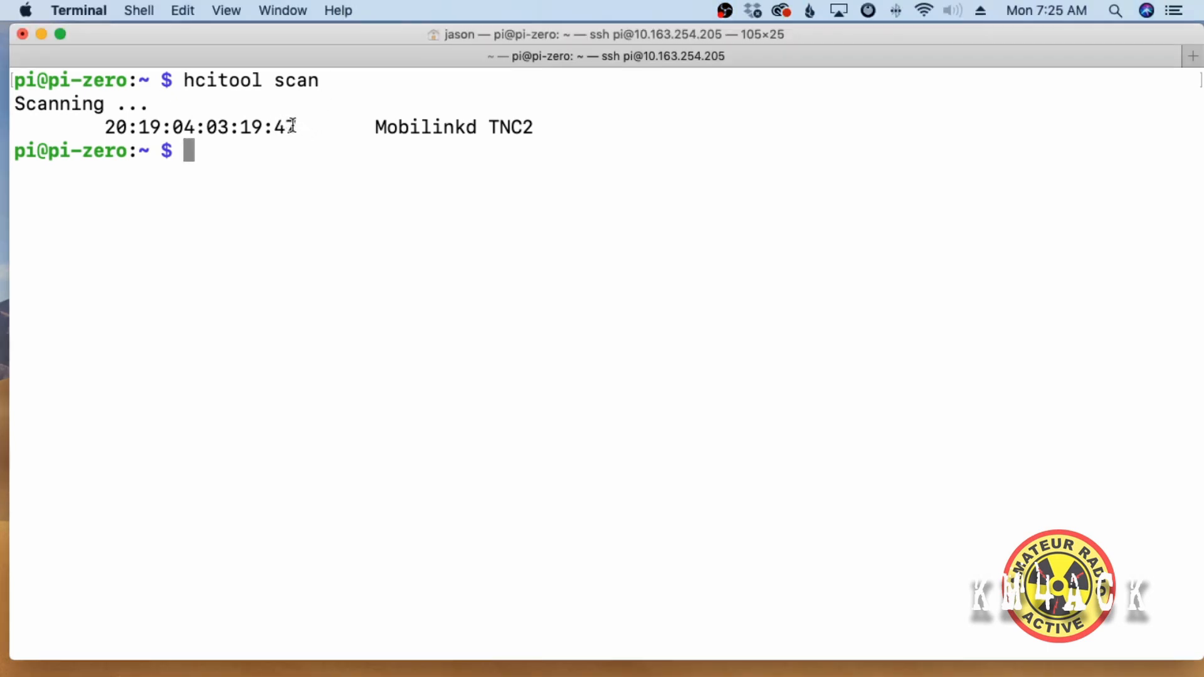
Run sudo rfcomm bind /dev/rfcomm0 20:19:04:03:19:47 using the MAC copied from the hcitool scan
drag(105, 127, 296, 127)
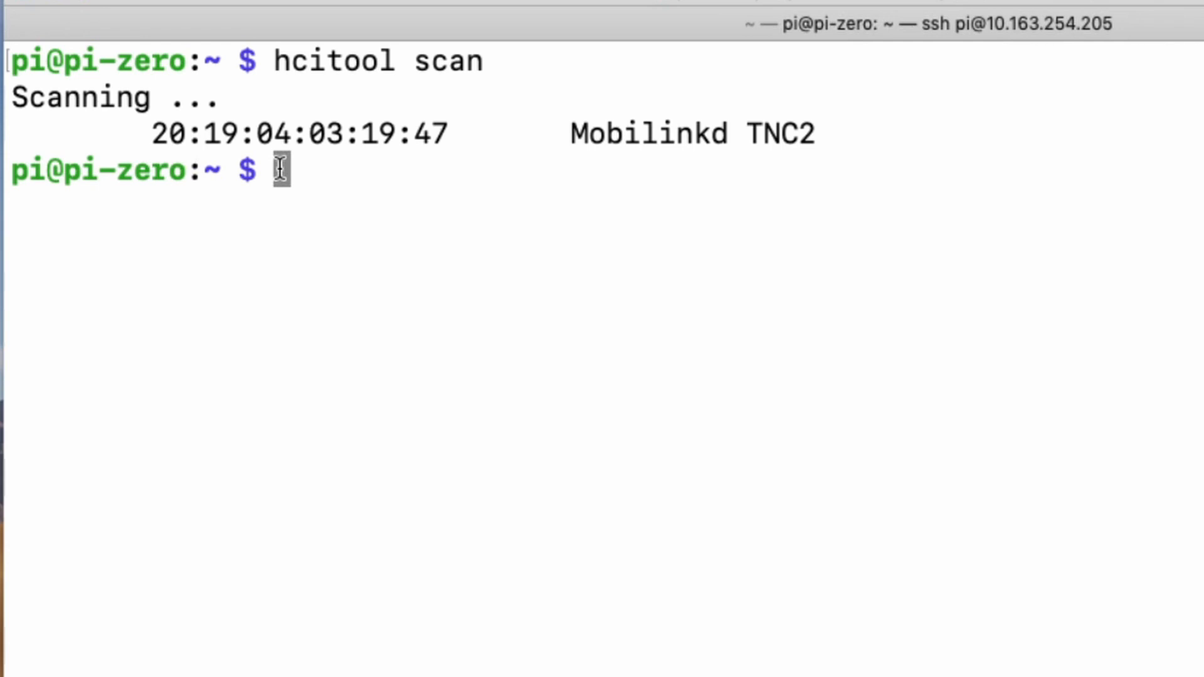
right_click(275, 169)
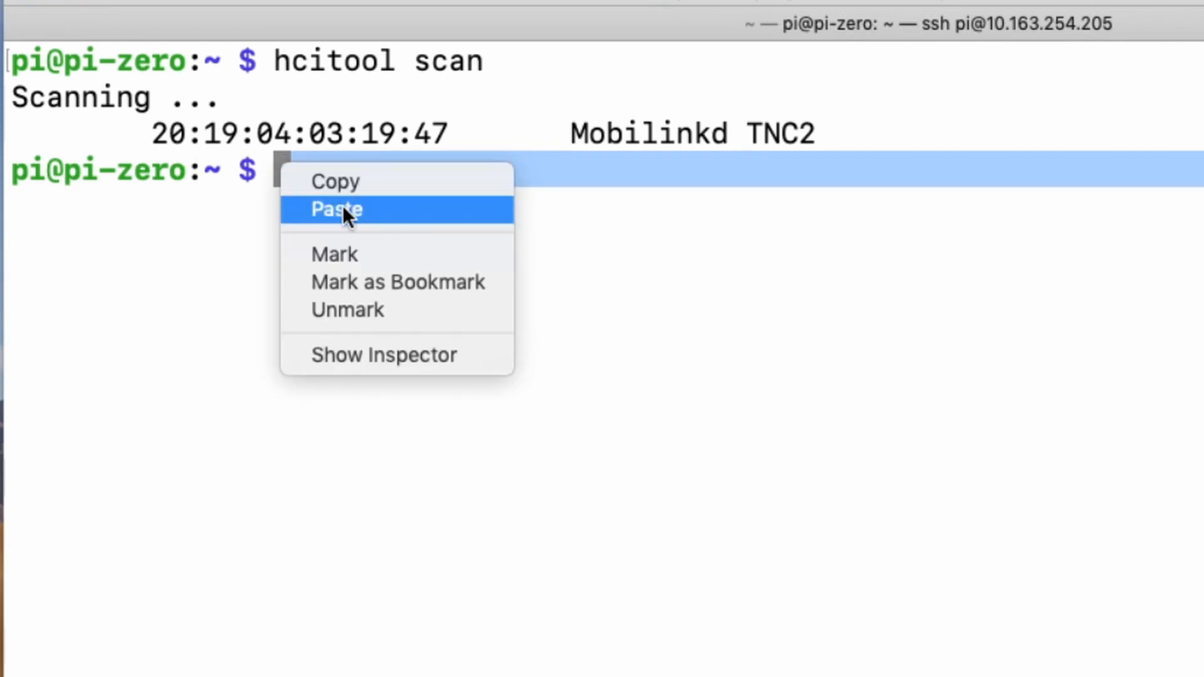
click(335, 209)
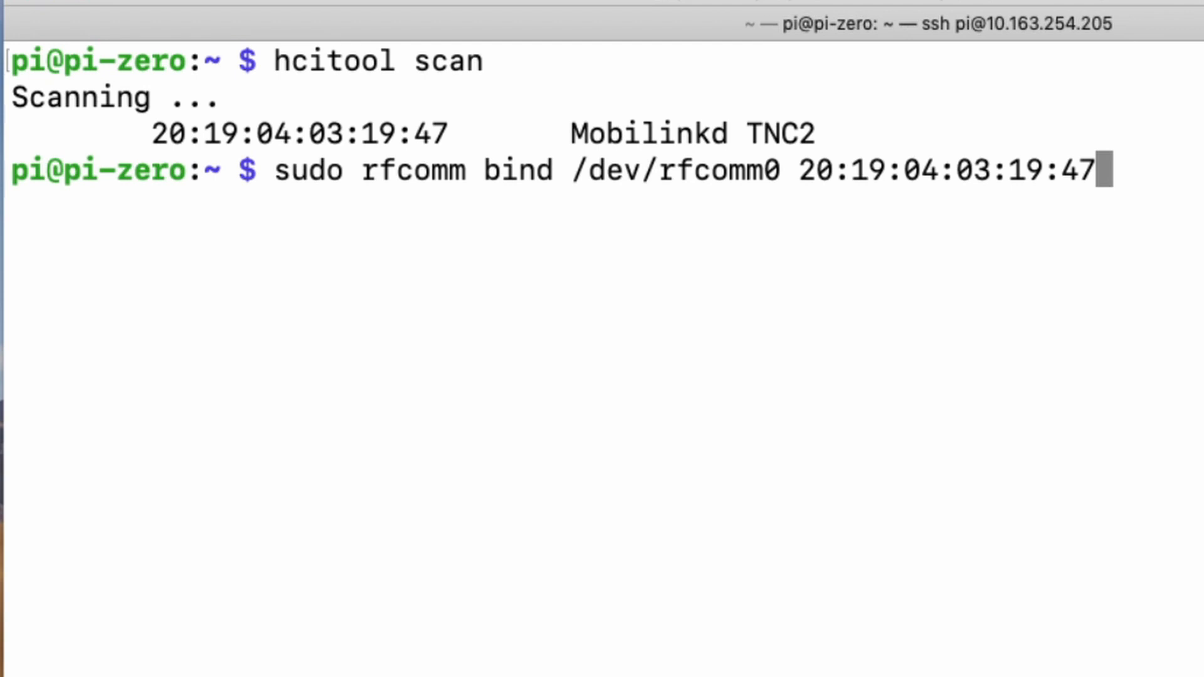
text(6)
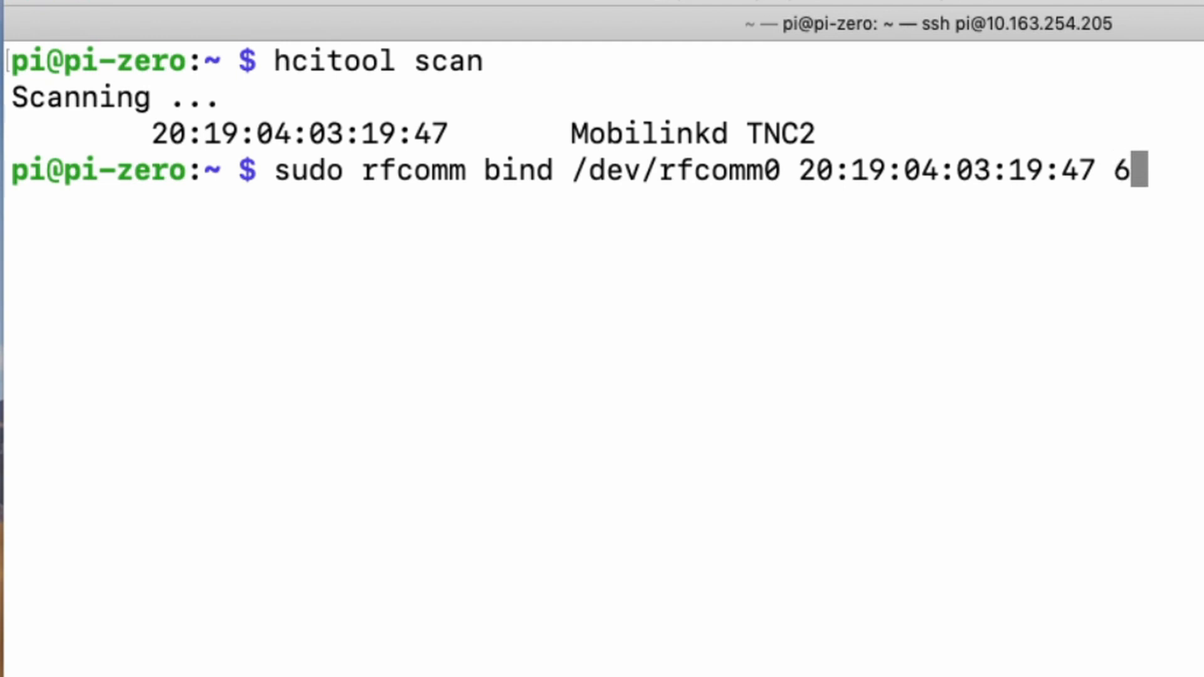
key(Backspace)
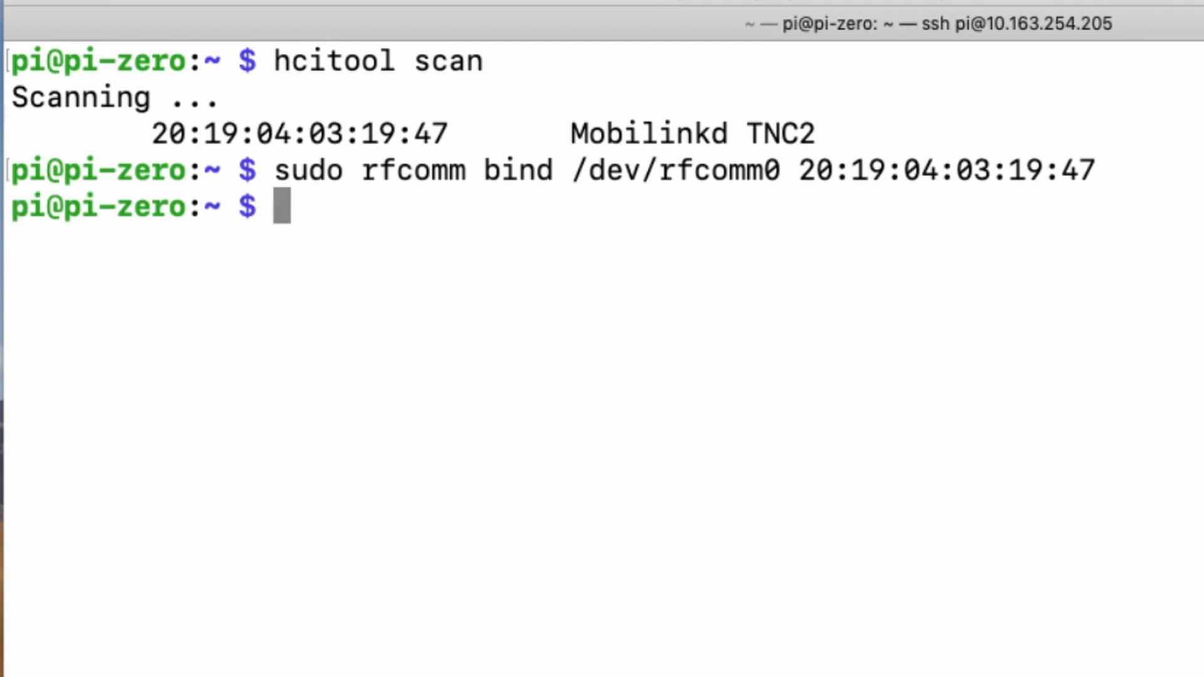
right_click(285, 207)
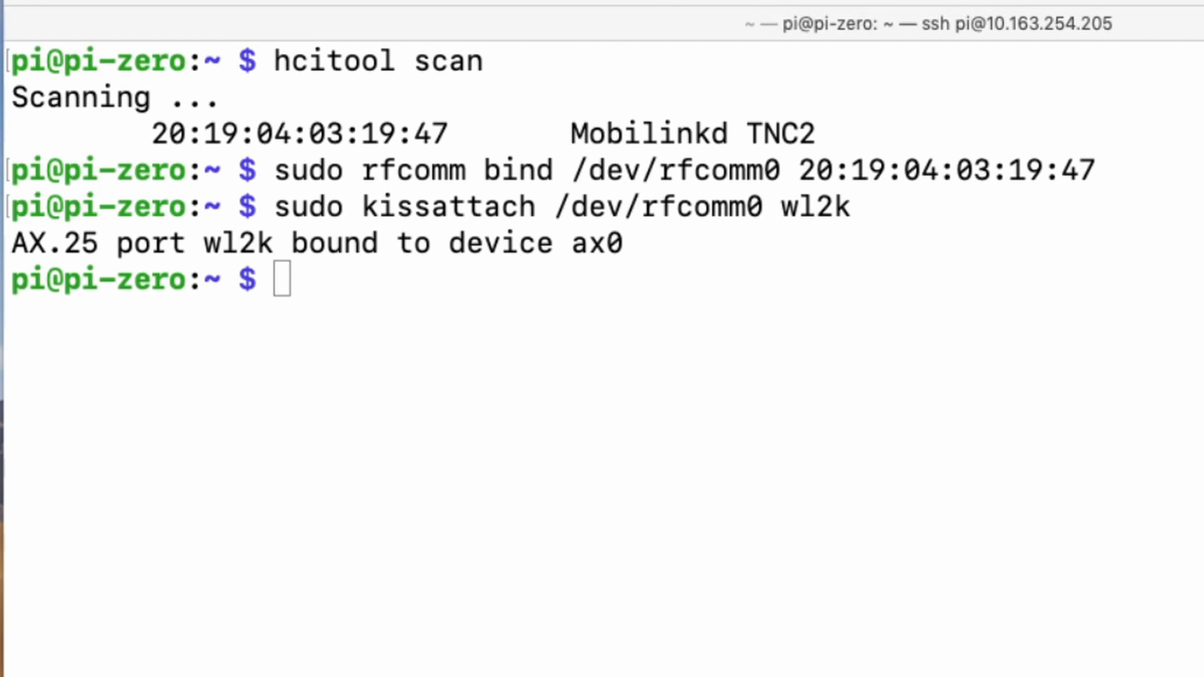
Run sudo kissattach /dev/rfcomm0 wl2k, reporting AX.25 port wl2k bound to ax0
right_click(288, 279)
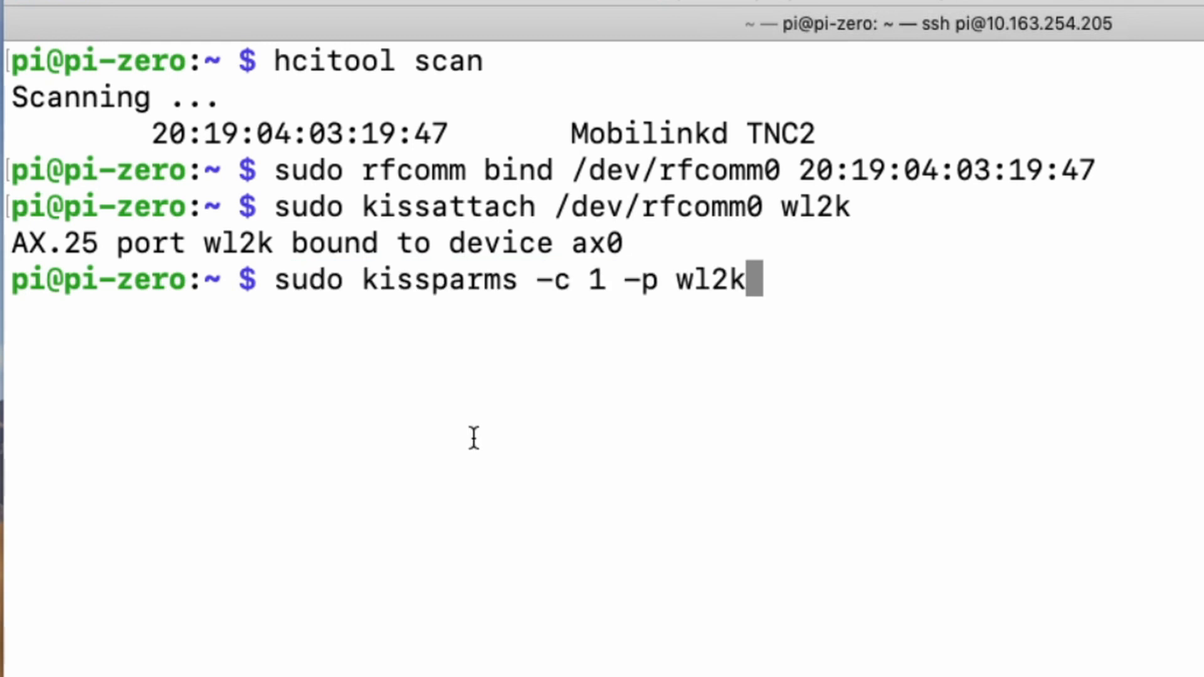
mouse_move(473, 498)
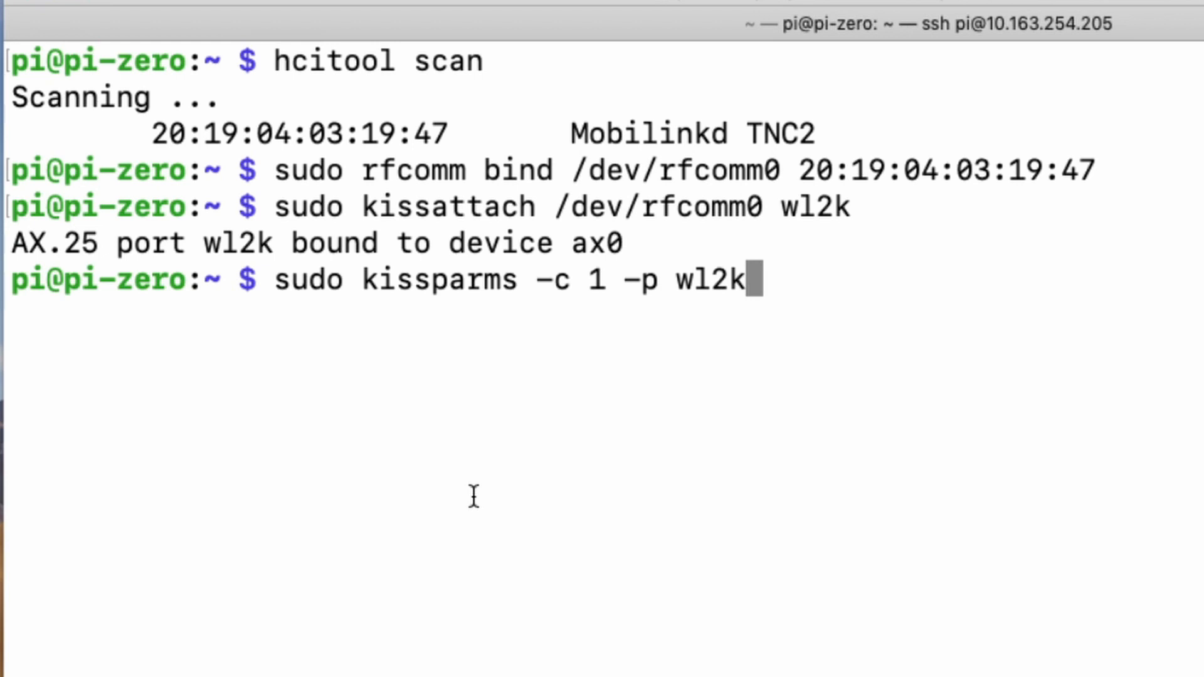
mouse_move(597, 280)
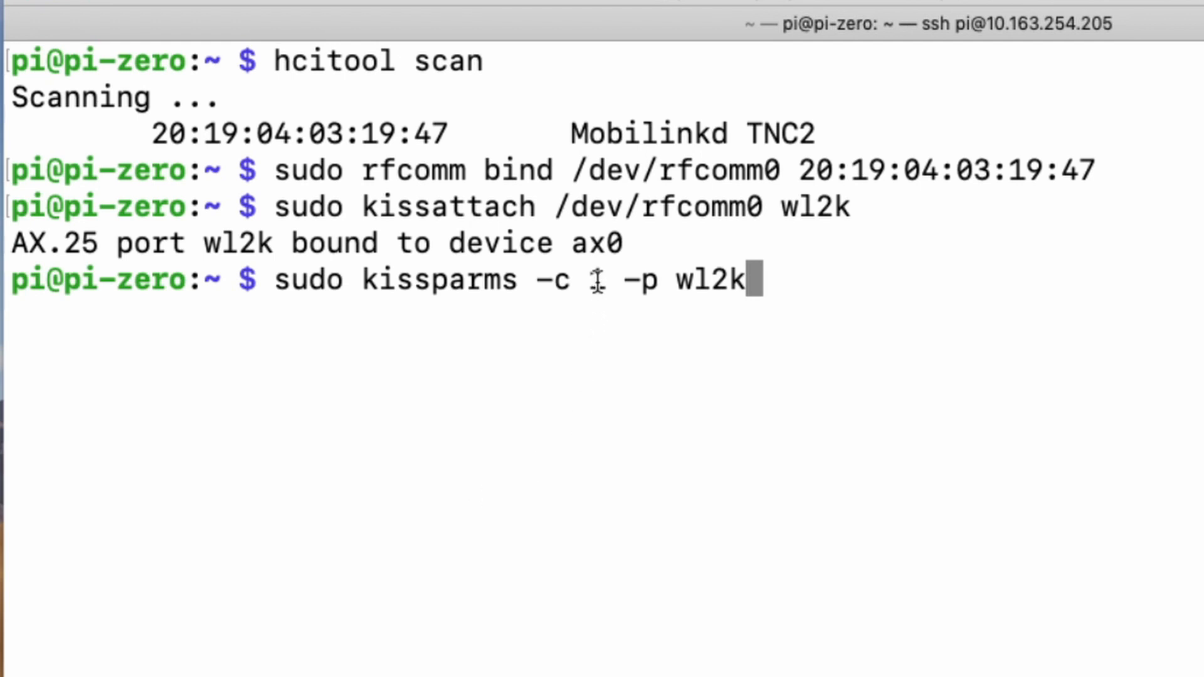
Run sudo kissparms -c 1 -p wl2k with the corrected value 1
text(1)
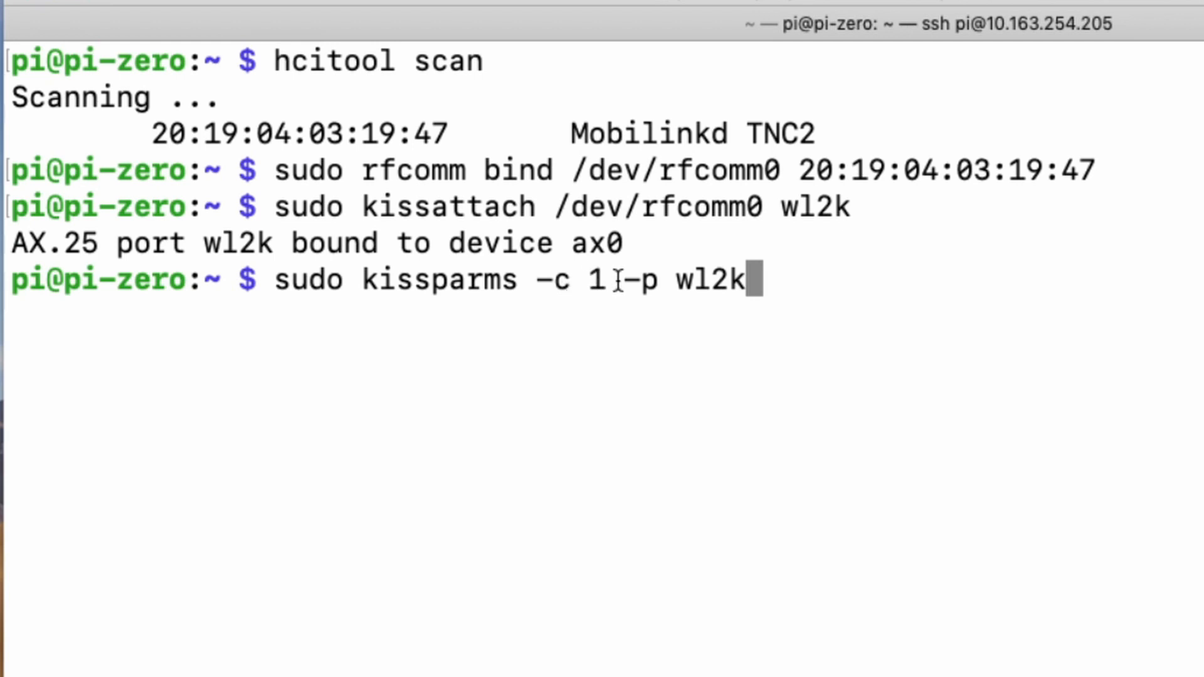
mouse_move(665, 355)
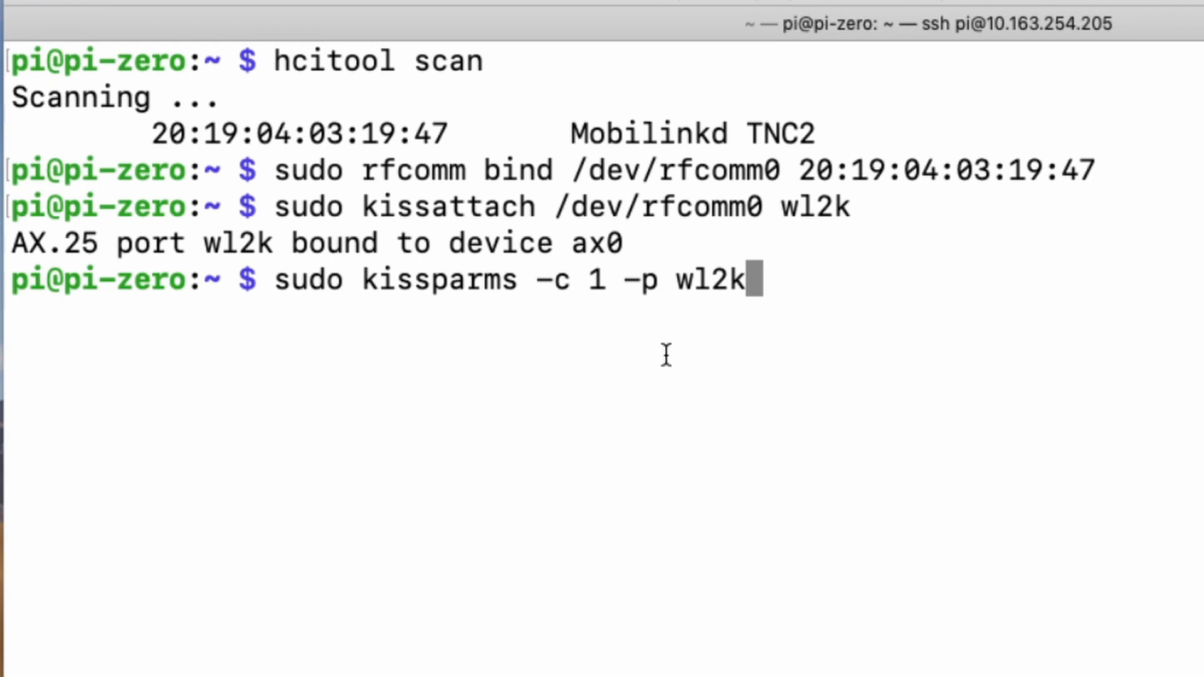
mouse_move(510, 317)
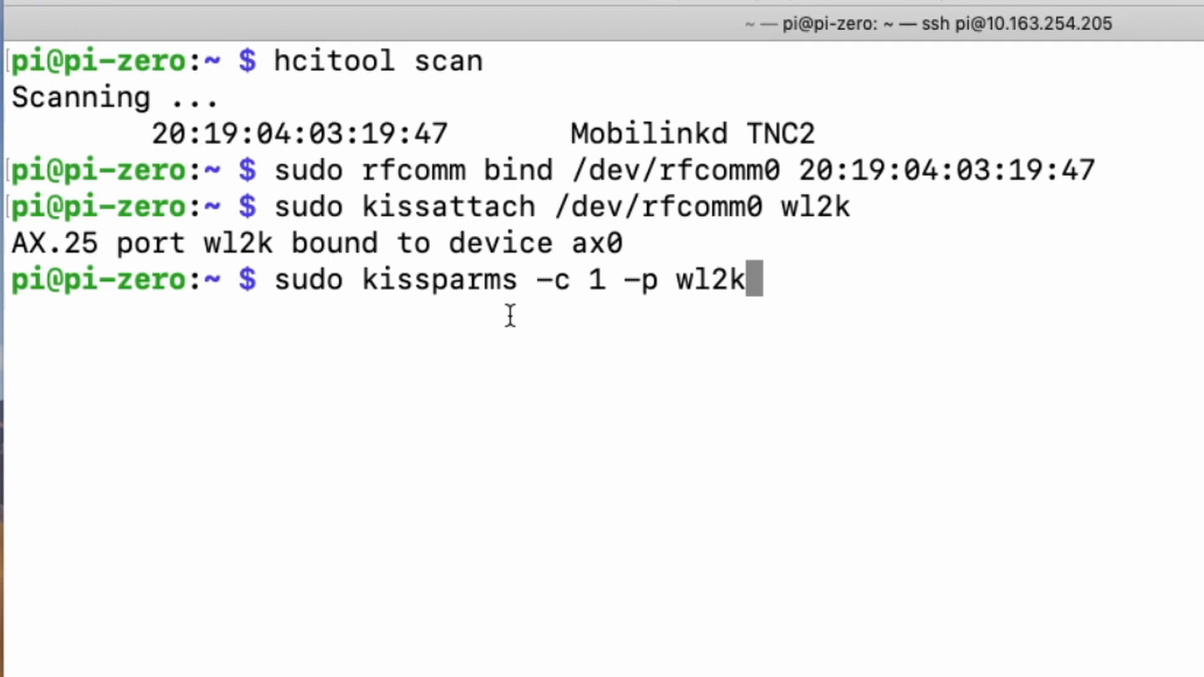
double_click(430, 280)
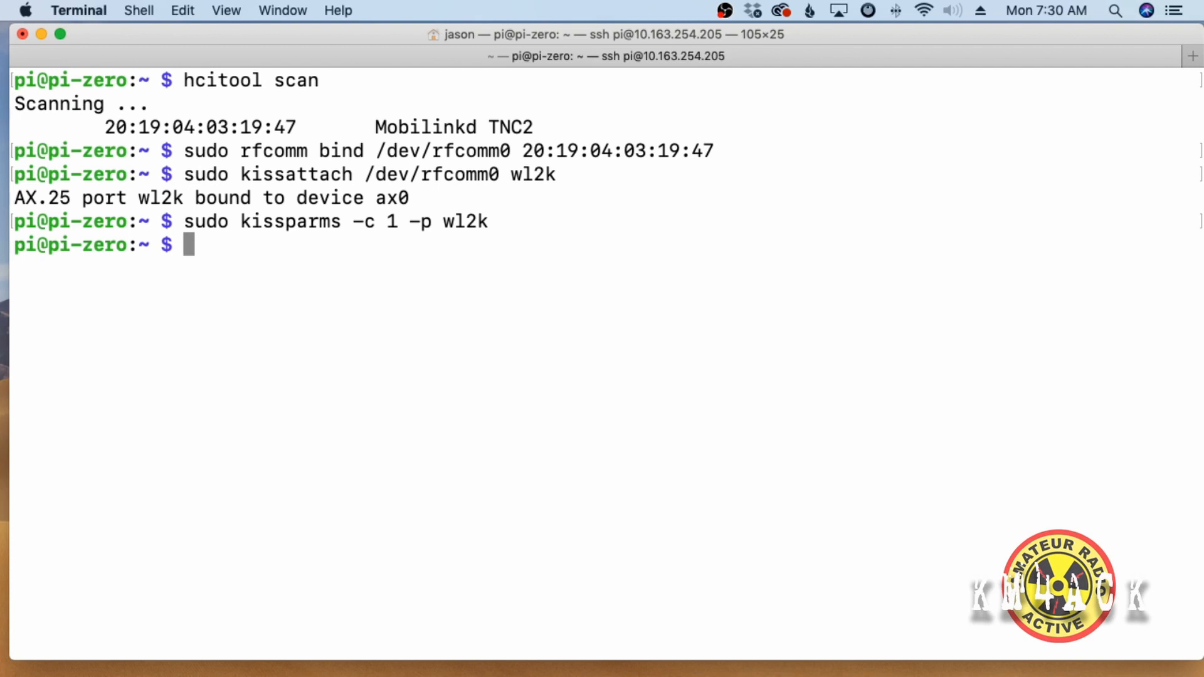
Run sudo killall kissattach to stop the AX.25 attachment
text(sudo)
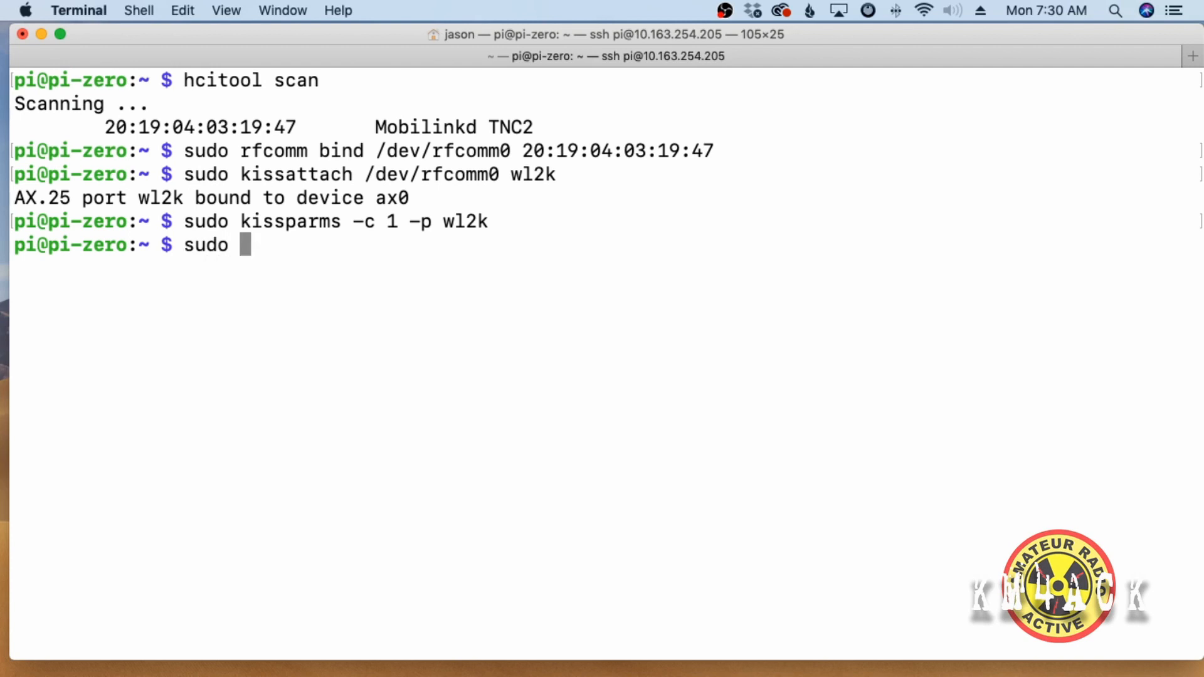
text(k)
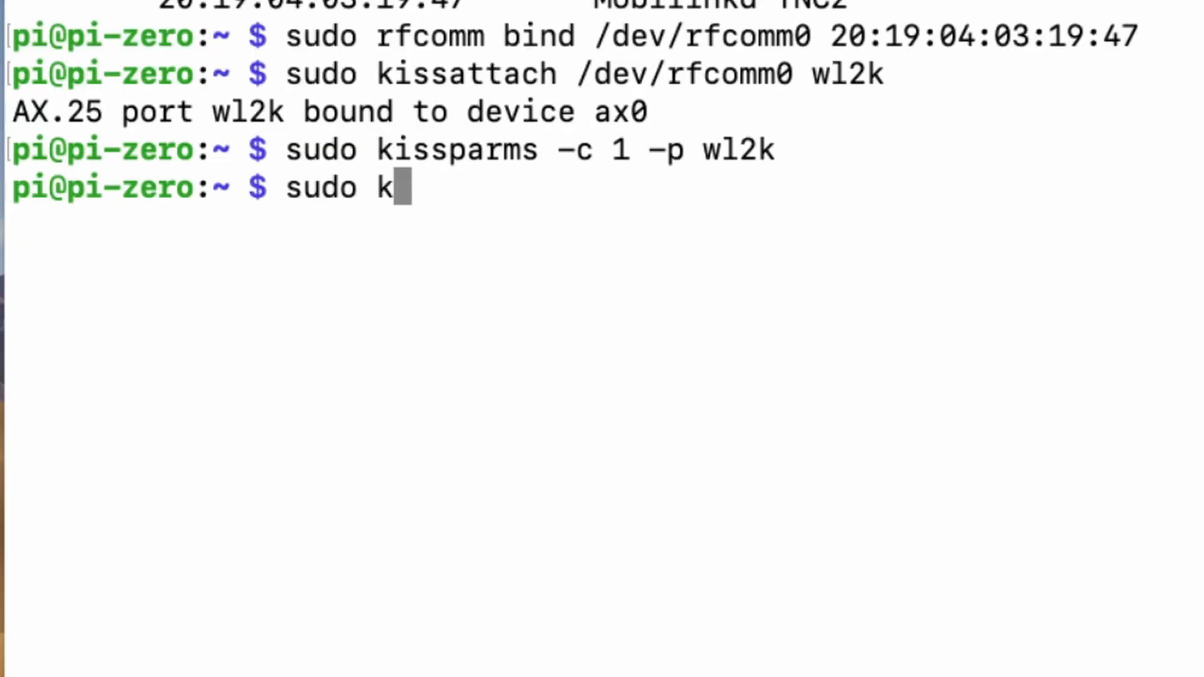
text(illall)
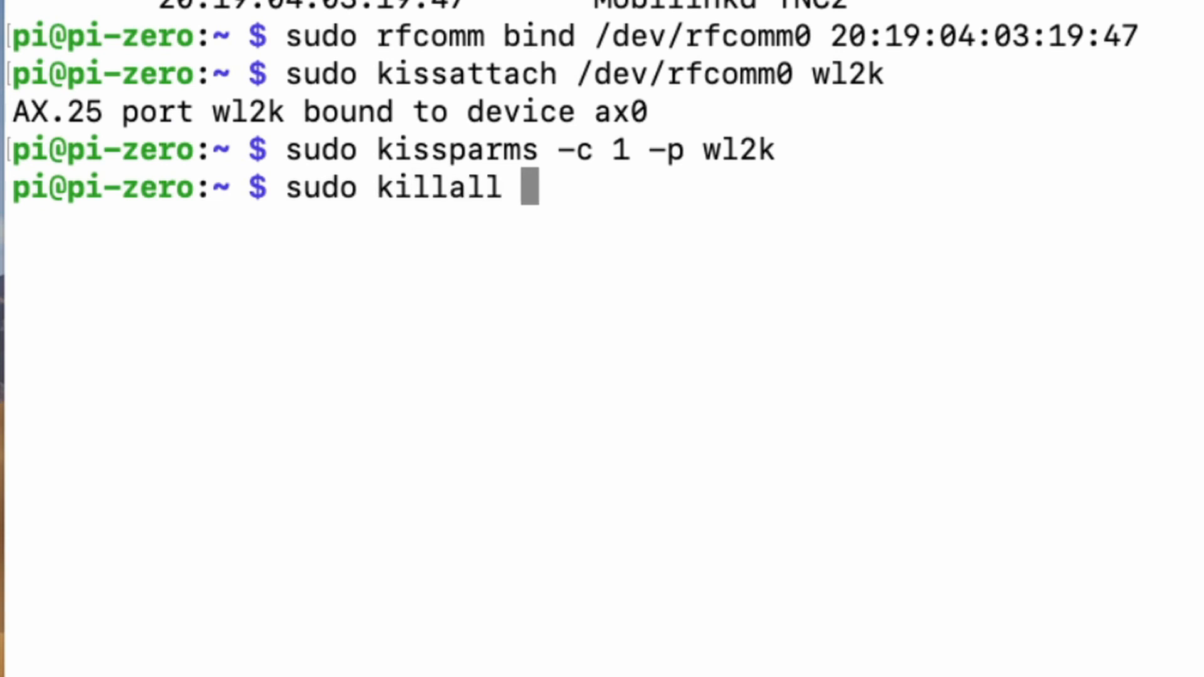
text(kissattach)
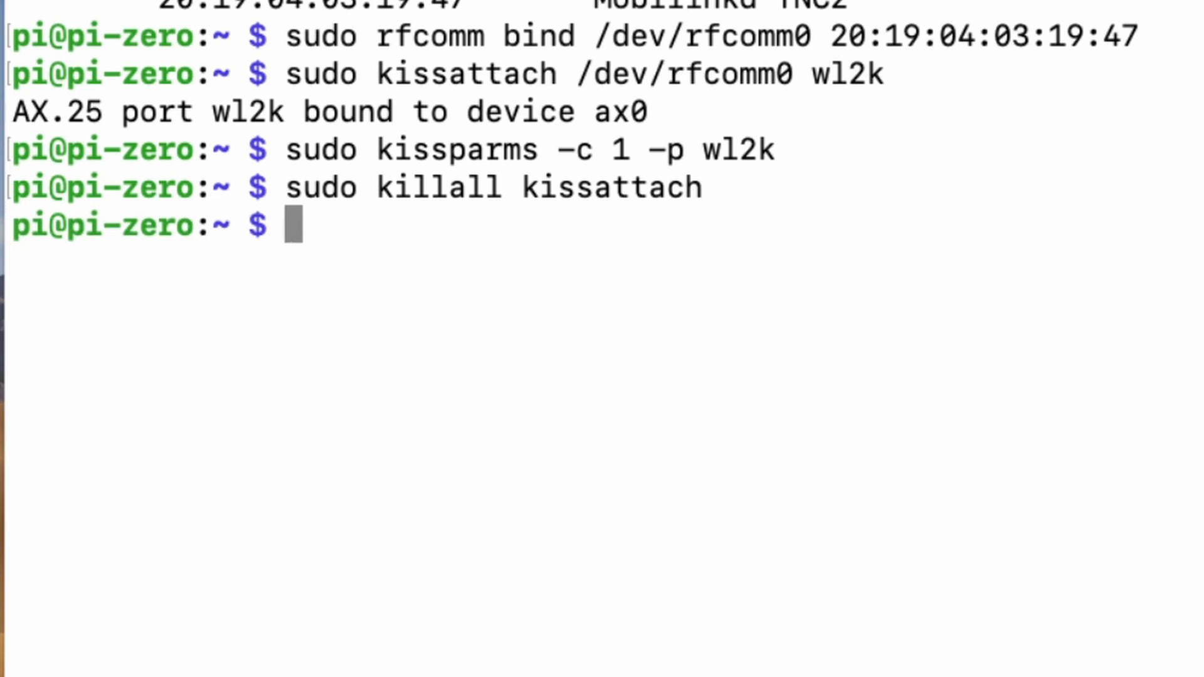
Run sudo rfcomm release /dev/rfcomm0, fixing the 'release' typo before executing
text(sudo r)
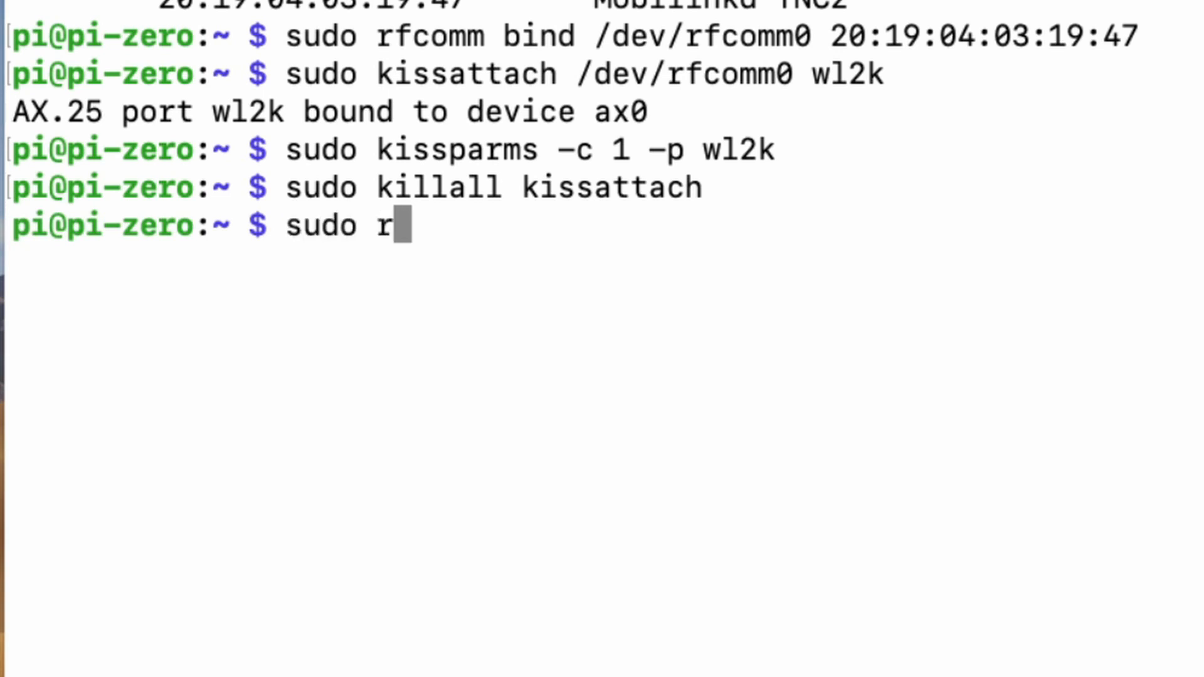
text(fcomm)
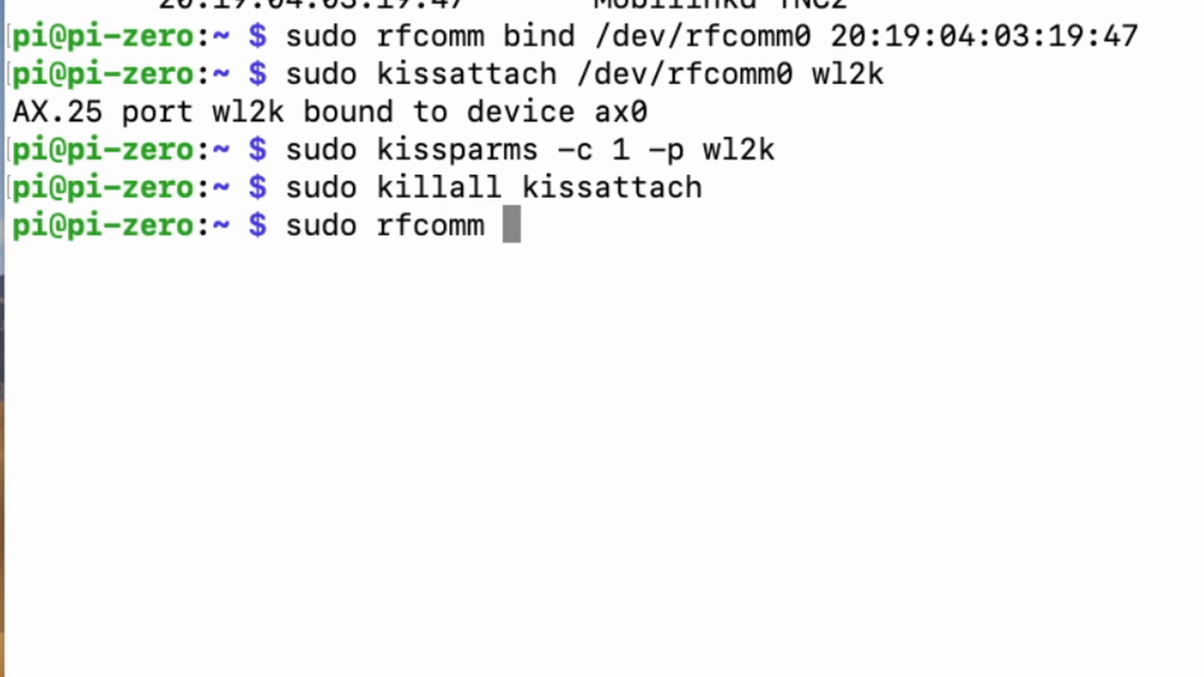
text(releaes)
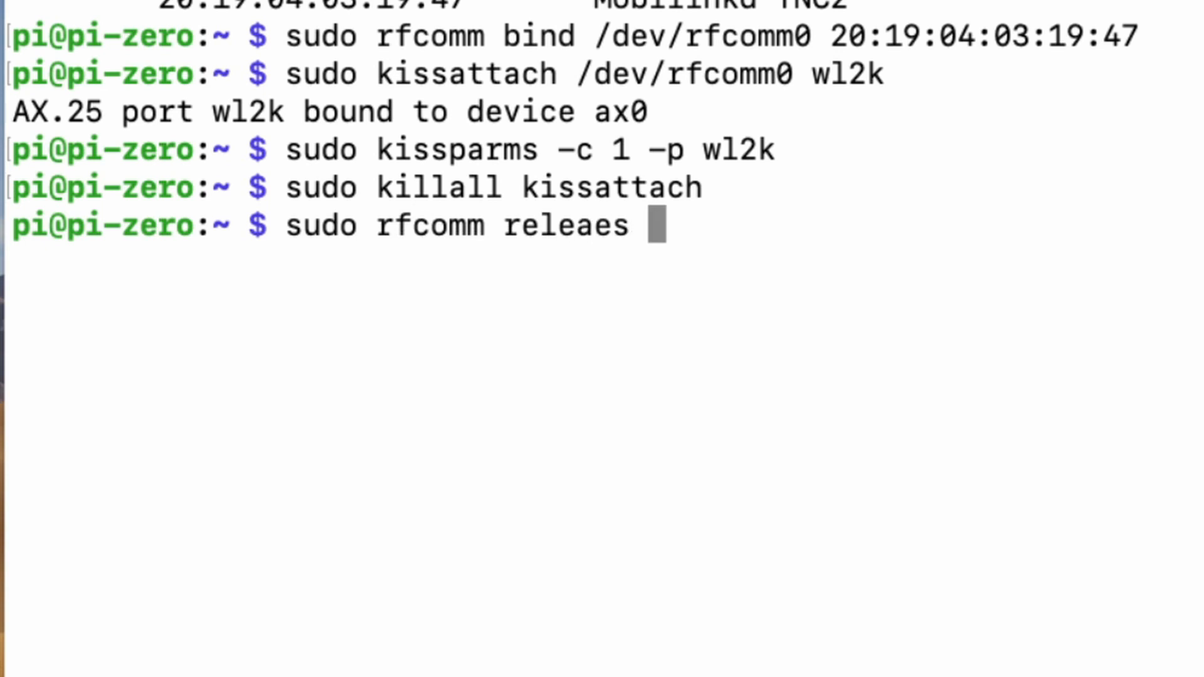
key(BackSpace)
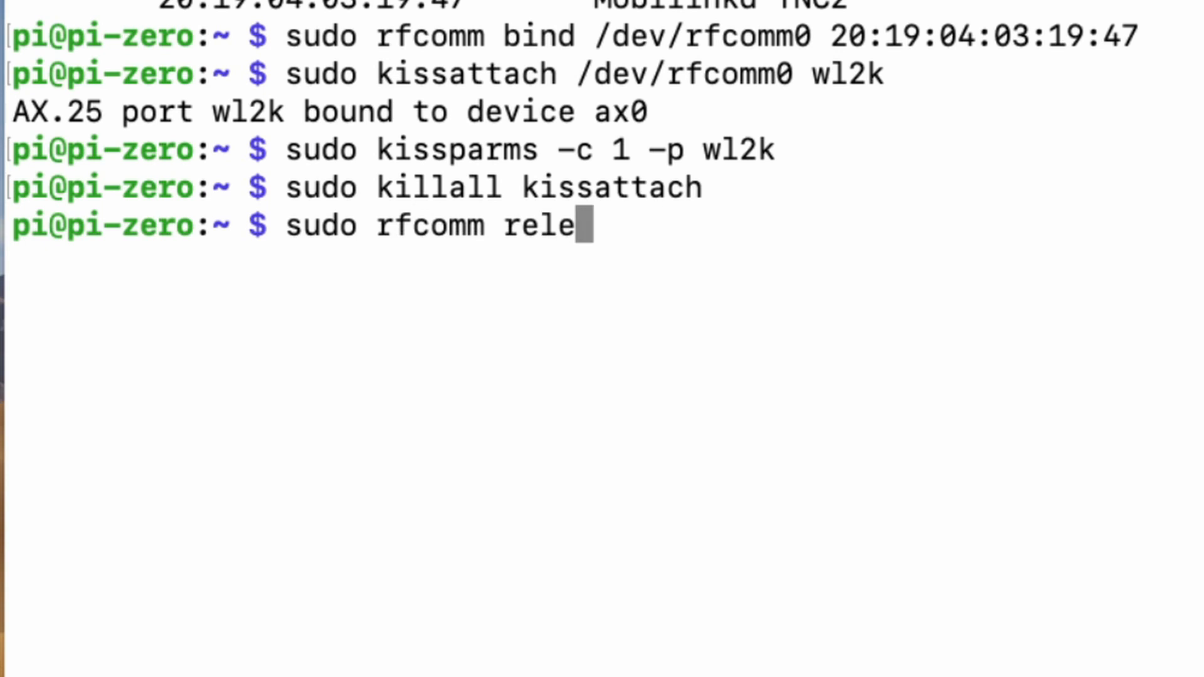
text(ase)
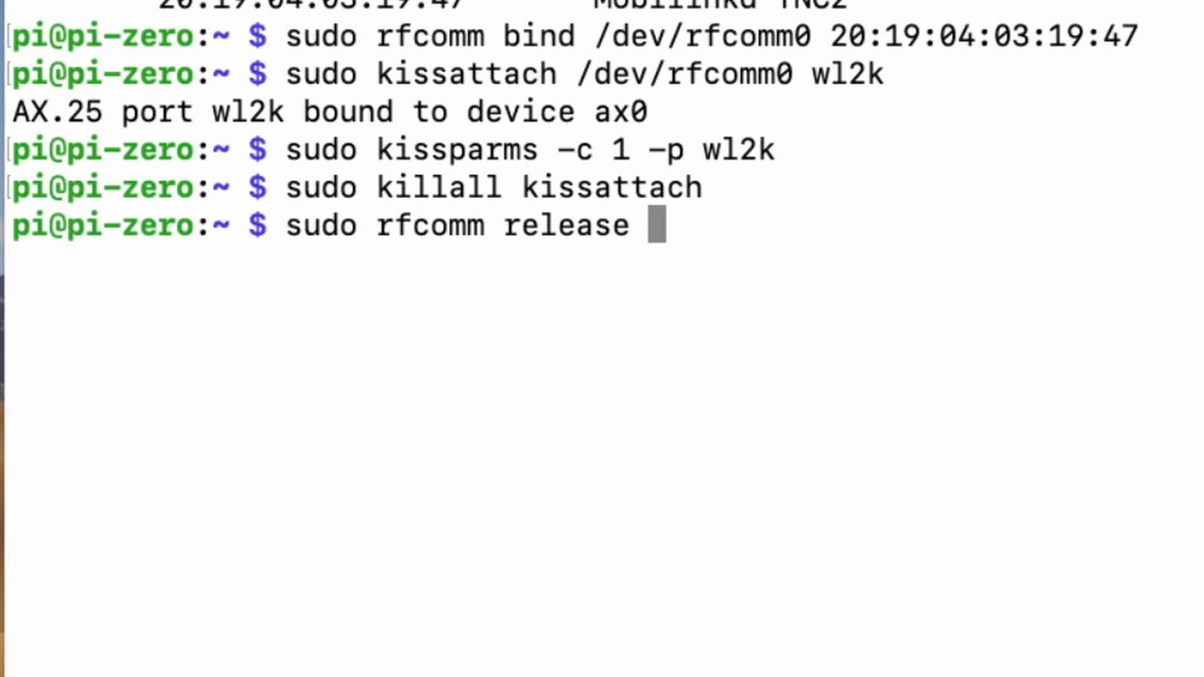
text(/dev/)
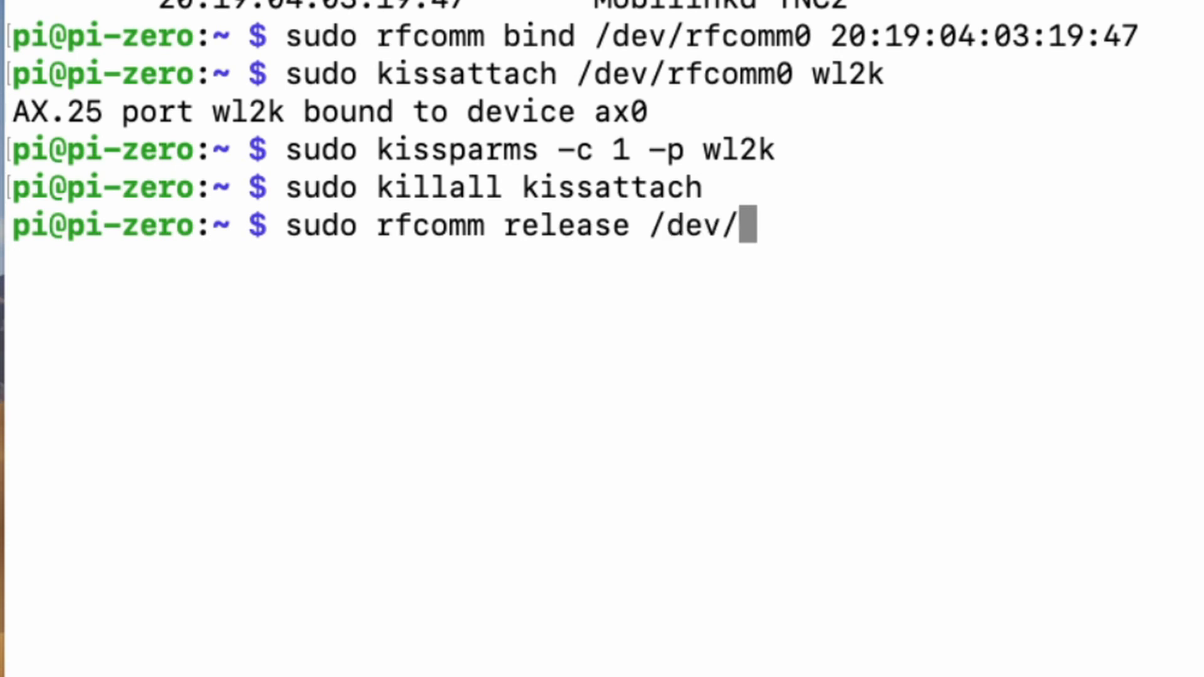
text(rfcomm0)
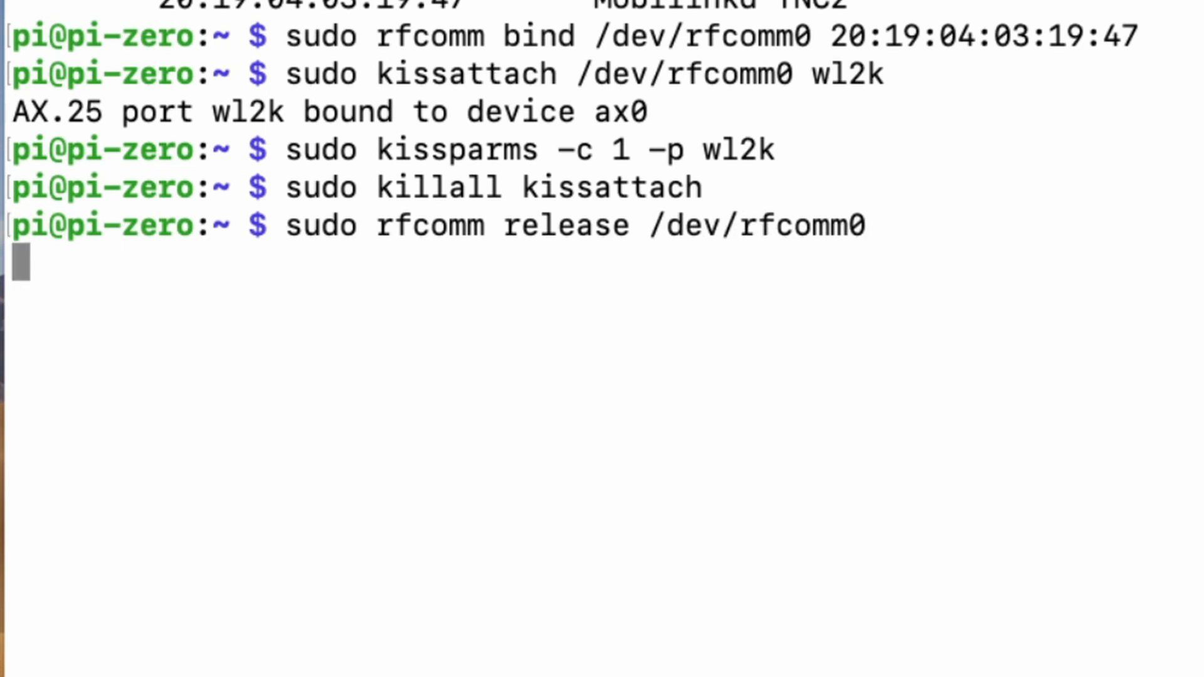
key(Return)
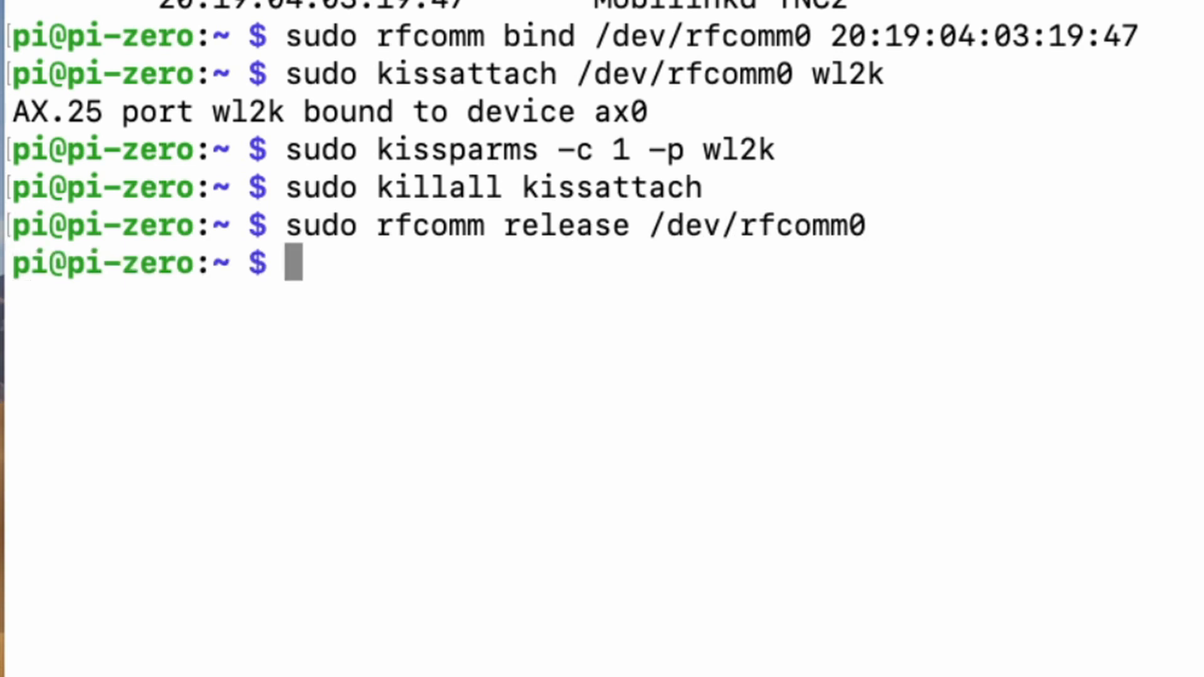